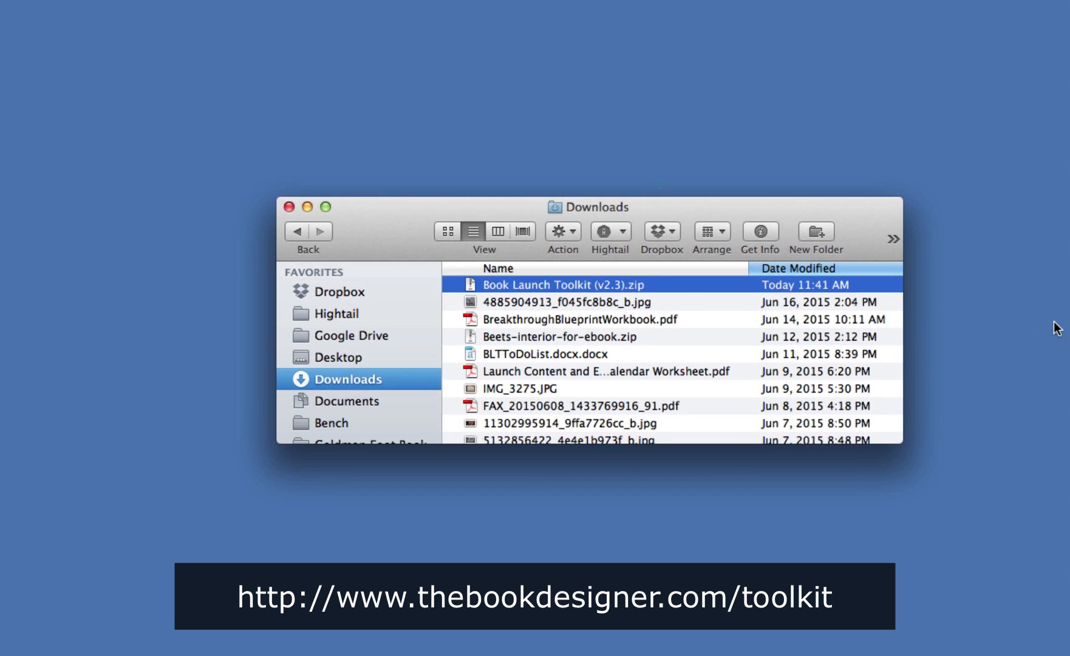
pyautogui.moveTo(653, 292)
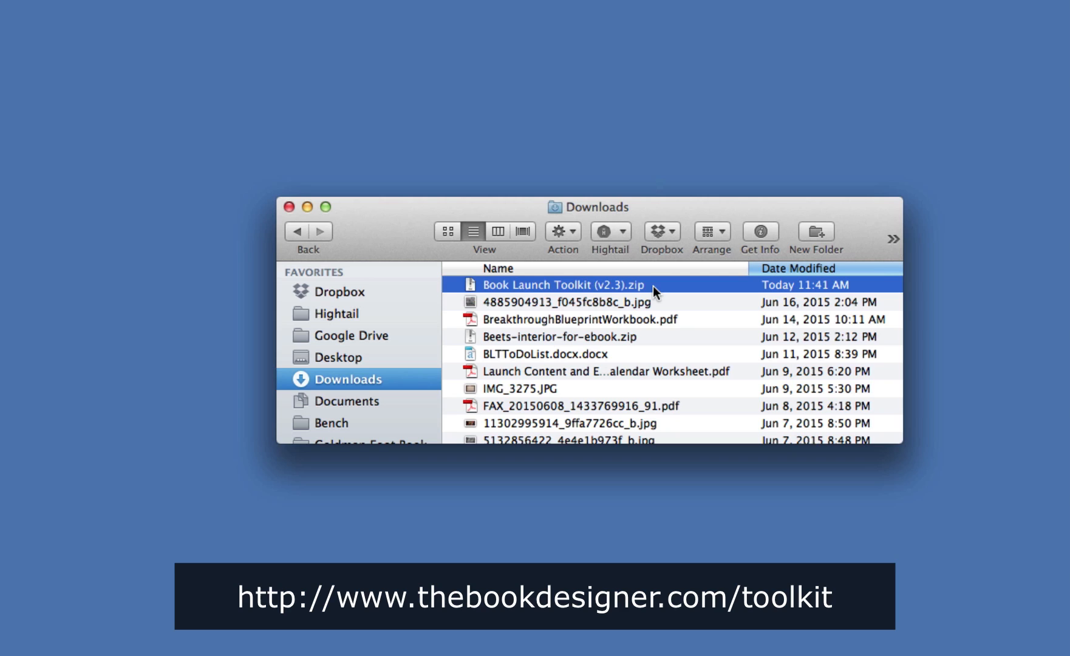
pyautogui.moveTo(633, 291)
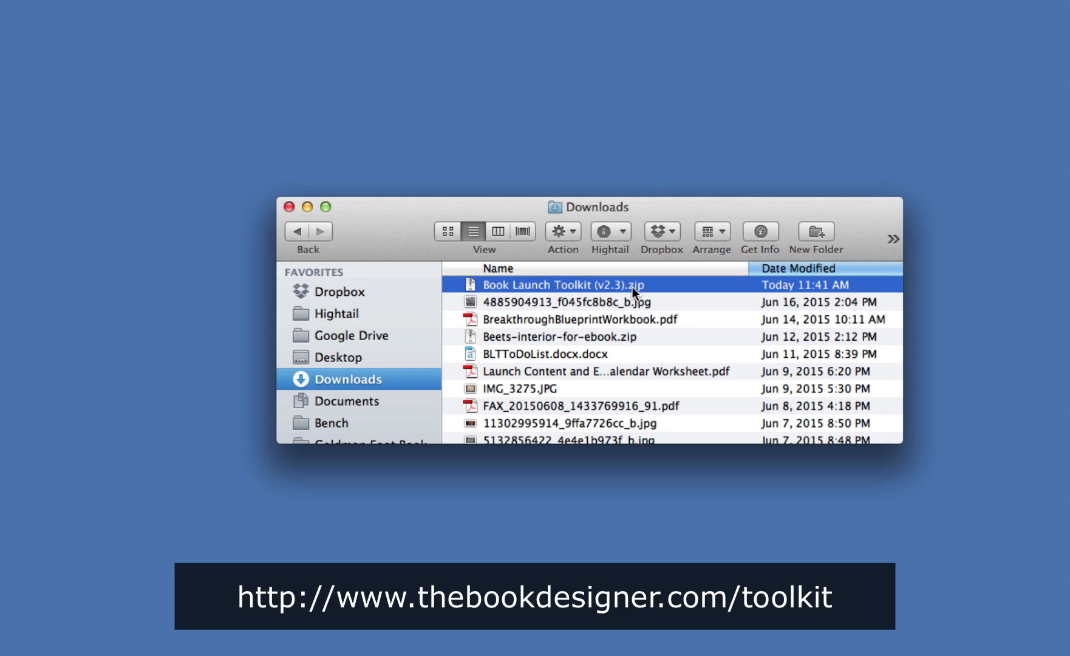
pyautogui.moveTo(598, 292)
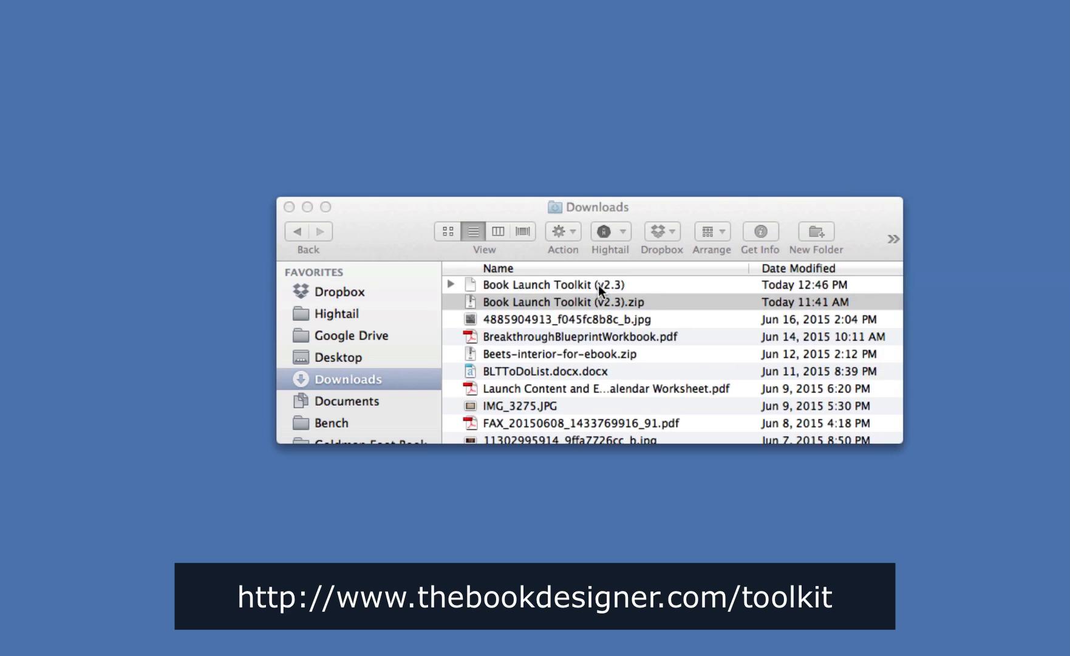
# Open the Book Launch Toolkit (v2.3) folder and select its Book Launch Toolkit (v2.3).pdf.
pyautogui.click(552, 284)
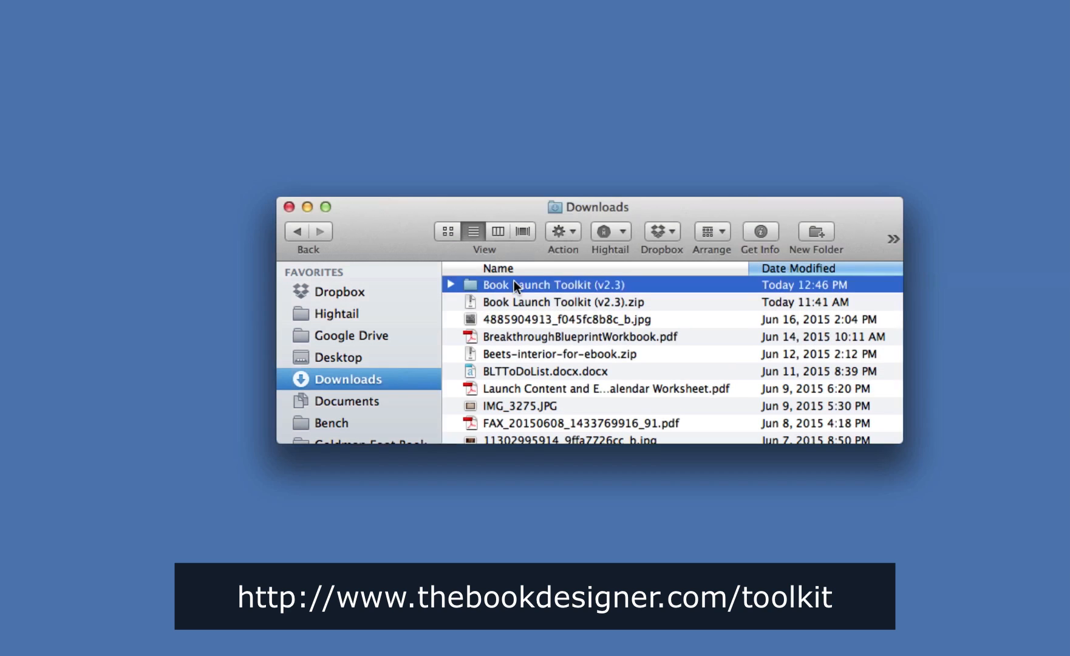
pyautogui.moveTo(474, 295)
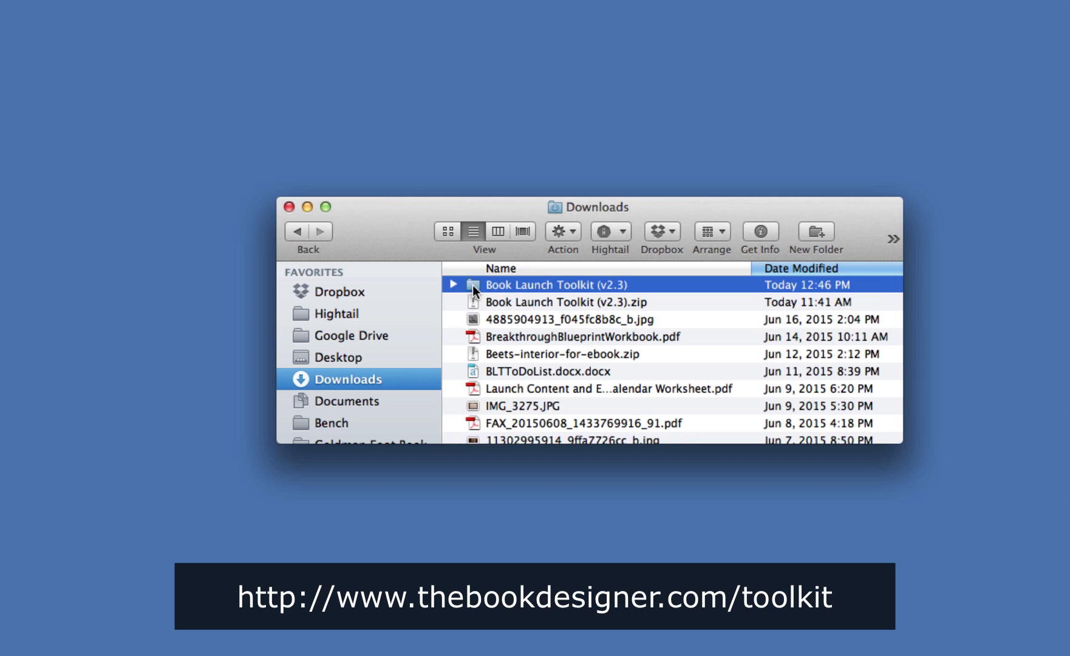
pyautogui.doubleClick(550, 284)
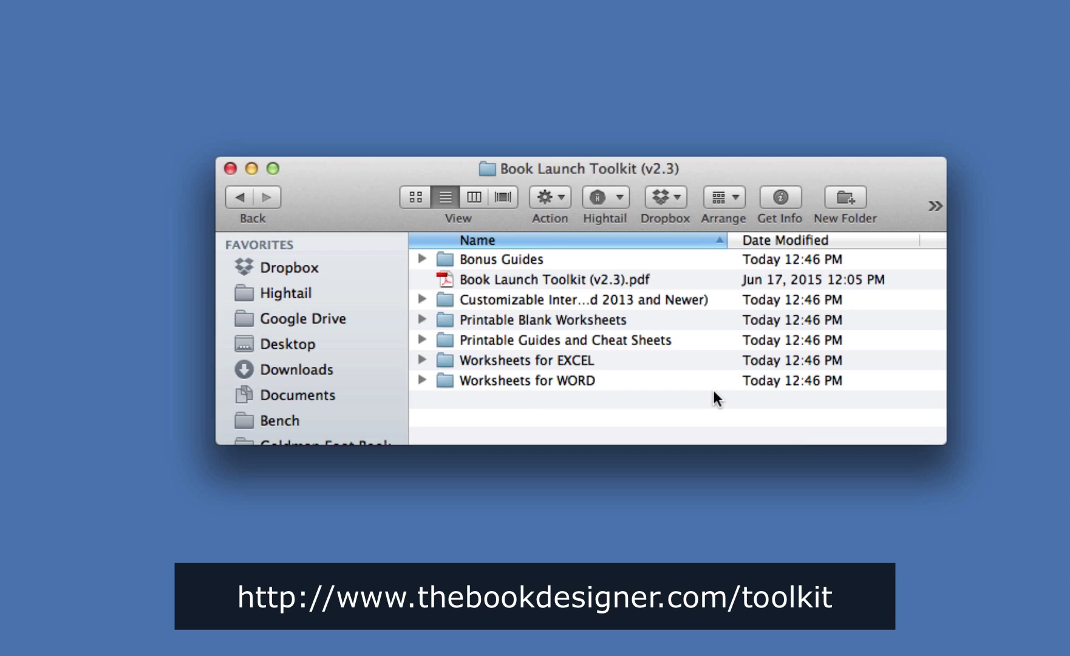
pyautogui.moveTo(667, 371)
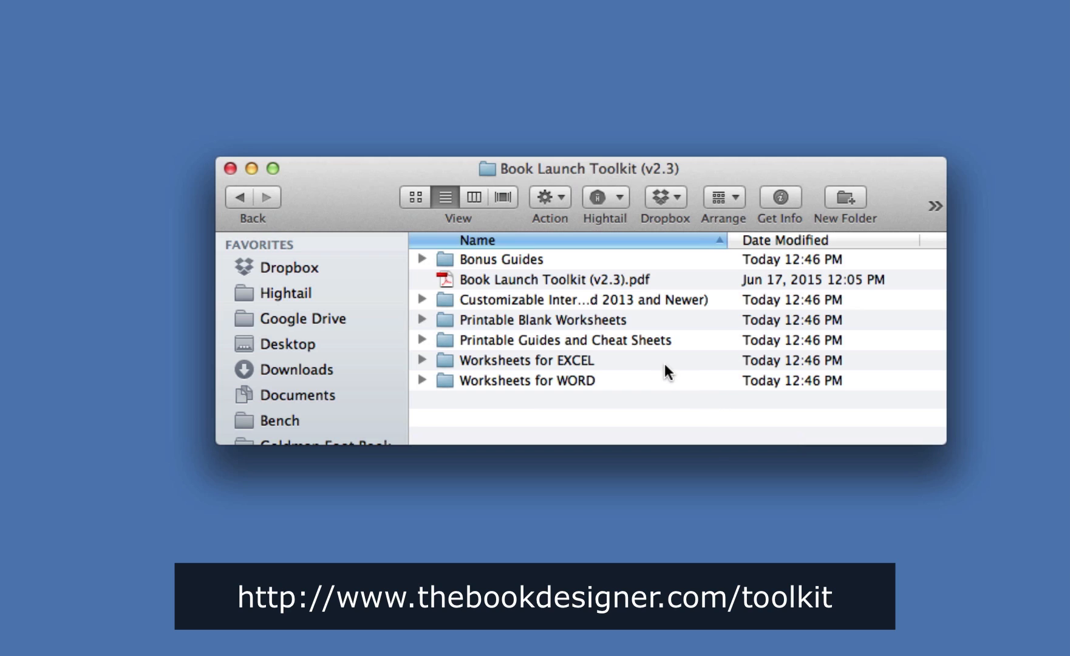
pyautogui.click(553, 280)
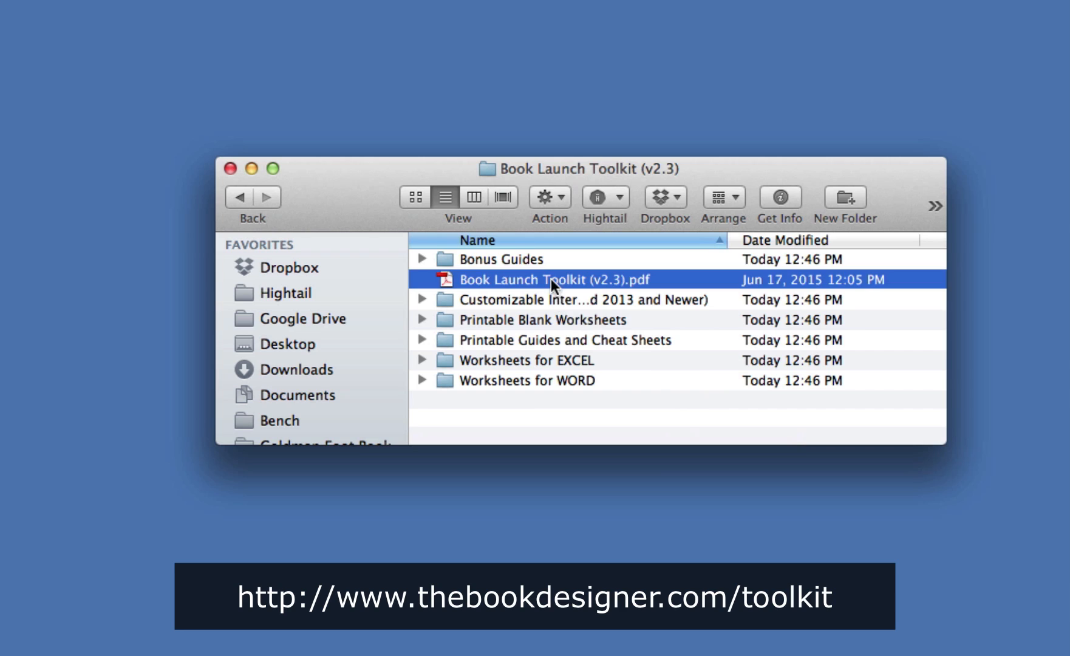
pyautogui.moveTo(687, 401)
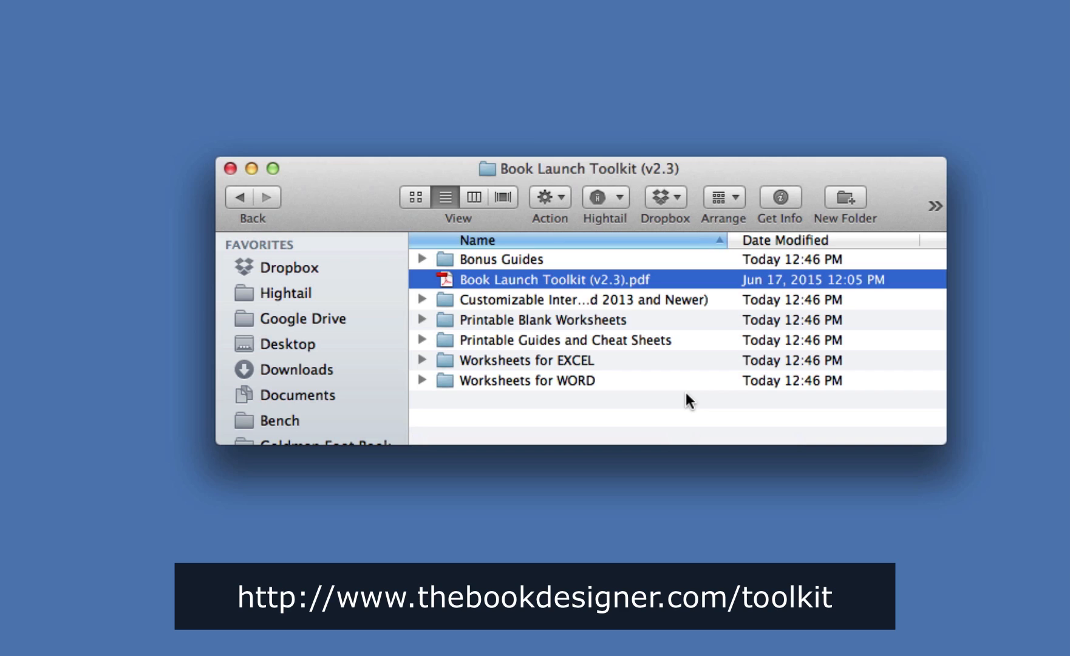
pyautogui.moveTo(674, 390)
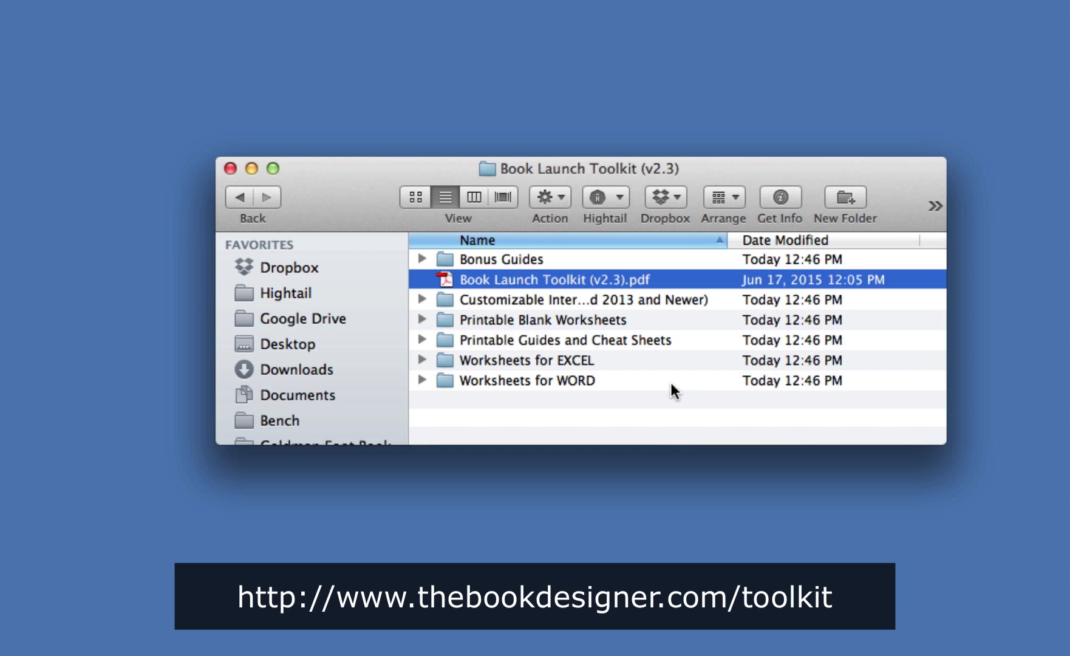
pyautogui.moveTo(606, 316)
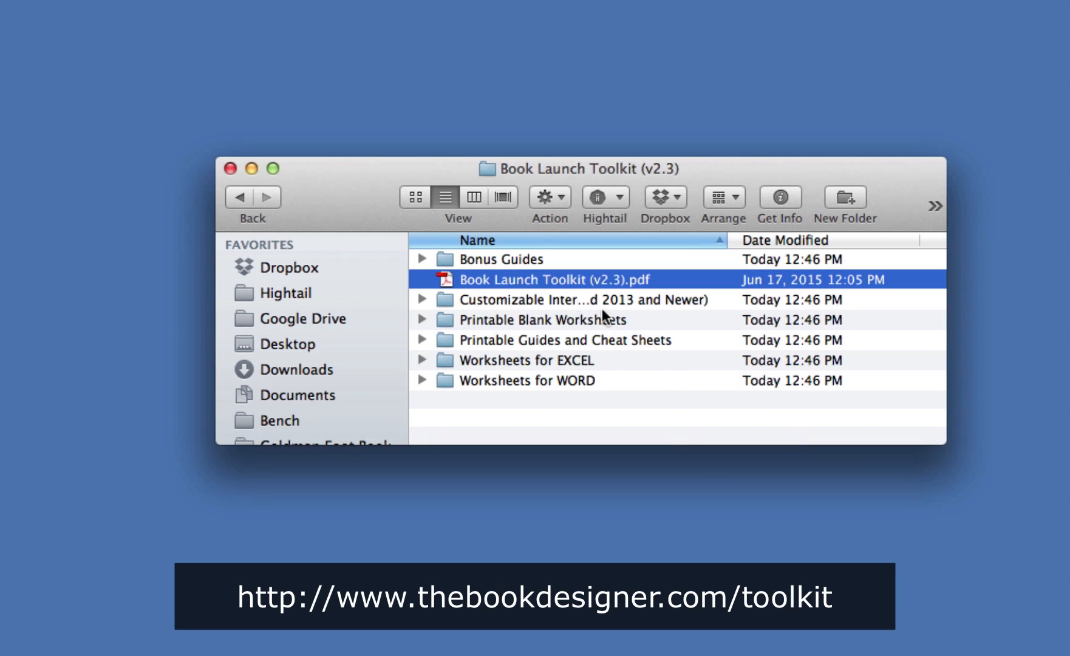
pyautogui.moveTo(542, 288)
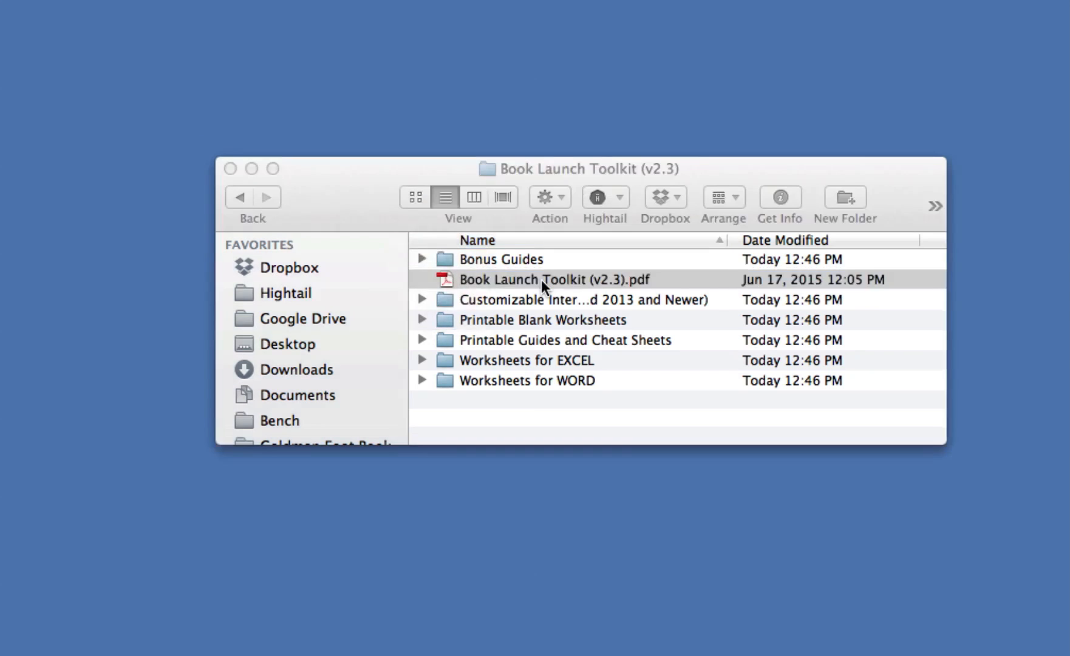
# Open Book Launch Toolkit (v2.3).pdf in Acrobat and advance from the cover to the title page.
pyautogui.doubleClick(555, 279)
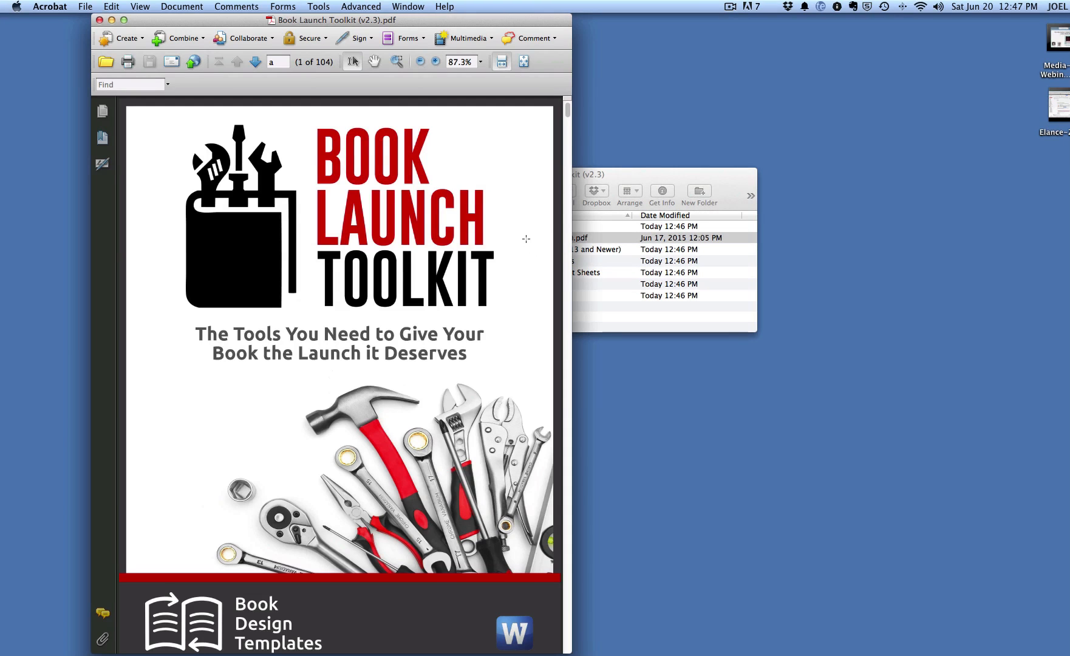
pyautogui.moveTo(519, 237)
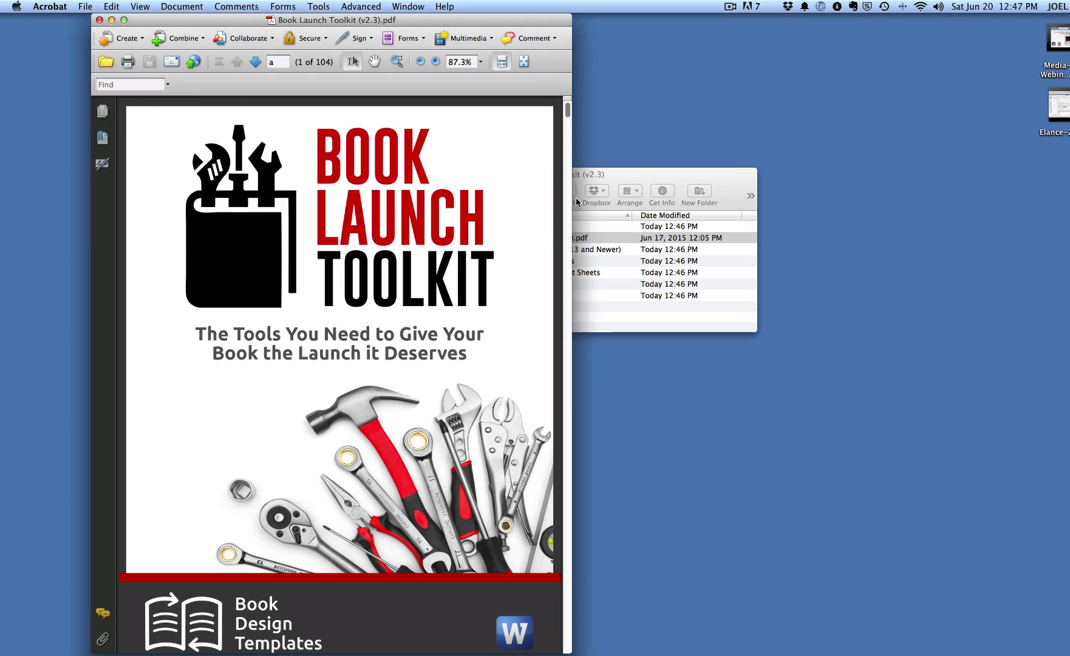
pyautogui.moveTo(583, 175)
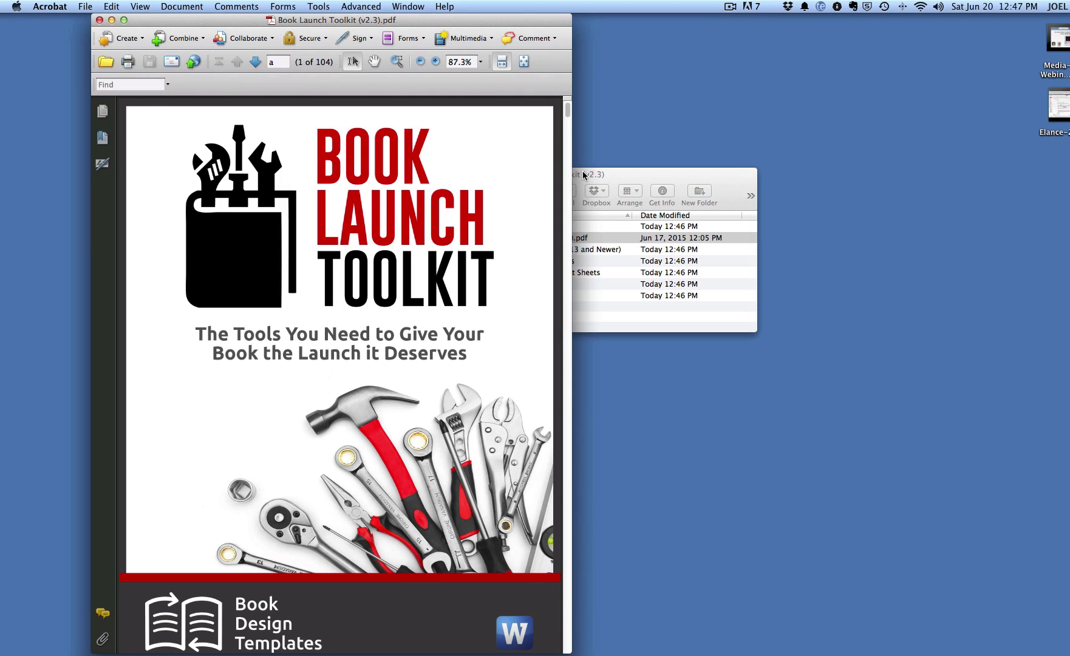
pyautogui.moveTo(488, 173)
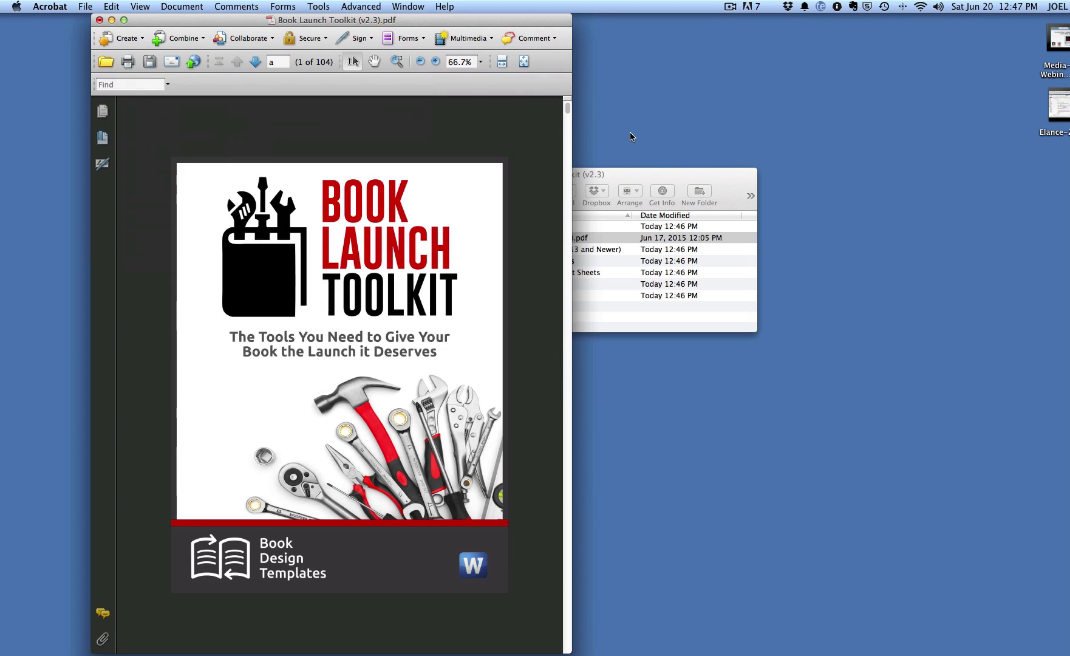
pyautogui.click(255, 62)
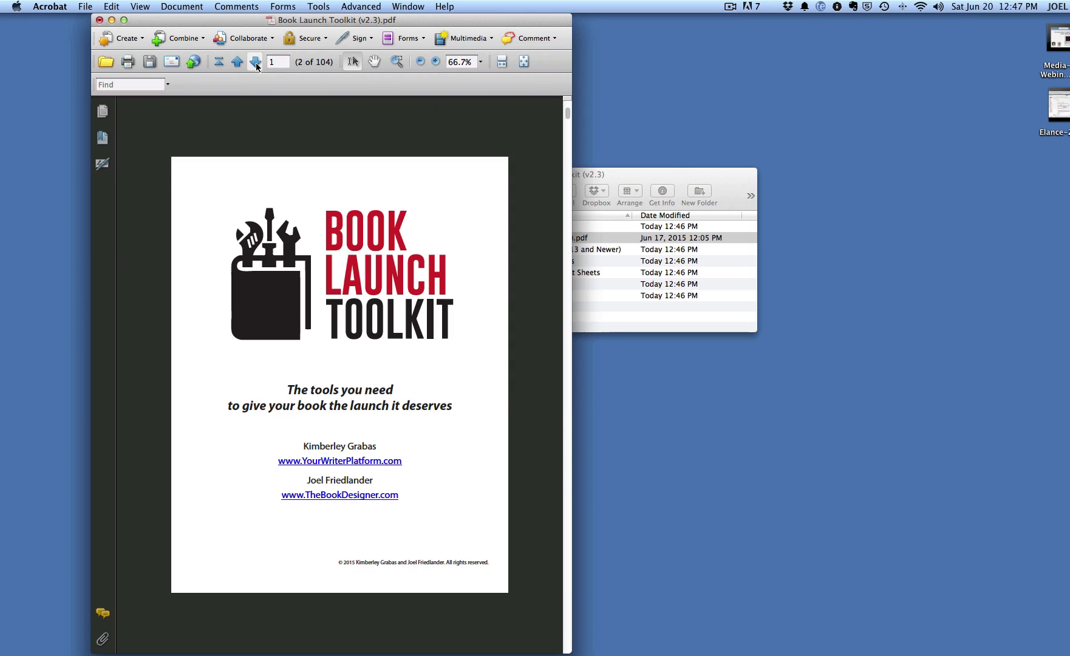
# Advance to the Contents page listing the twenty Book Launch Tools.
pyautogui.click(255, 62)
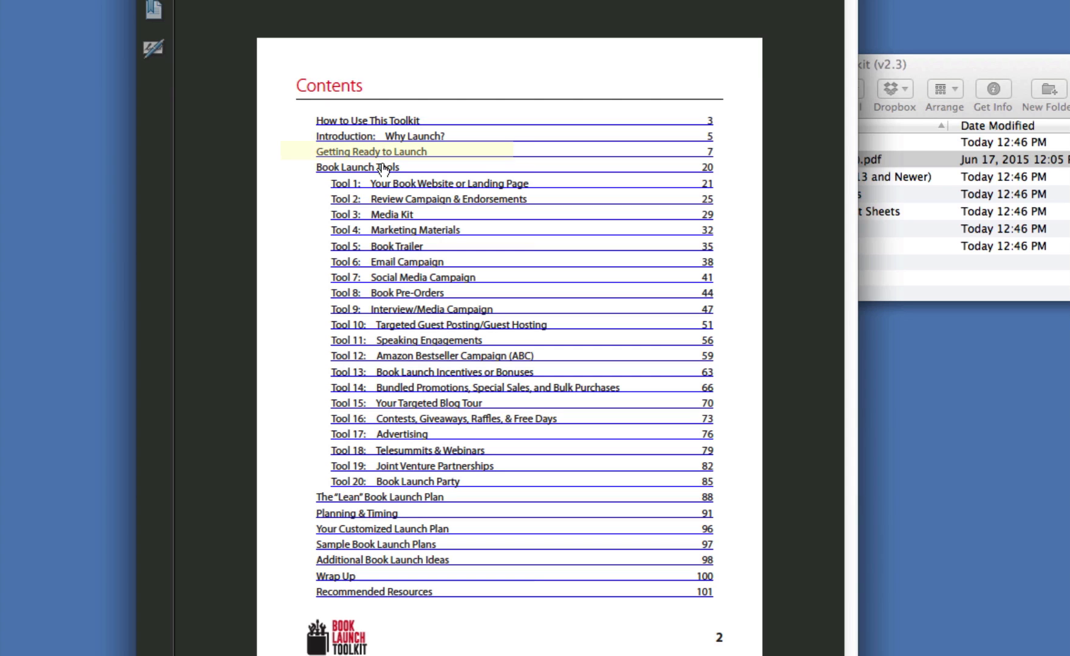
pyautogui.moveTo(384, 153)
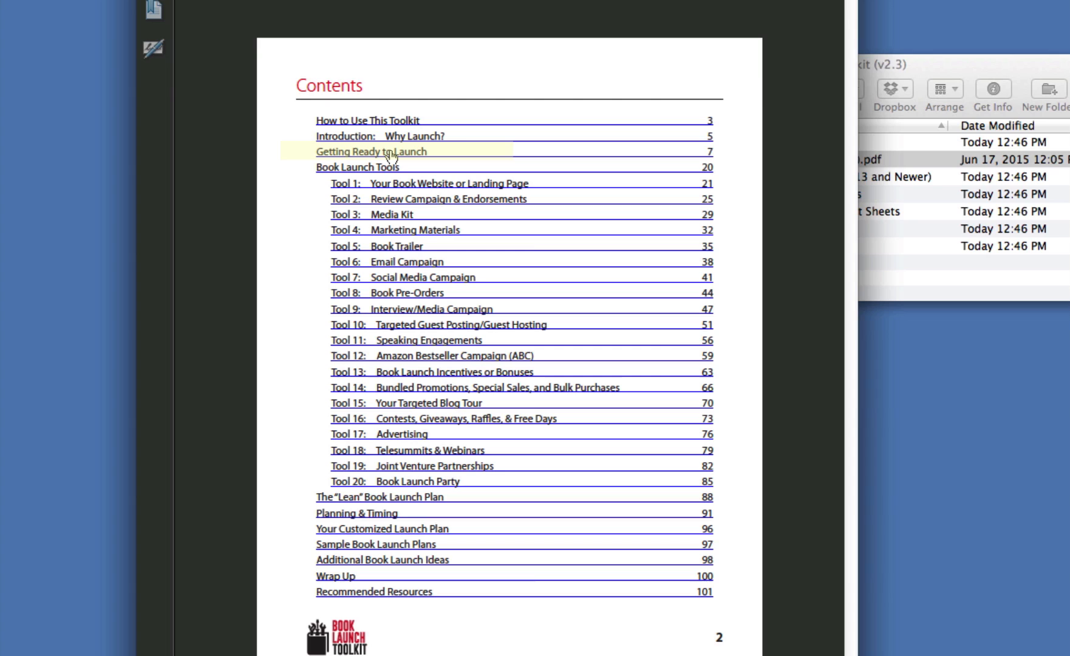
pyautogui.moveTo(371, 152)
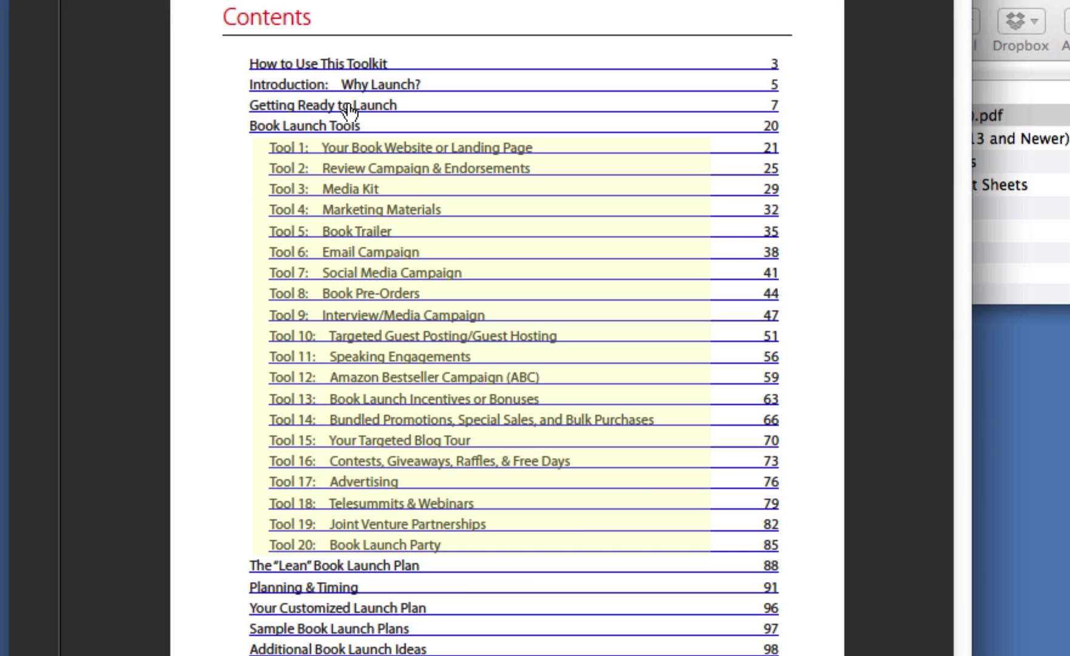
pyautogui.moveTo(349, 163)
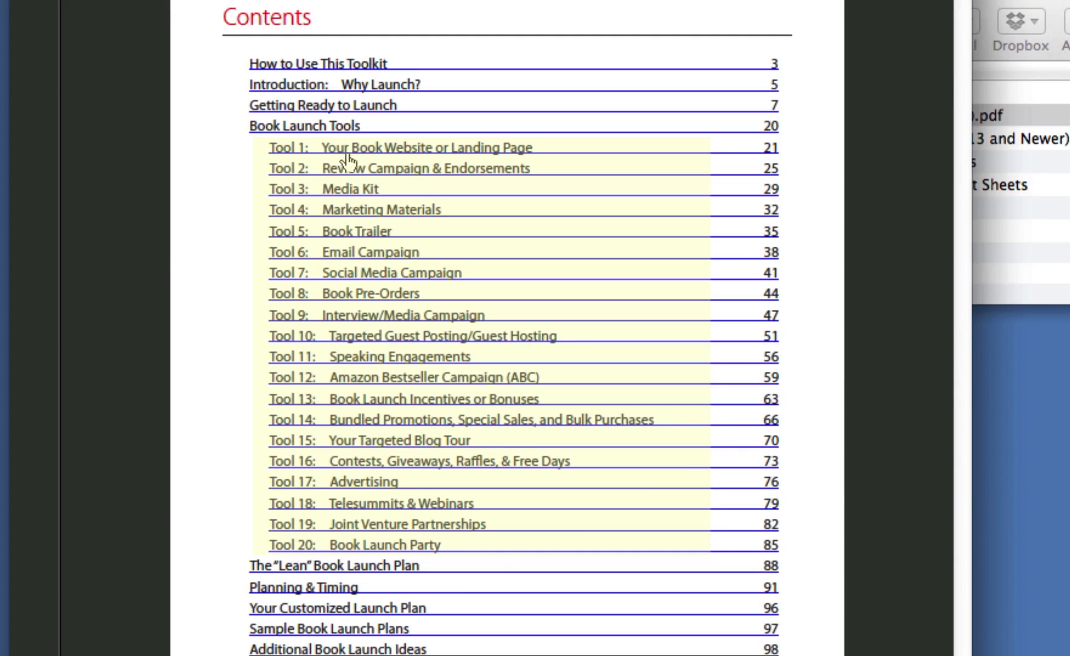
pyautogui.moveTo(350, 551)
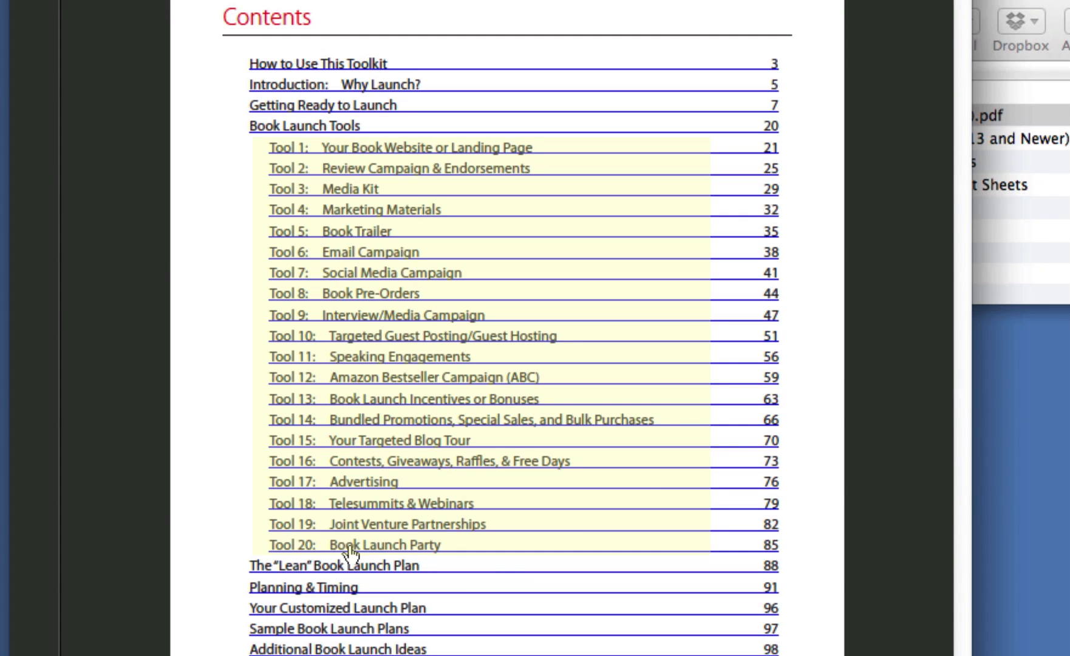
pyautogui.moveTo(352, 555)
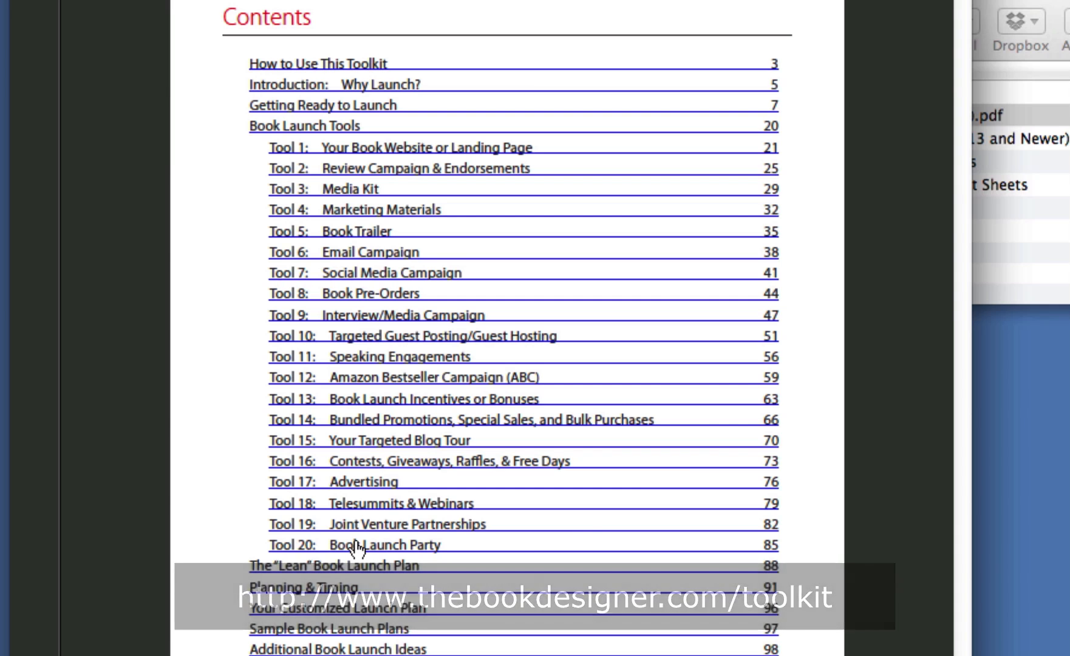
pyautogui.moveTo(334, 565)
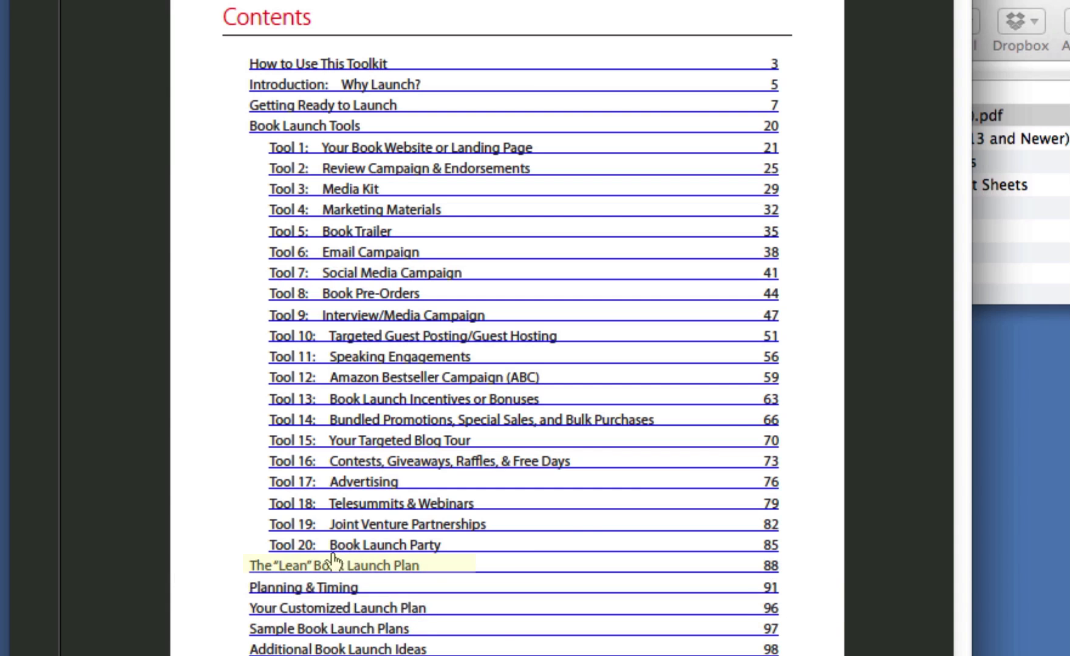
pyautogui.moveTo(371, 572)
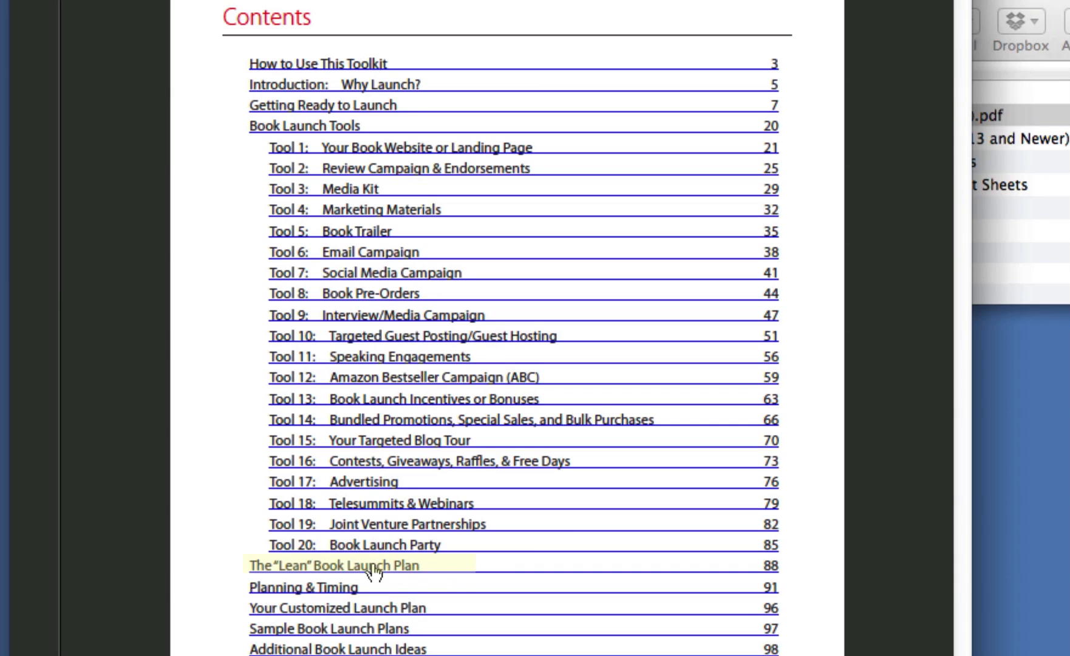
pyautogui.moveTo(389, 569)
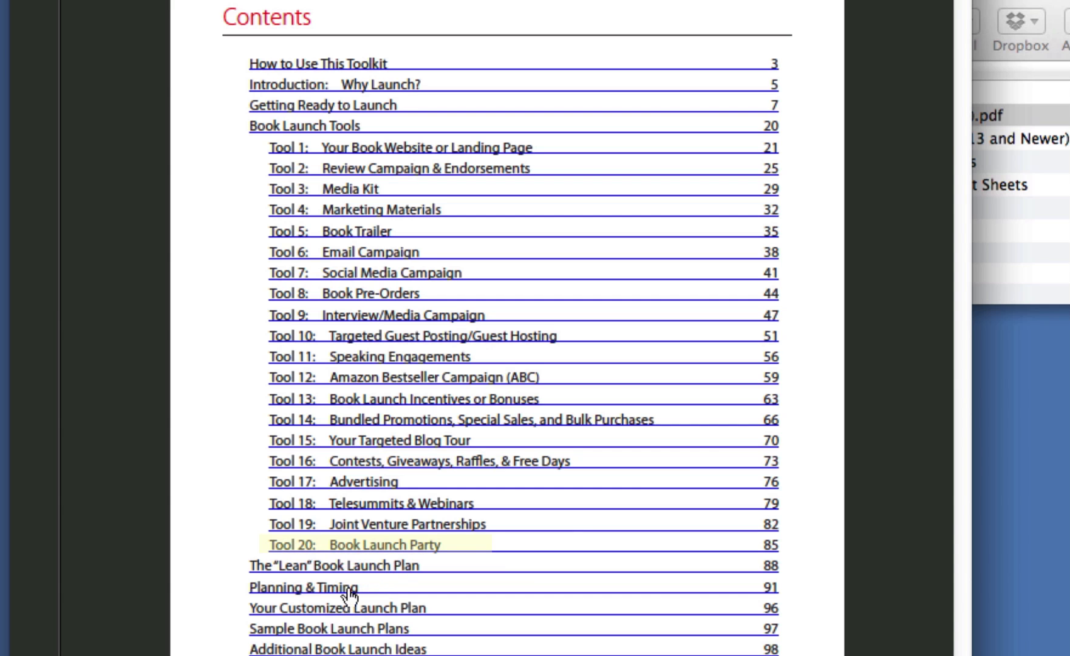
pyautogui.moveTo(351, 595)
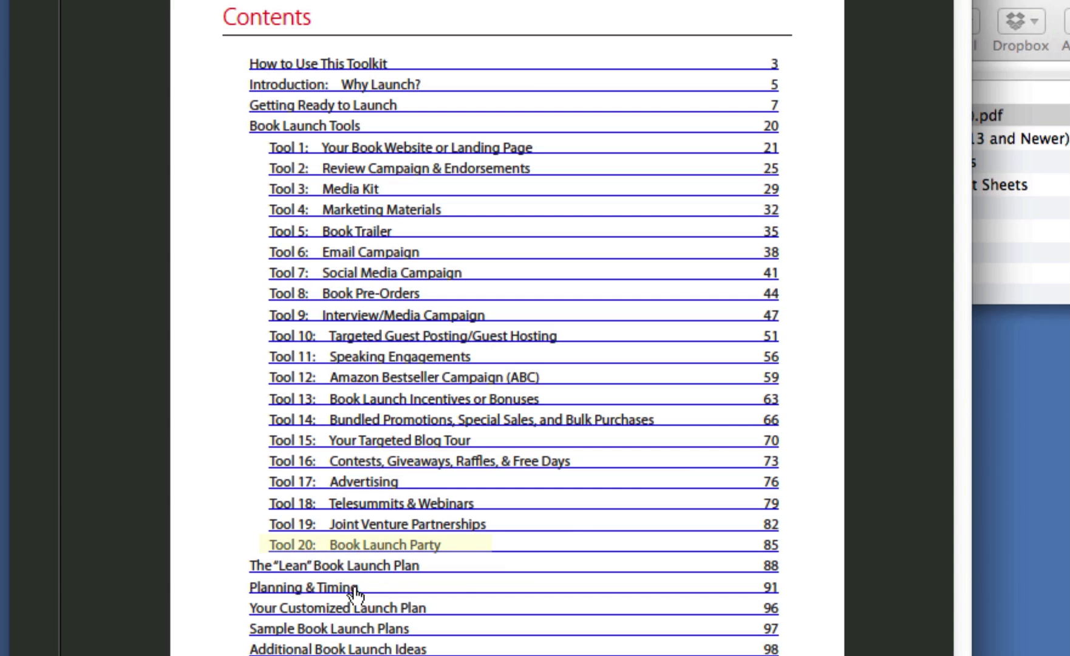
# Open Tool 20: Book Launch Party from the Contents and read pages 85–87 to its More Resources links.
pyautogui.click(354, 544)
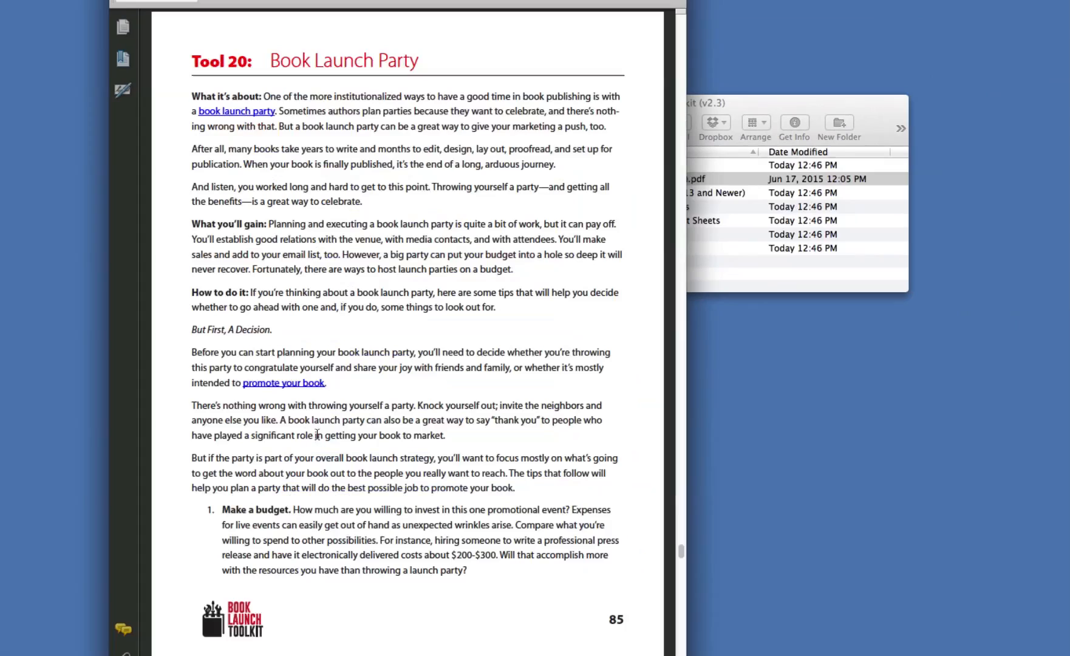
pyautogui.moveTo(395, 240)
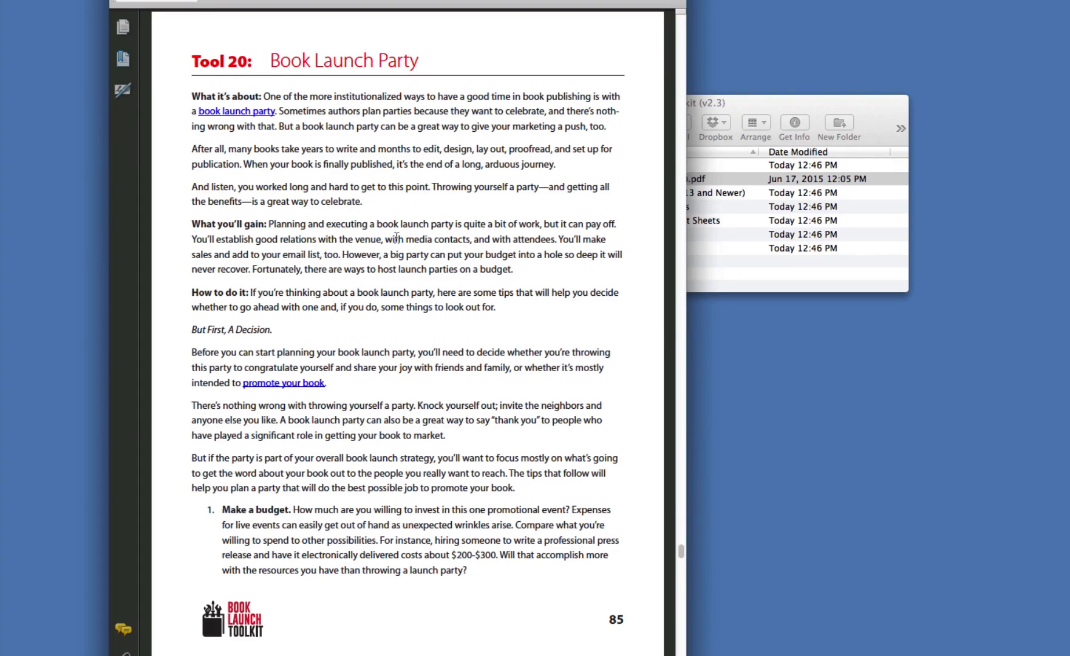
pyautogui.moveTo(434, 281)
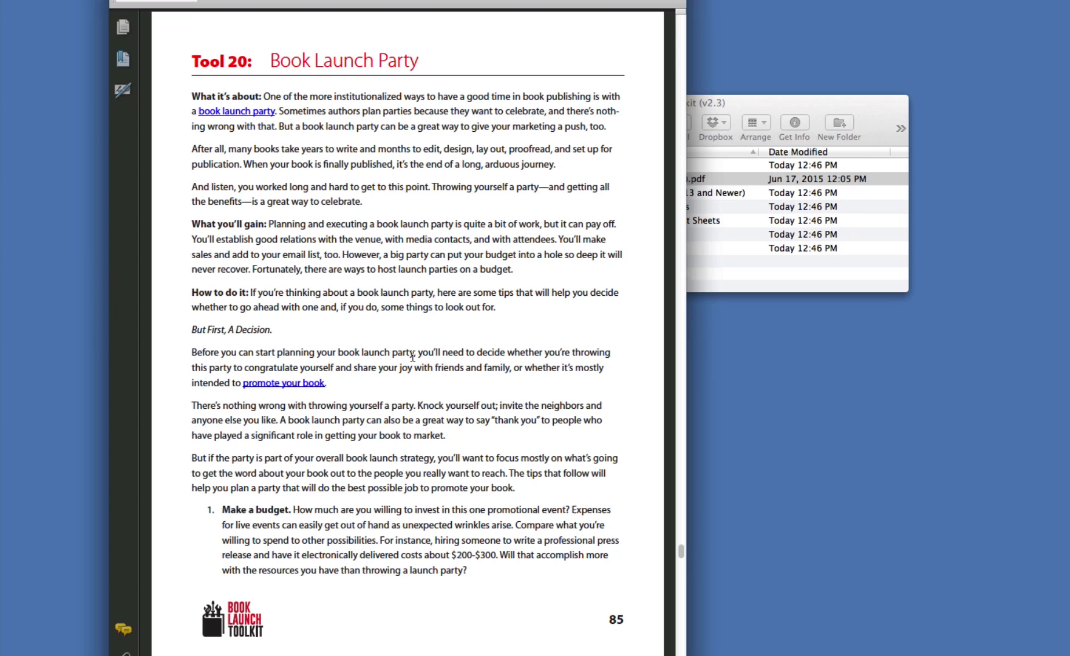
pyautogui.moveTo(653, 428)
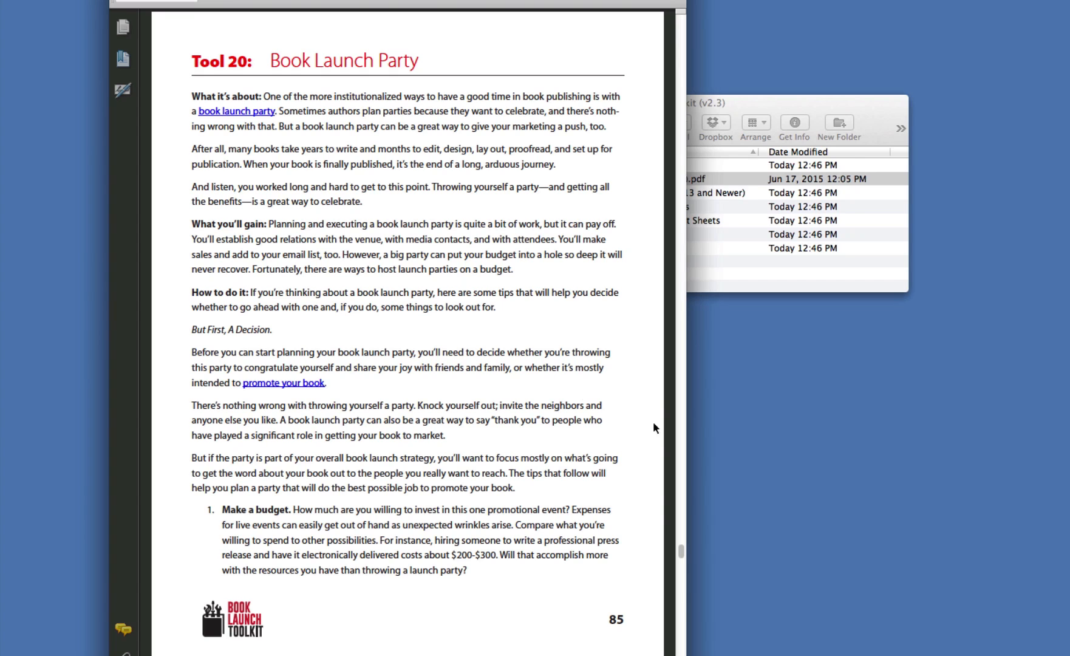
pyautogui.scroll(-3)
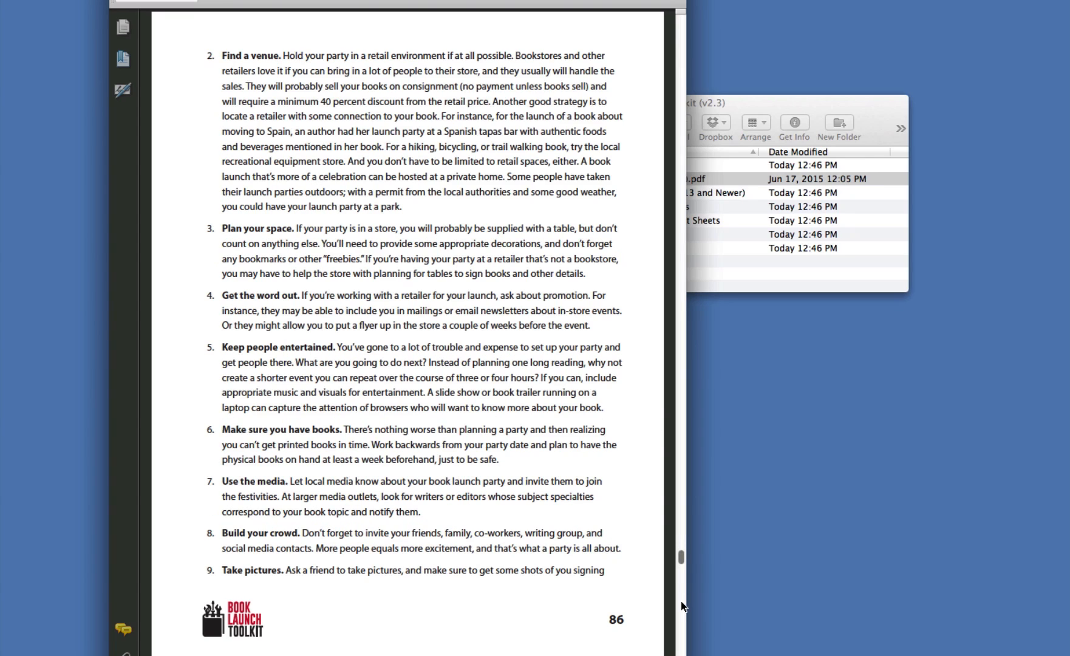
pyautogui.scroll(-3)
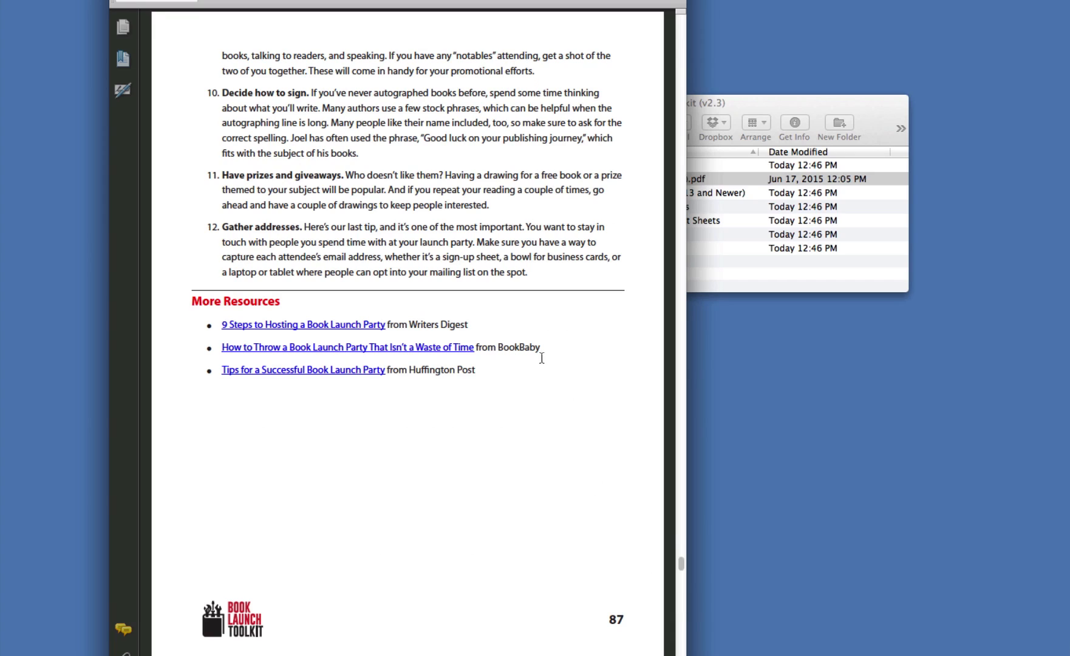
pyautogui.moveTo(345, 304)
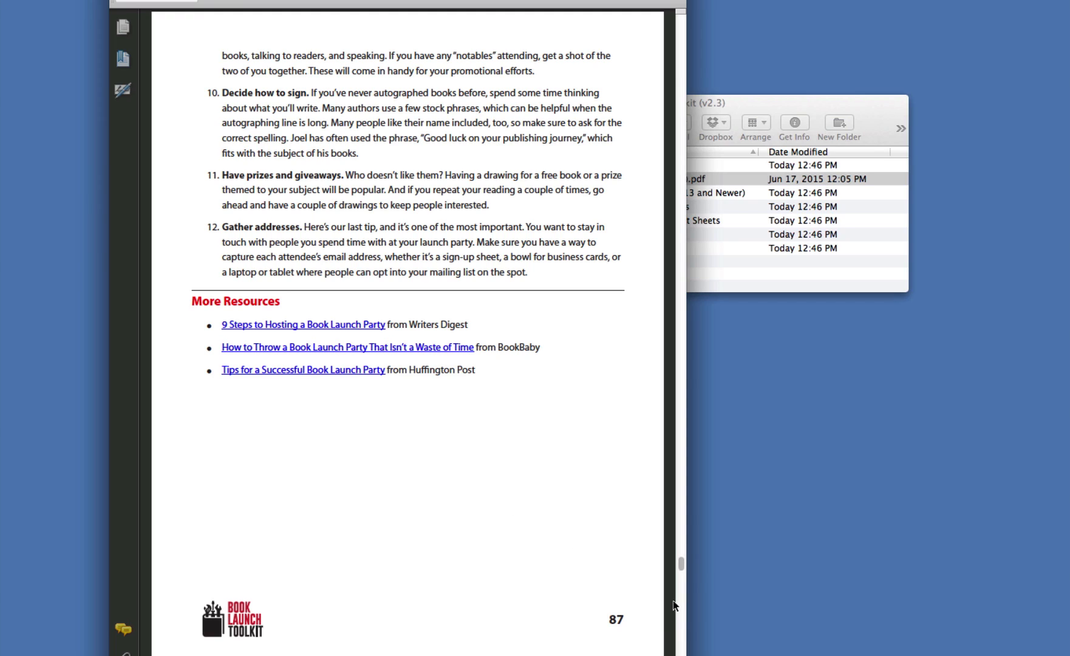
pyautogui.scroll(3)
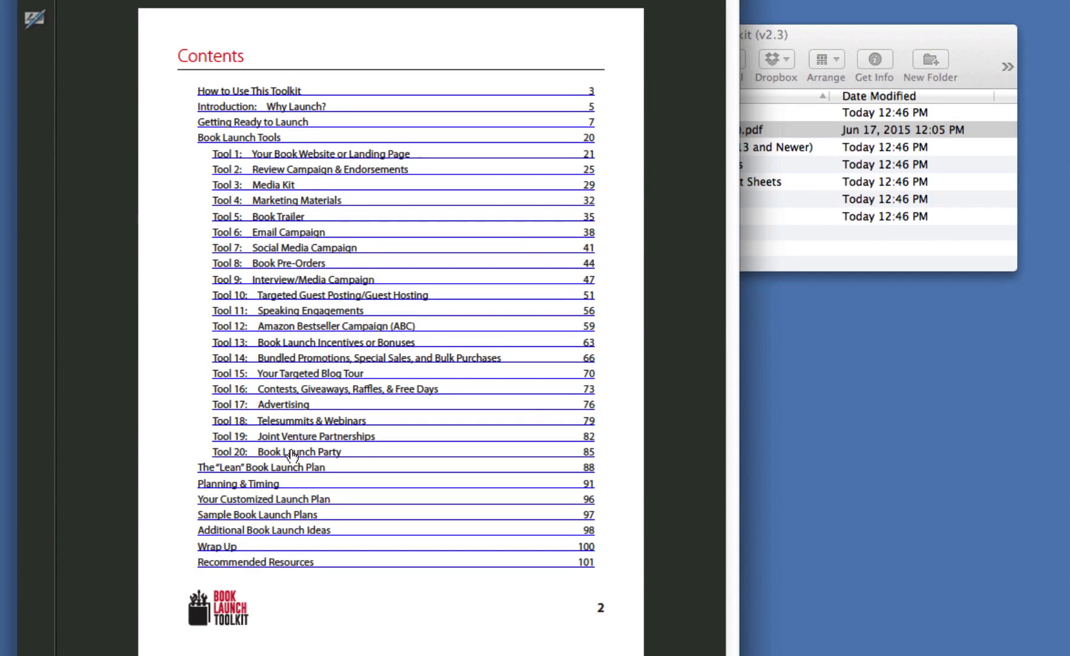
pyautogui.moveTo(260, 496)
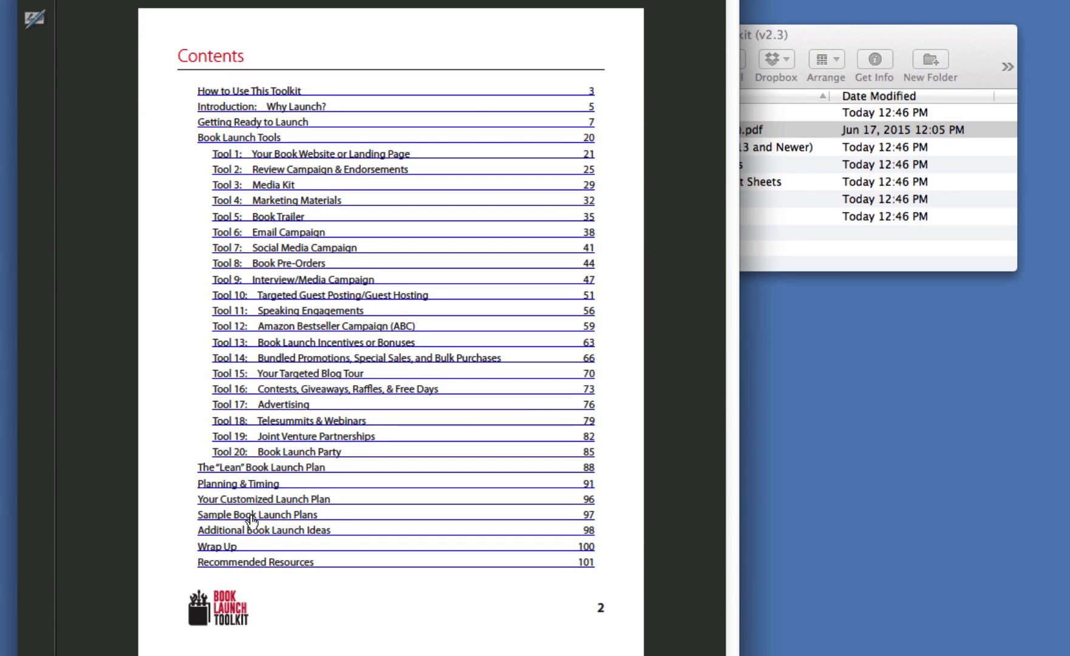
# Scroll the Sample Book Launch Plans page to the blogger and media-focused tool lists.
pyautogui.scroll(-3)
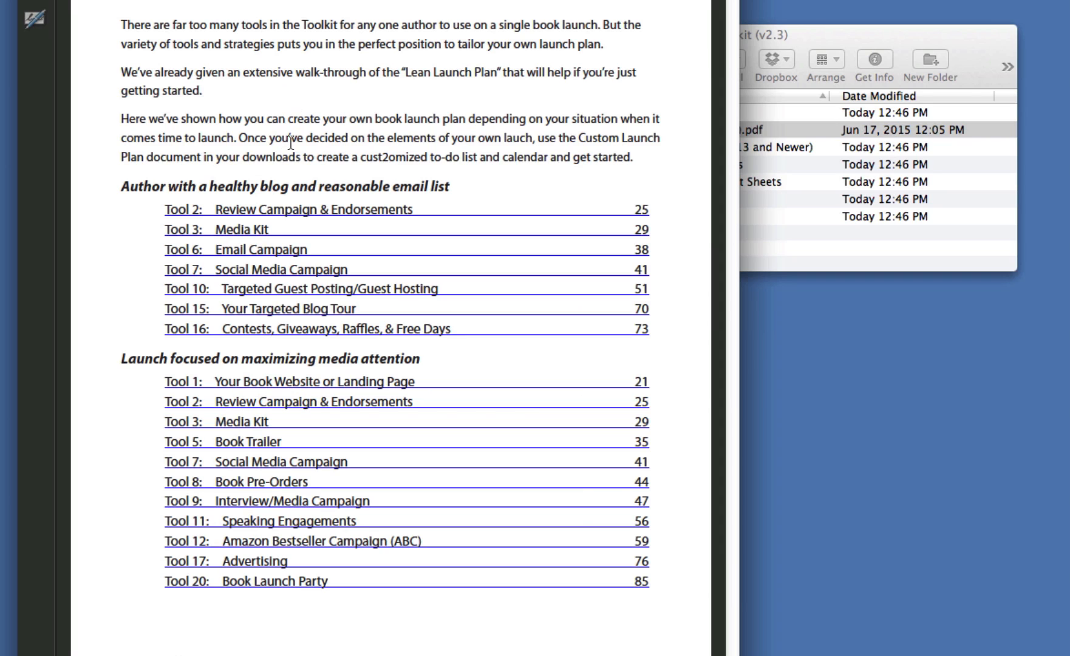
pyautogui.moveTo(278, 167)
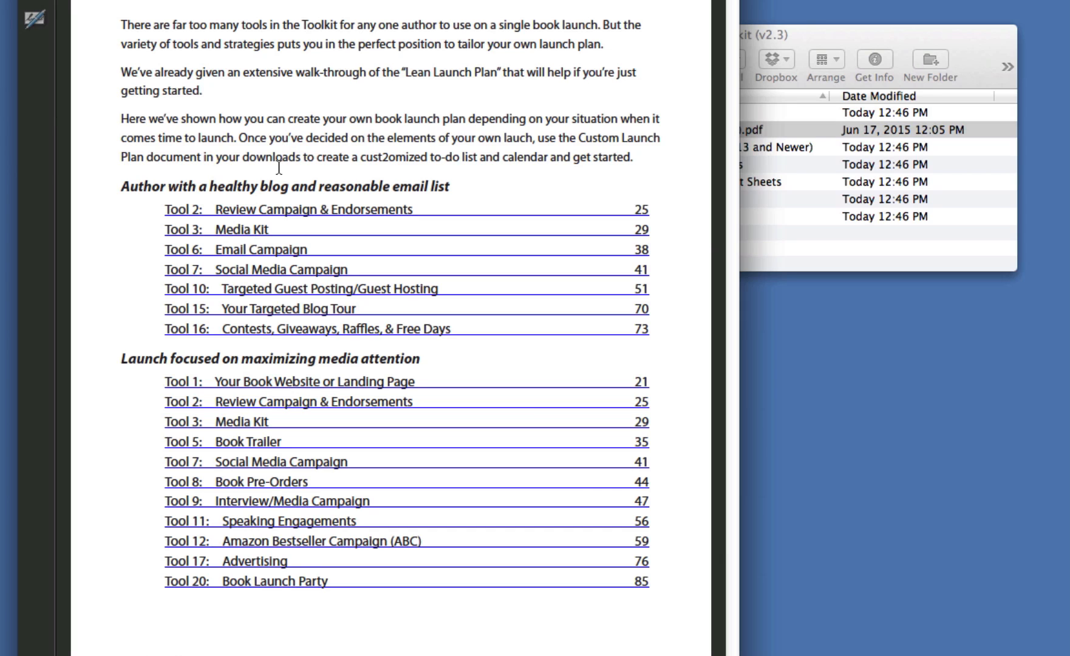
pyautogui.moveTo(249, 307)
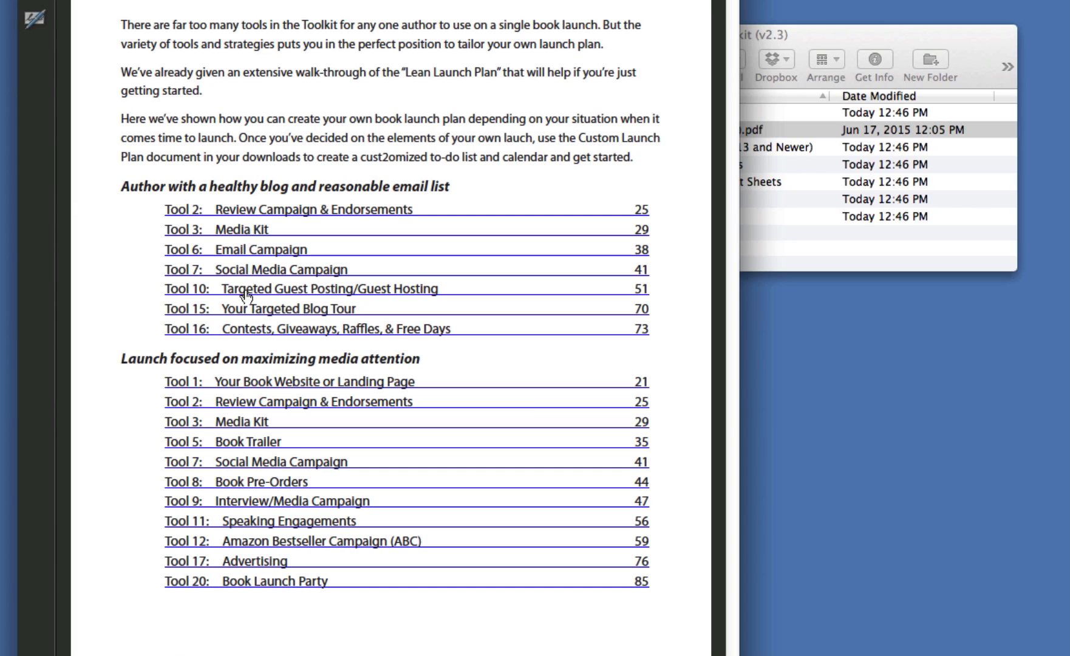
pyautogui.moveTo(240, 389)
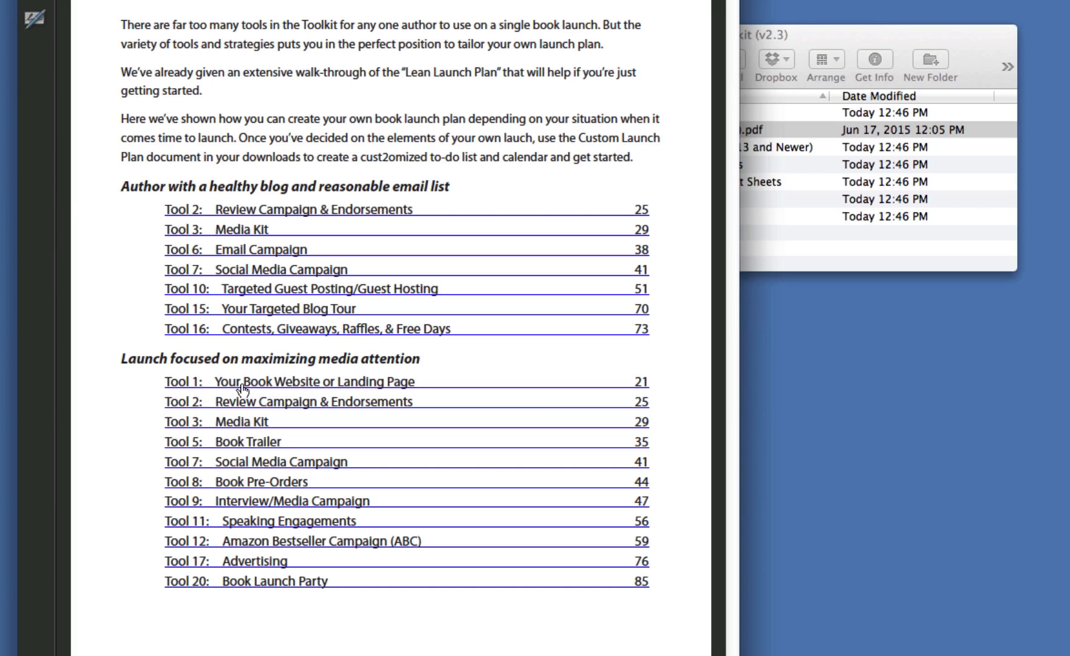
pyautogui.moveTo(232, 504)
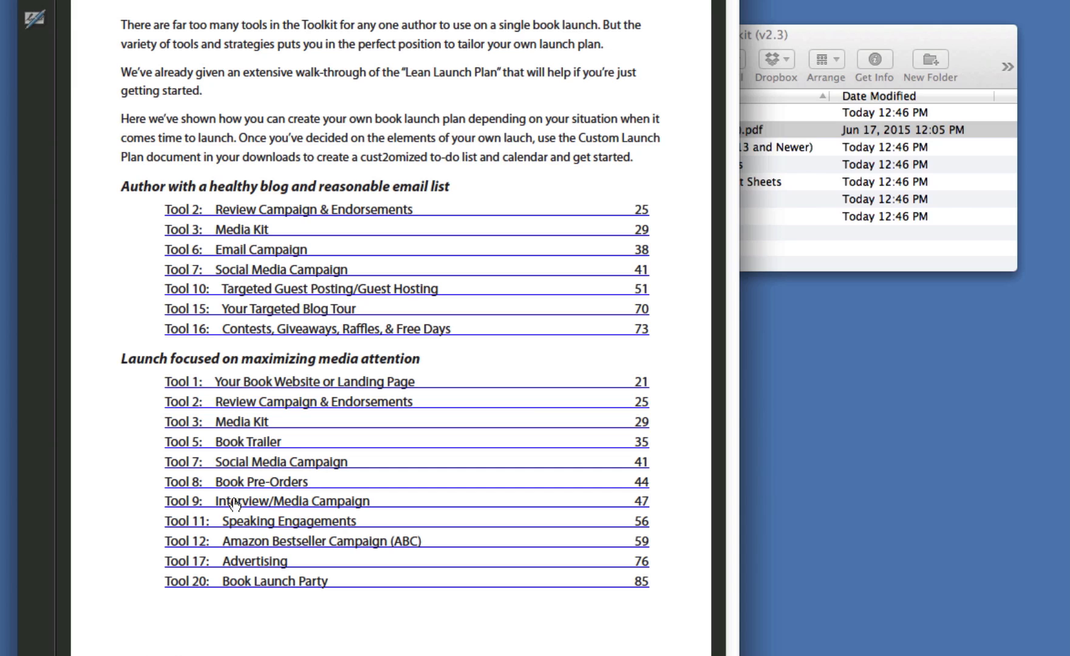
pyautogui.moveTo(239, 406)
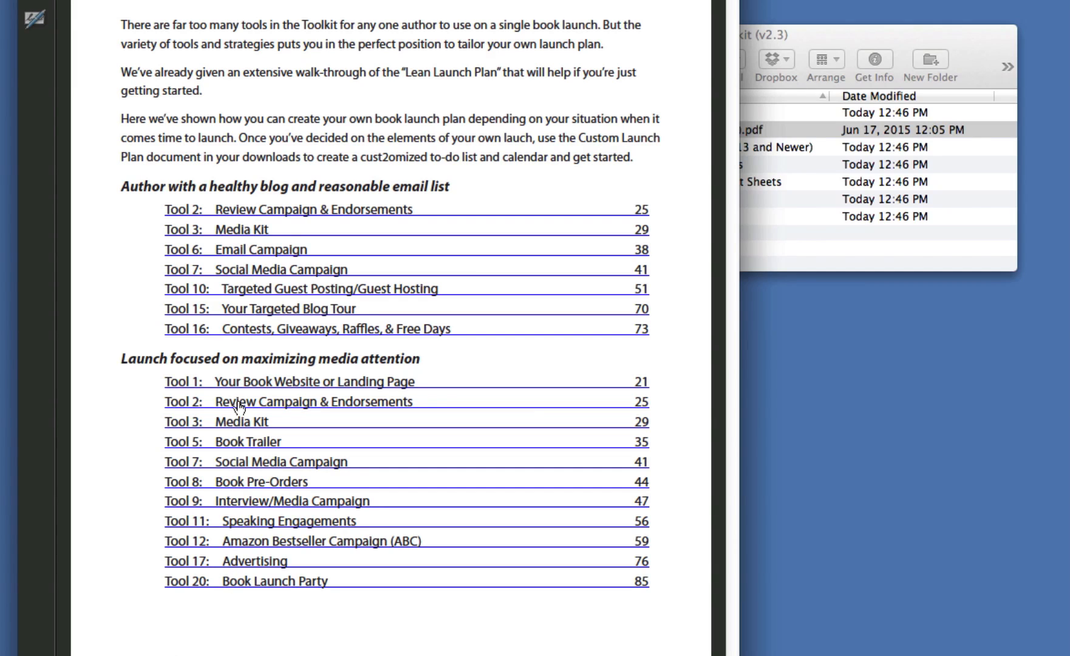
pyautogui.moveTo(240, 580)
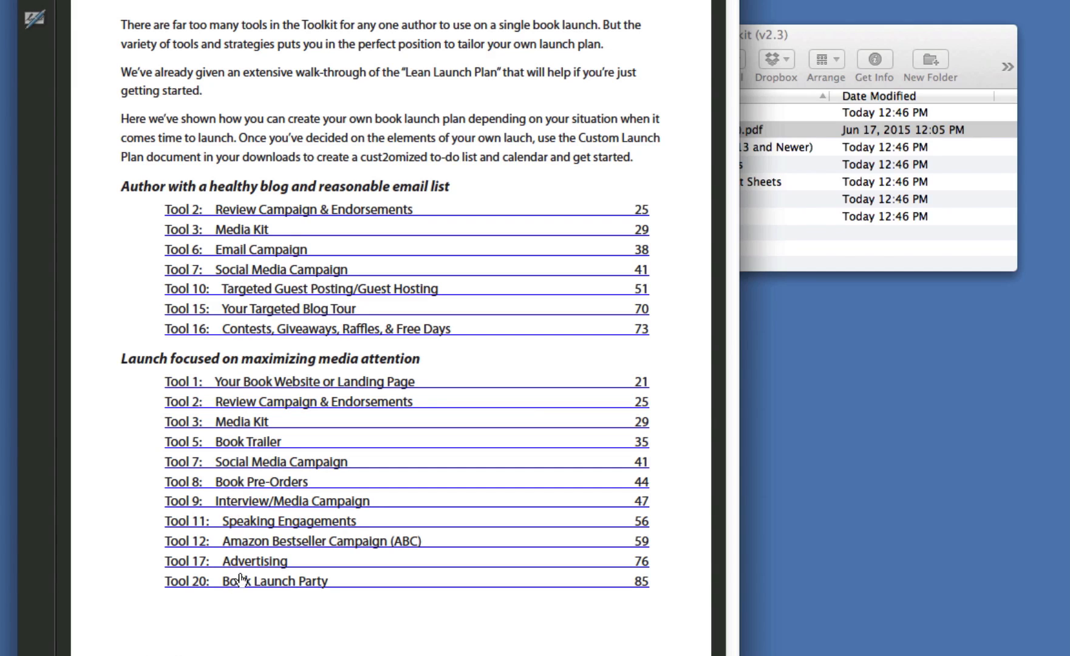
pyautogui.moveTo(256, 391)
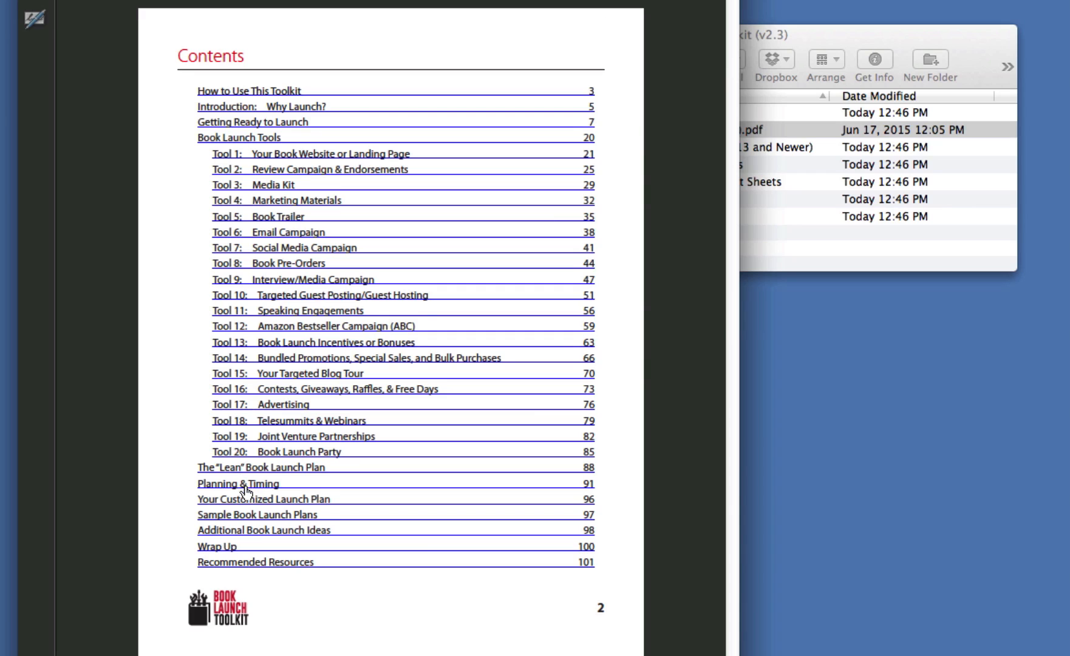
pyautogui.moveTo(242, 533)
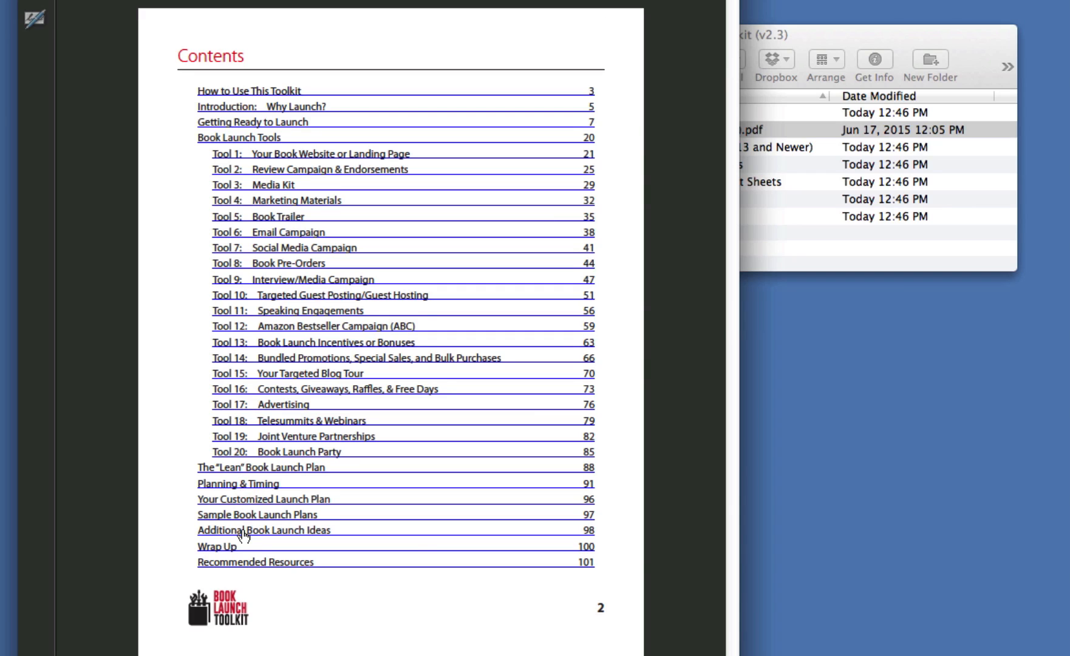
pyautogui.moveTo(246, 565)
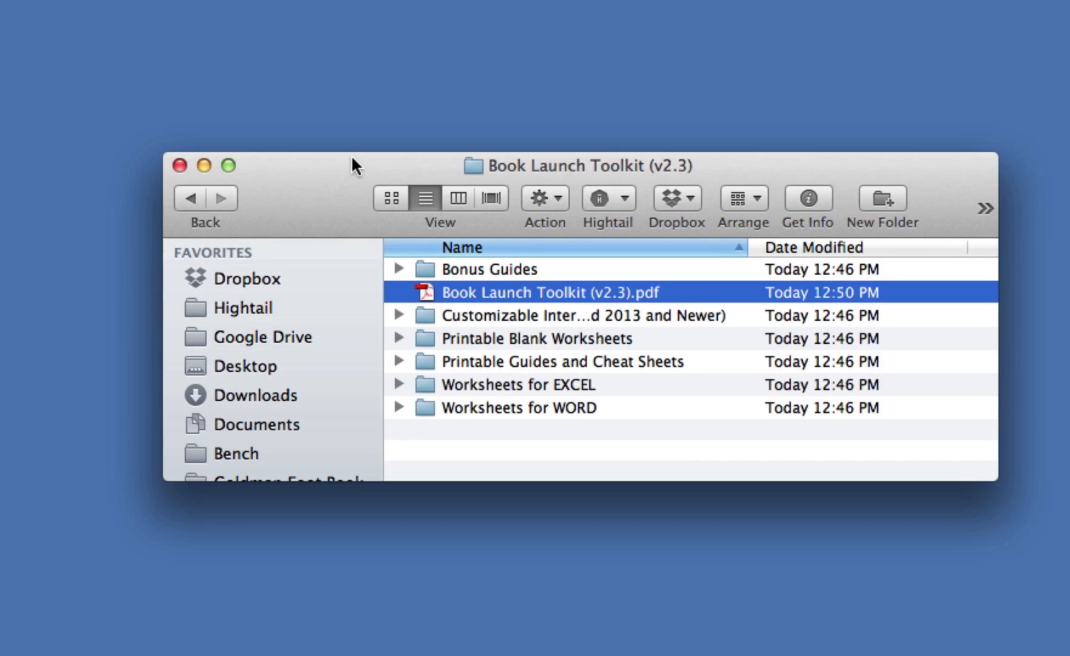
pyautogui.moveTo(412, 301)
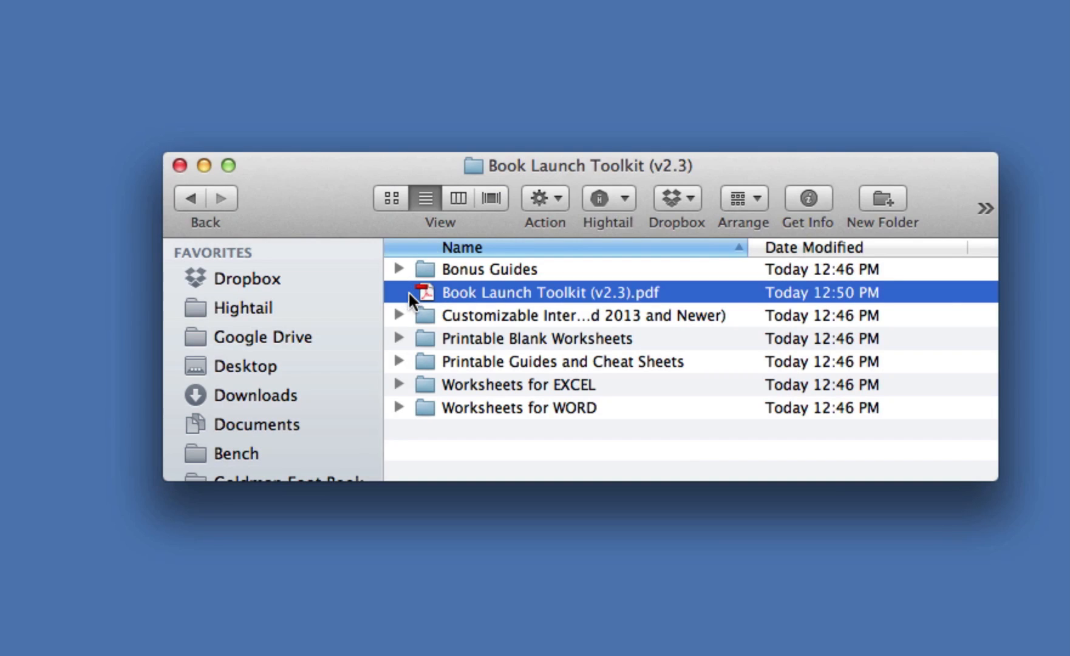
pyautogui.moveTo(403, 324)
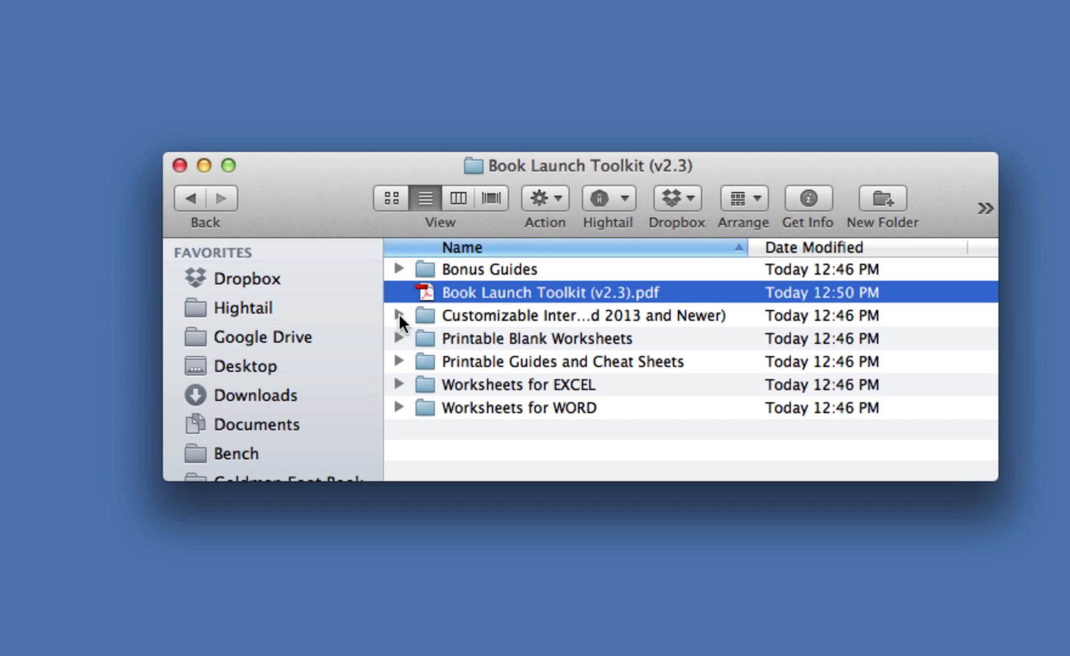
# Expand Printable Blank Worksheets in Finder and open its Contests and Giveaways Worksheet PDF.
pyautogui.click(400, 339)
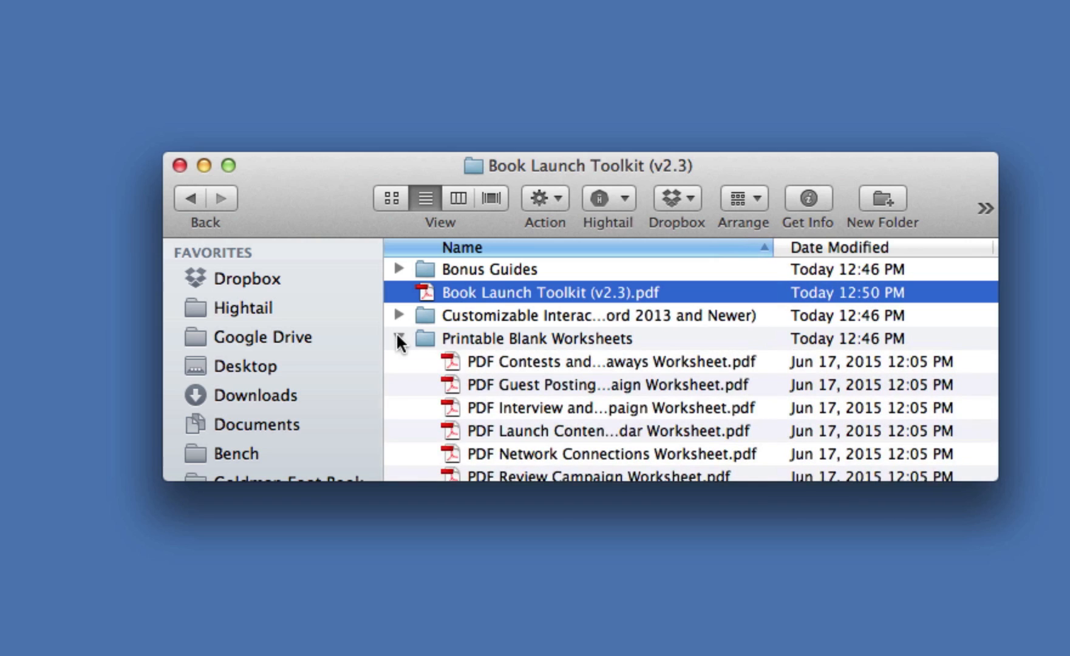
pyautogui.click(399, 339)
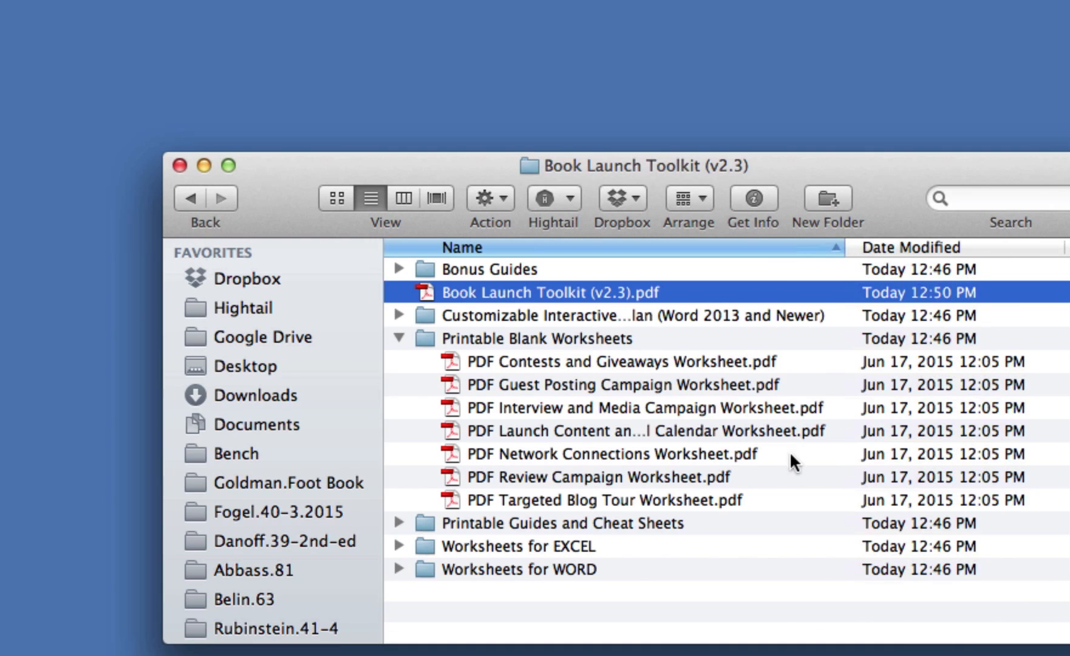
pyautogui.moveTo(518, 368)
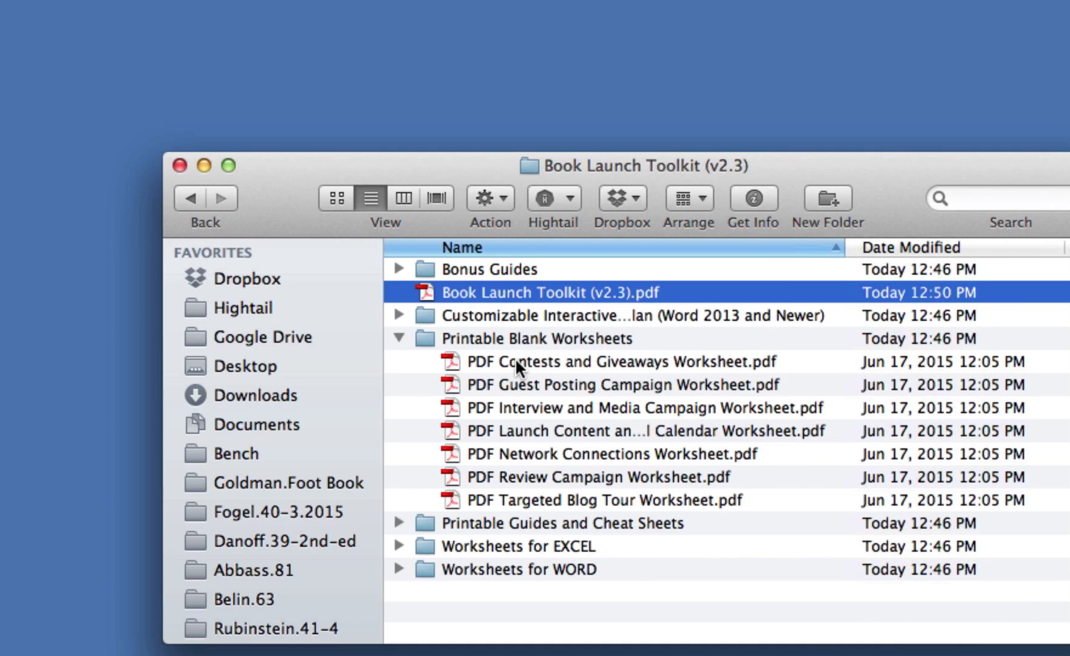
pyautogui.doubleClick(617, 360)
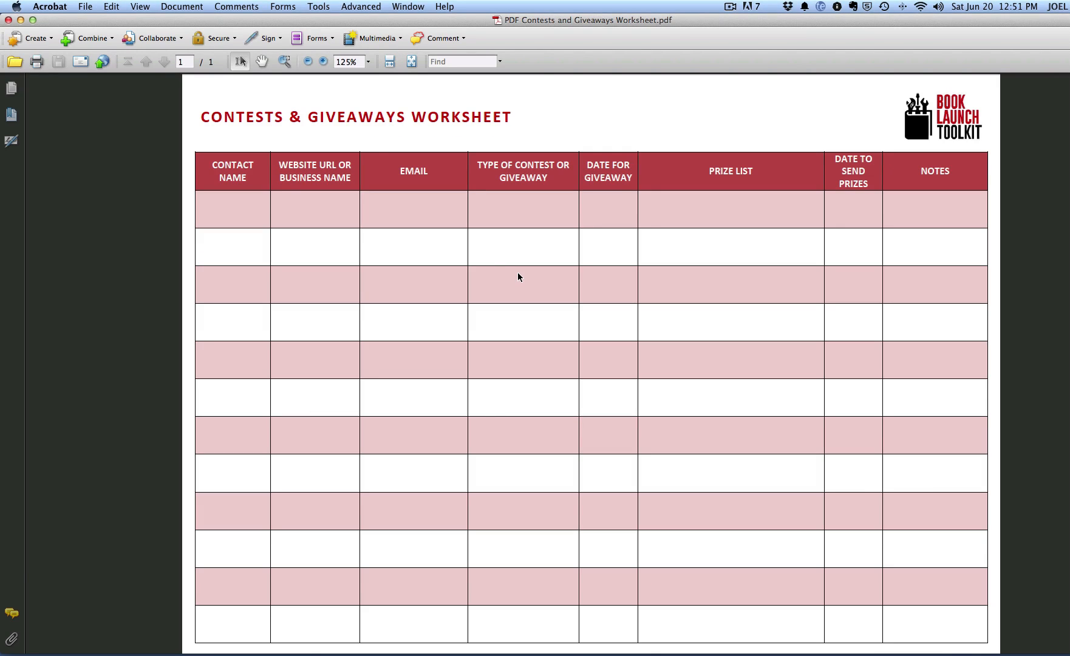
pyautogui.moveTo(255, 214)
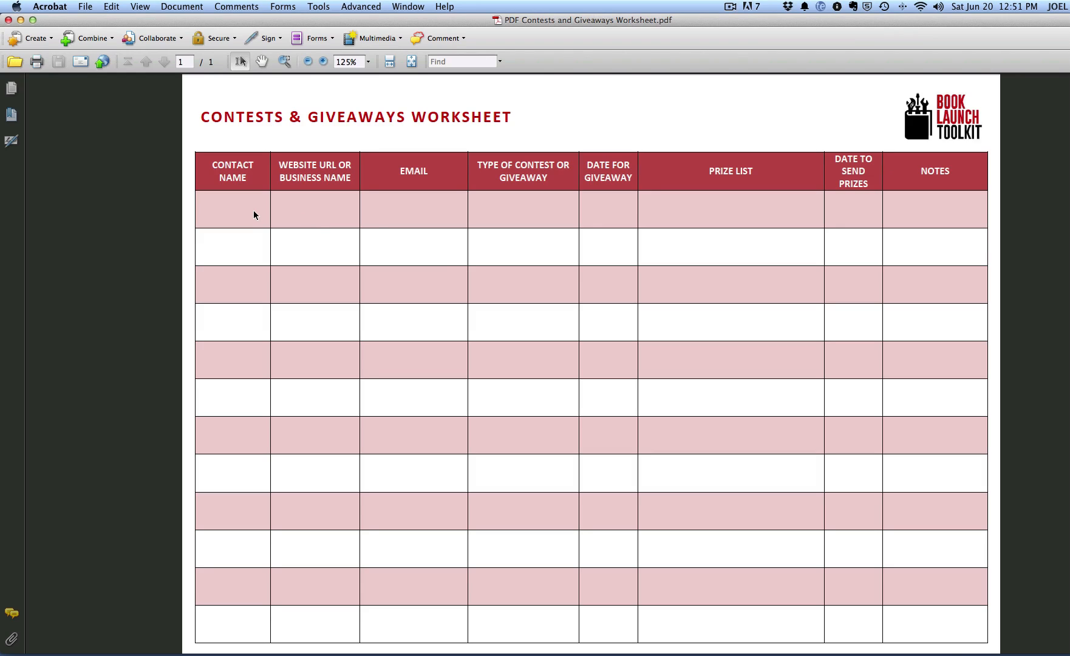
pyautogui.moveTo(412, 218)
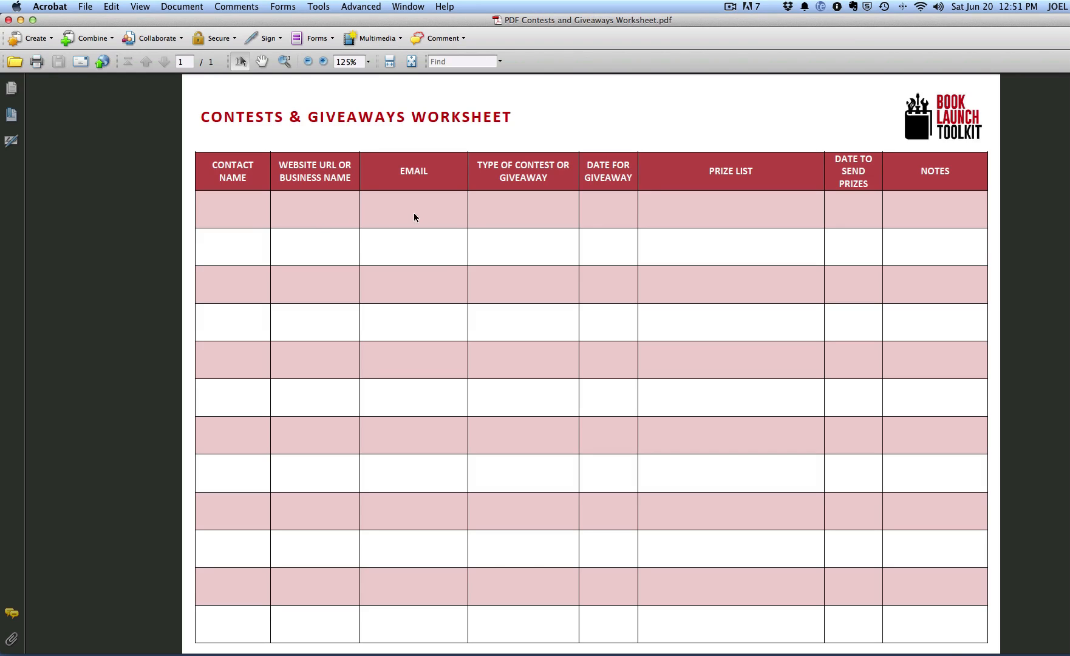
pyautogui.moveTo(474, 218)
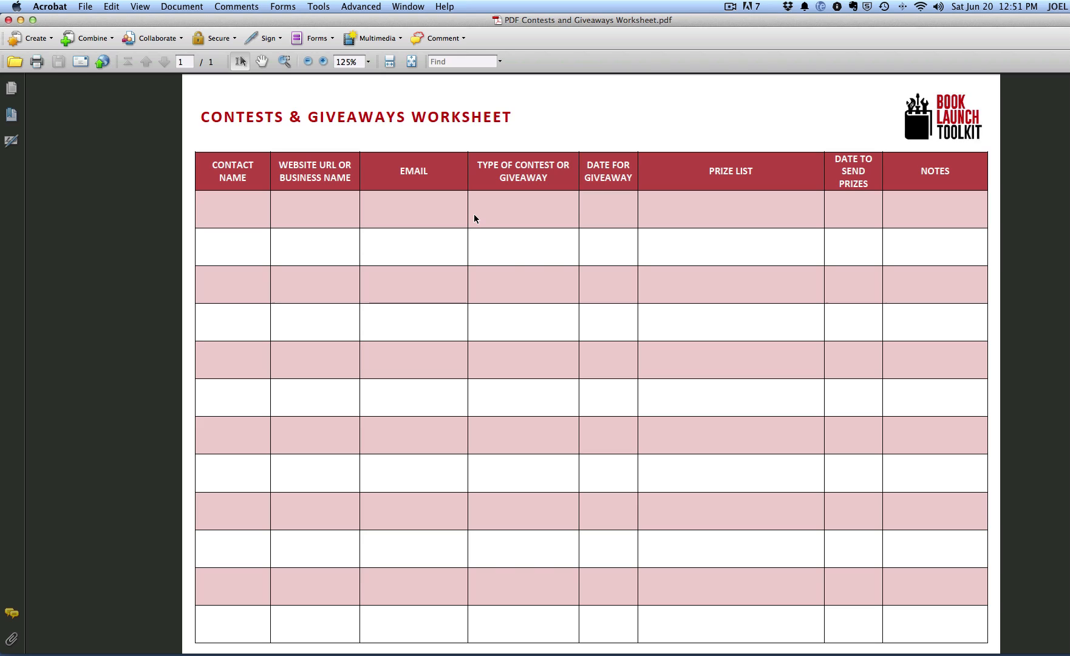
pyautogui.moveTo(447, 210)
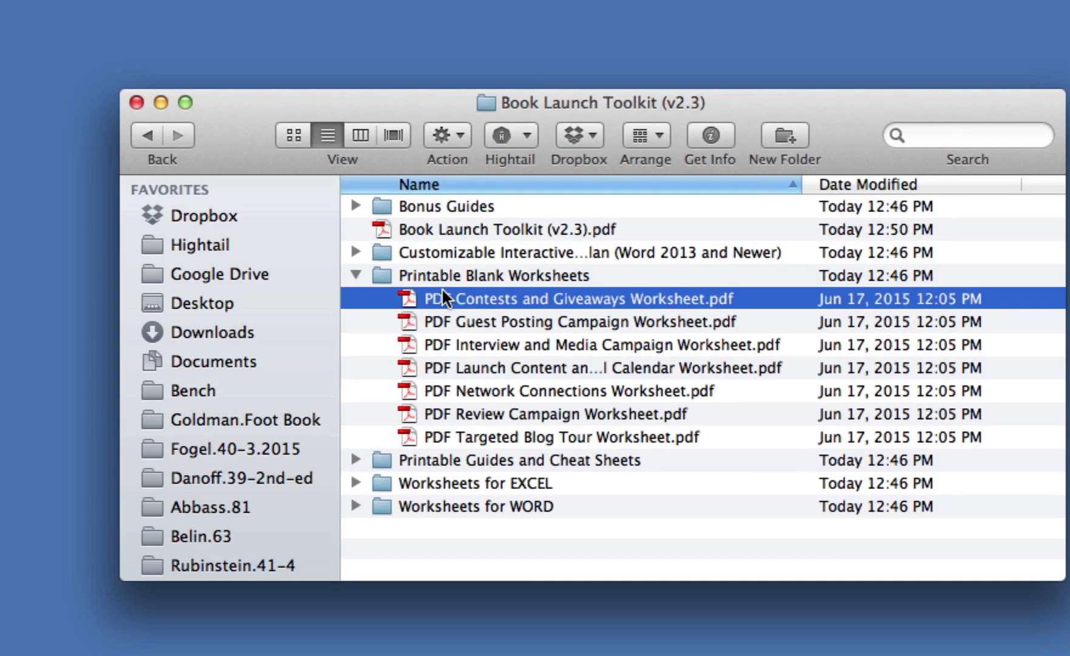
pyautogui.moveTo(459, 439)
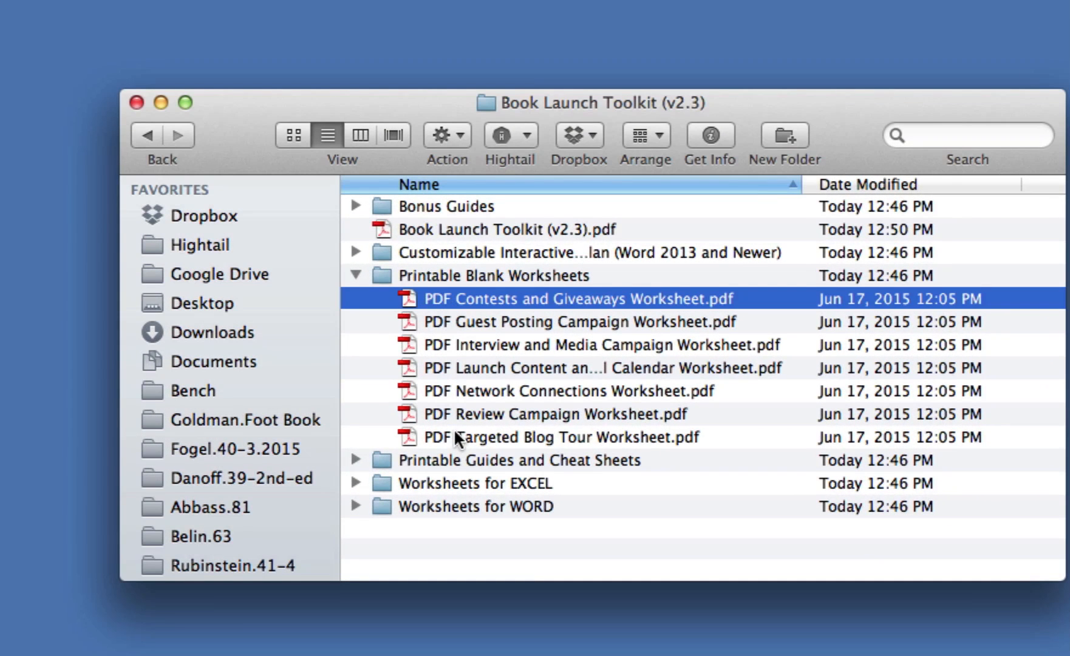
# Collapse Printable Blank Worksheets, expand Printable Guides and Cheat Sheets, and open Additional Book Launch Ideas Cheat Sheet.pdf.
pyautogui.click(355, 274)
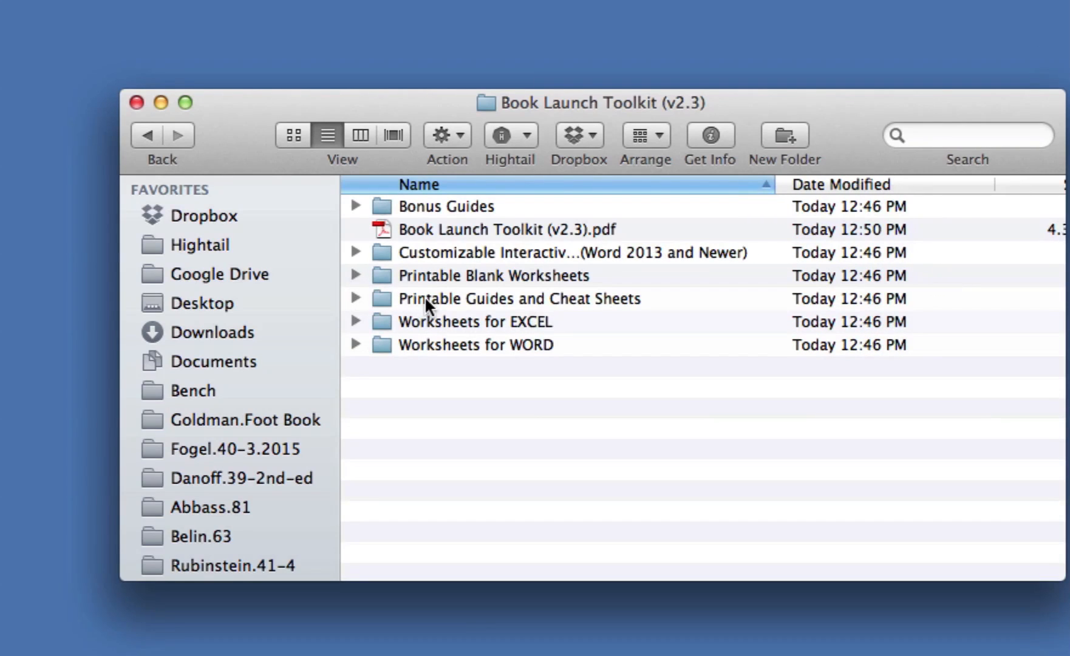
pyautogui.click(356, 298)
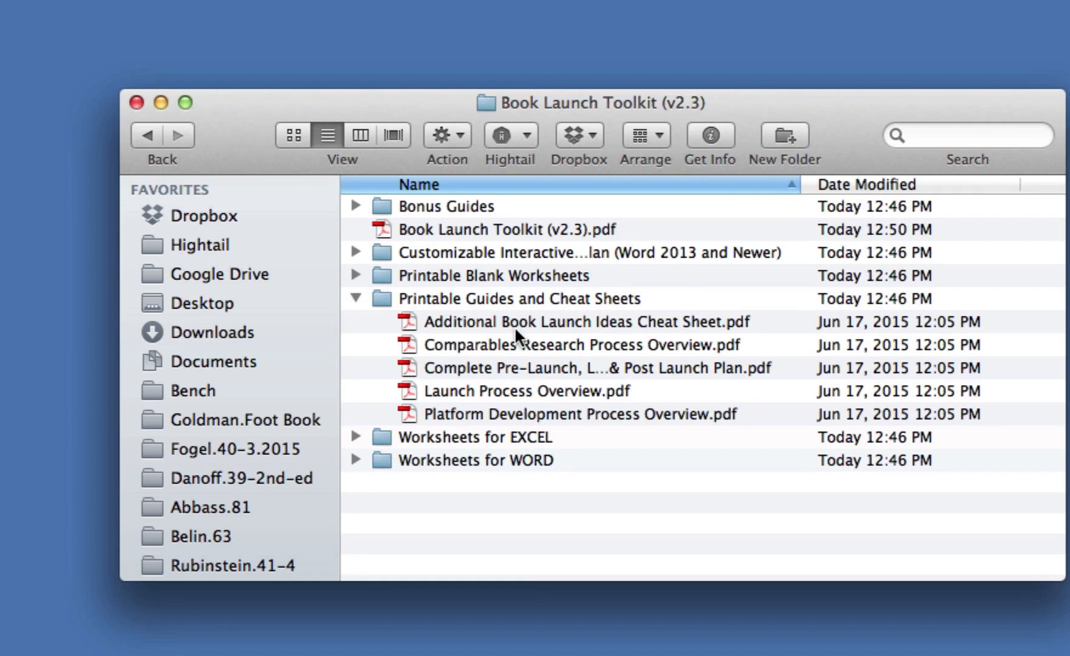
pyautogui.moveTo(522, 332)
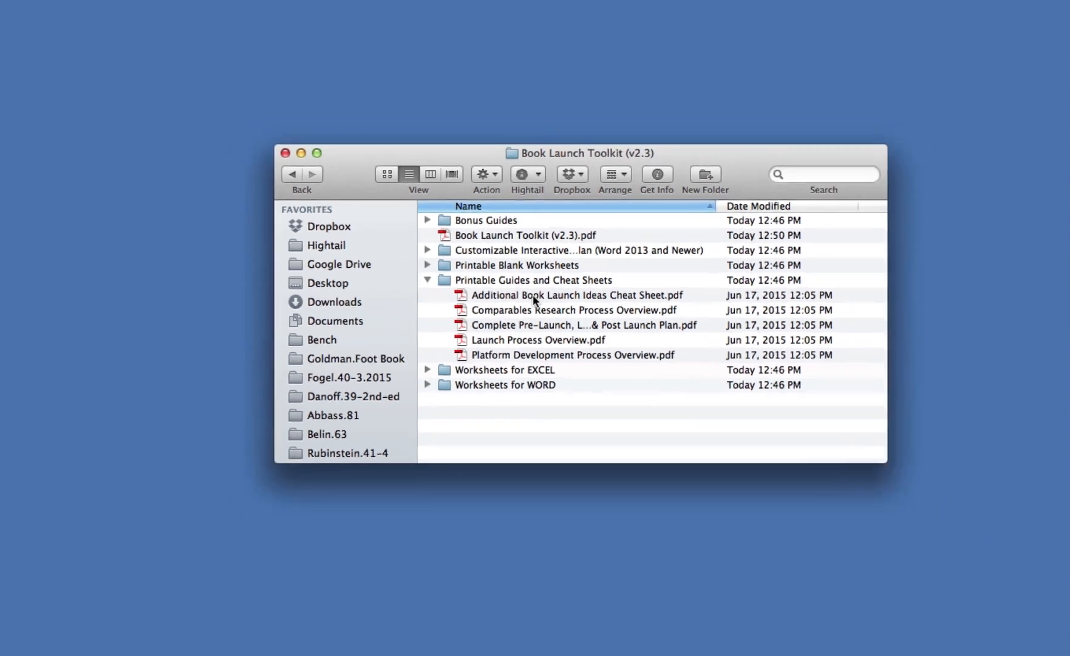
pyautogui.doubleClick(575, 295)
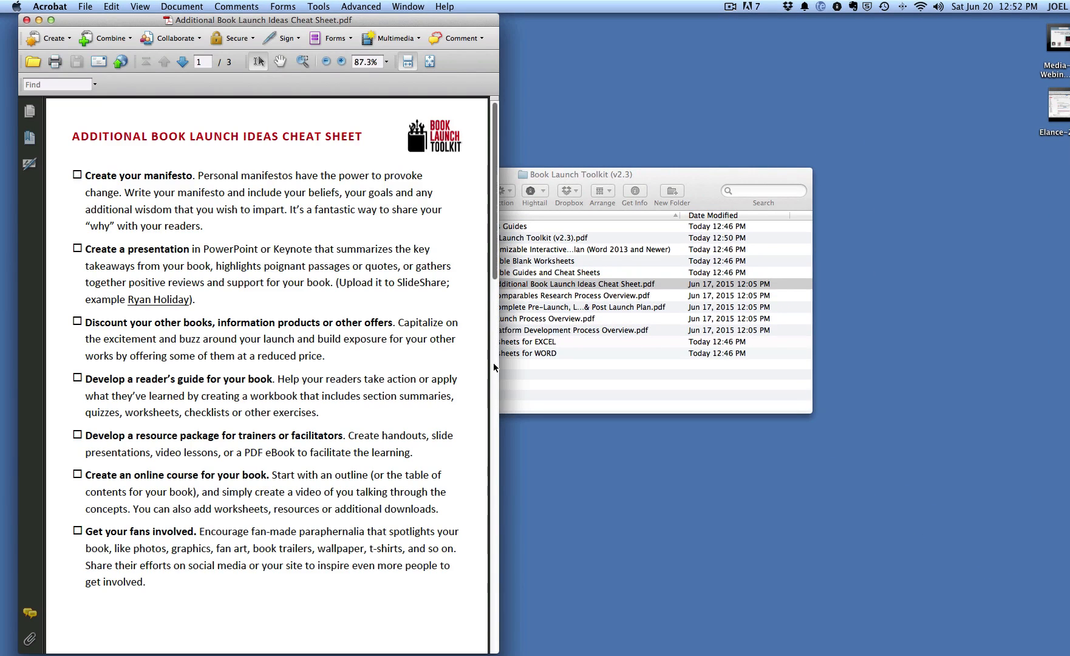
# Scroll down through the Additional Book Launch Ideas Cheat Sheet.
pyautogui.scroll(-3)
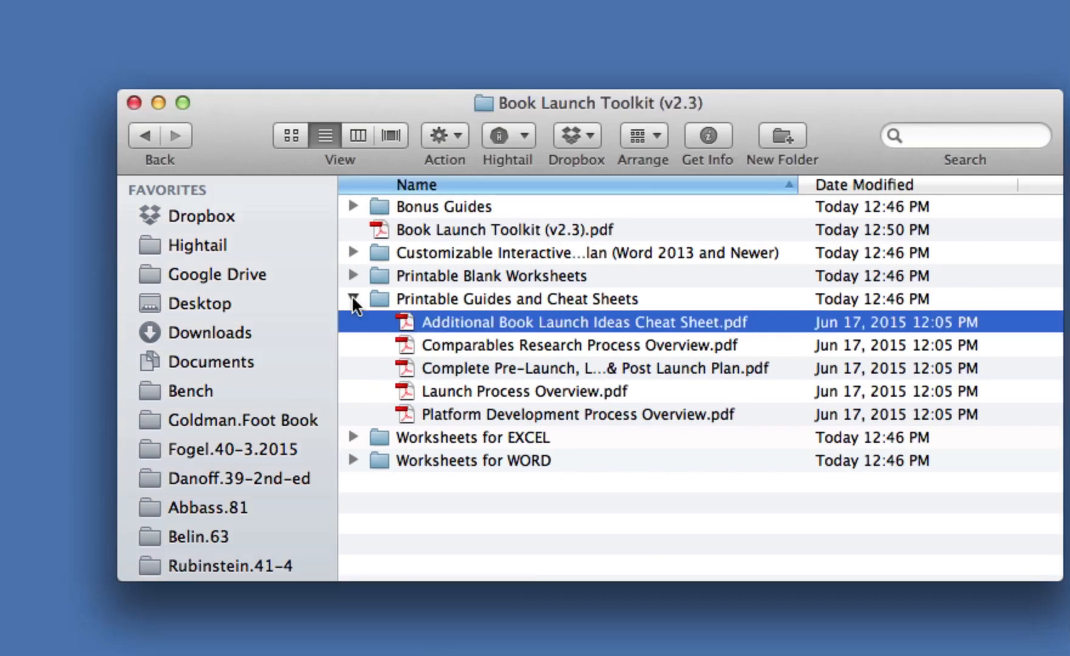
# Collapse Printable Guides and Cheat Sheets, expand Worksheets for EXCEL, and open Contests and Giveaways Worksheet.xlsx.
pyautogui.click(353, 298)
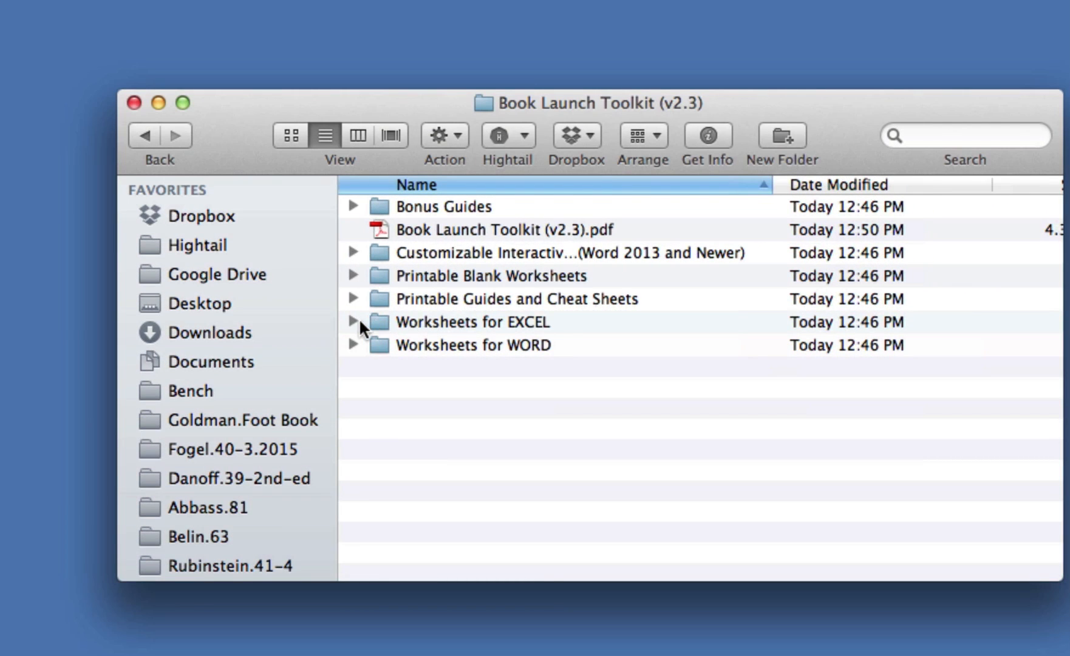
pyautogui.click(354, 322)
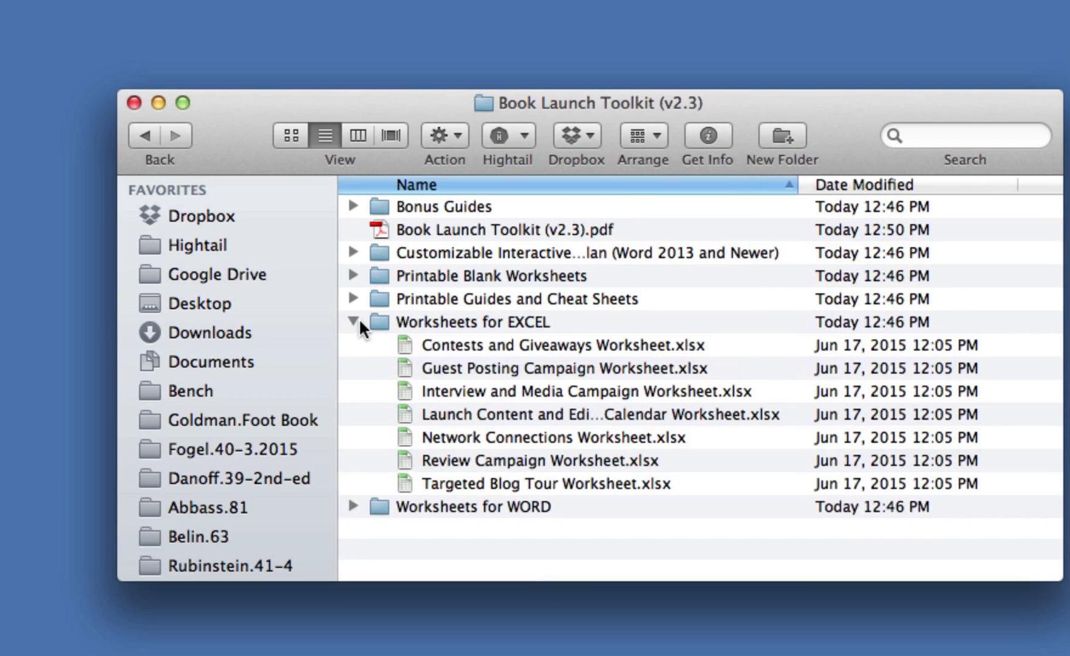
pyautogui.moveTo(538, 333)
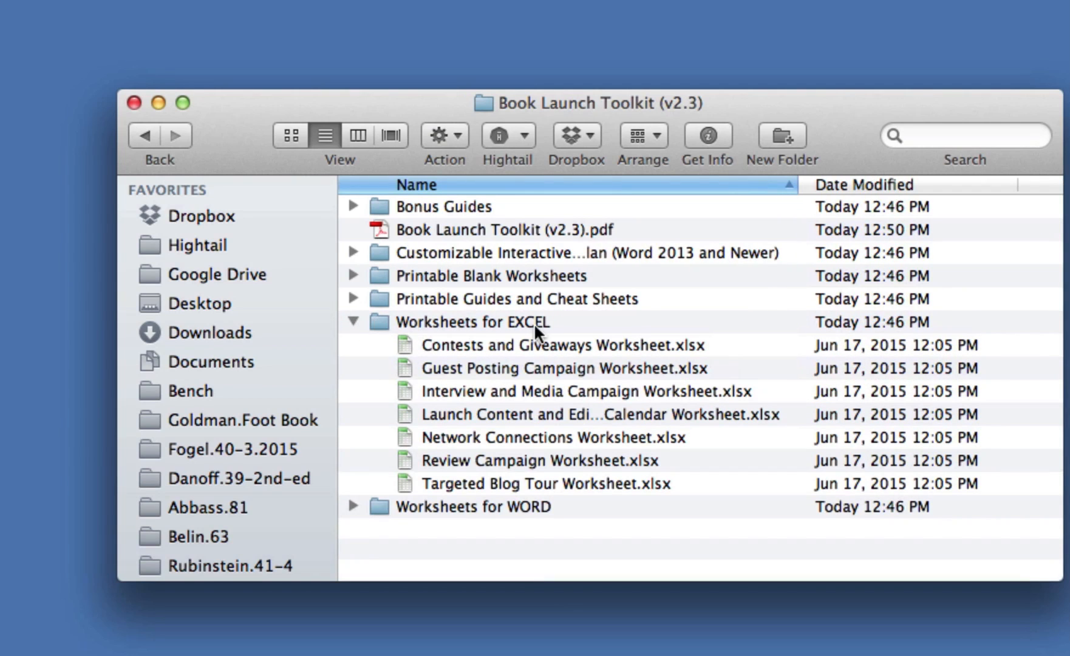
pyautogui.moveTo(534, 351)
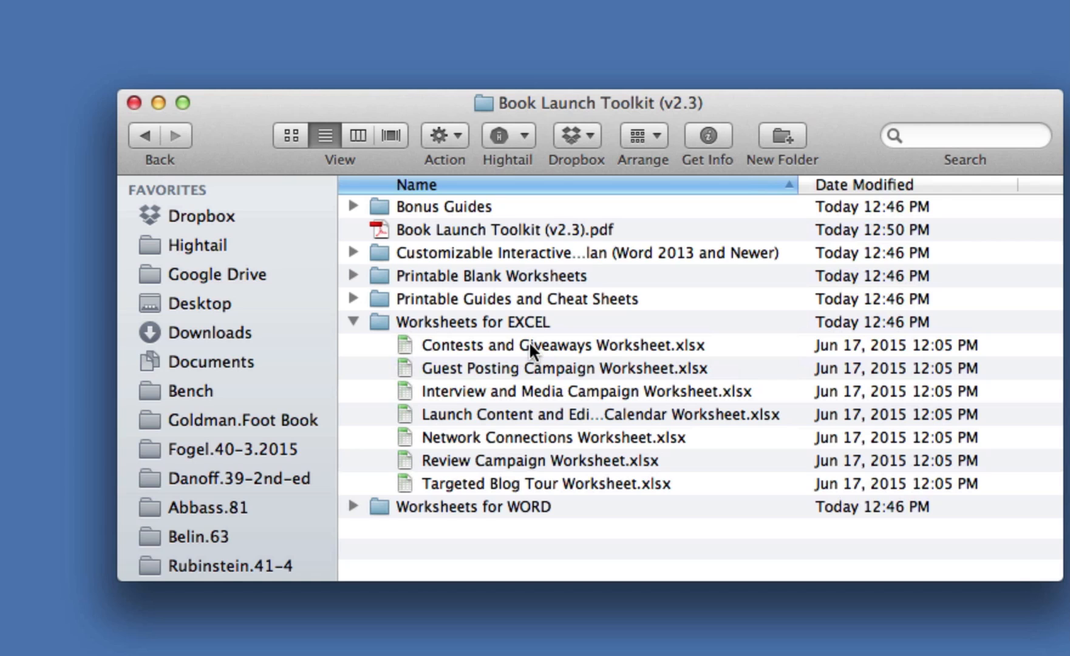
pyautogui.doubleClick(554, 345)
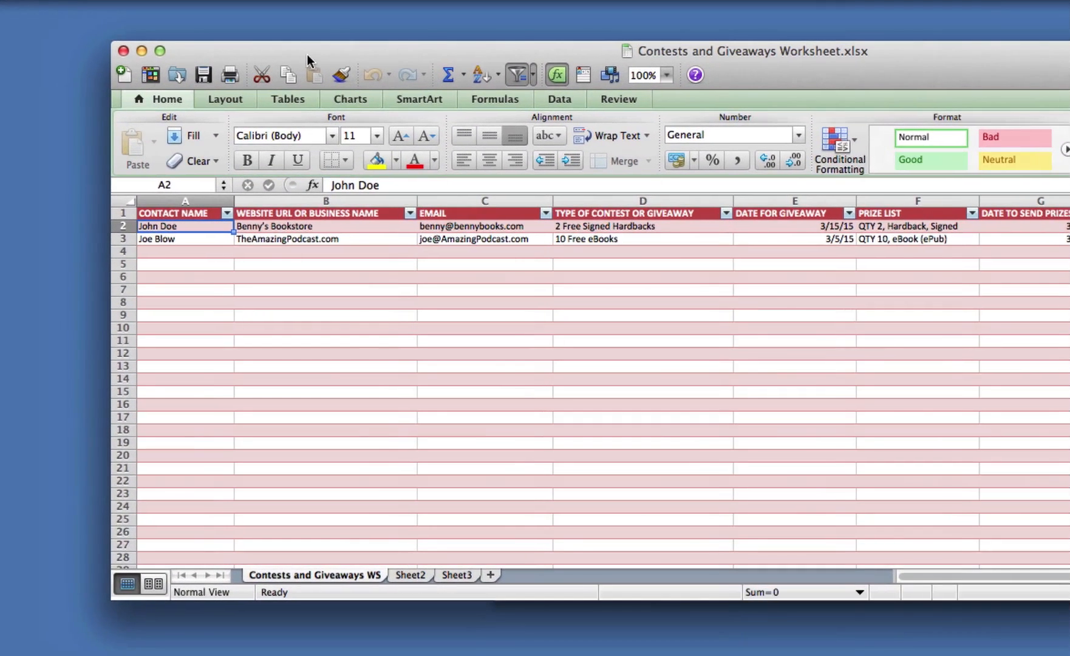
# Inspect the sample row's TheAmazingPodcast.com business name and John Doe contact name cells.
pyautogui.click(325, 226)
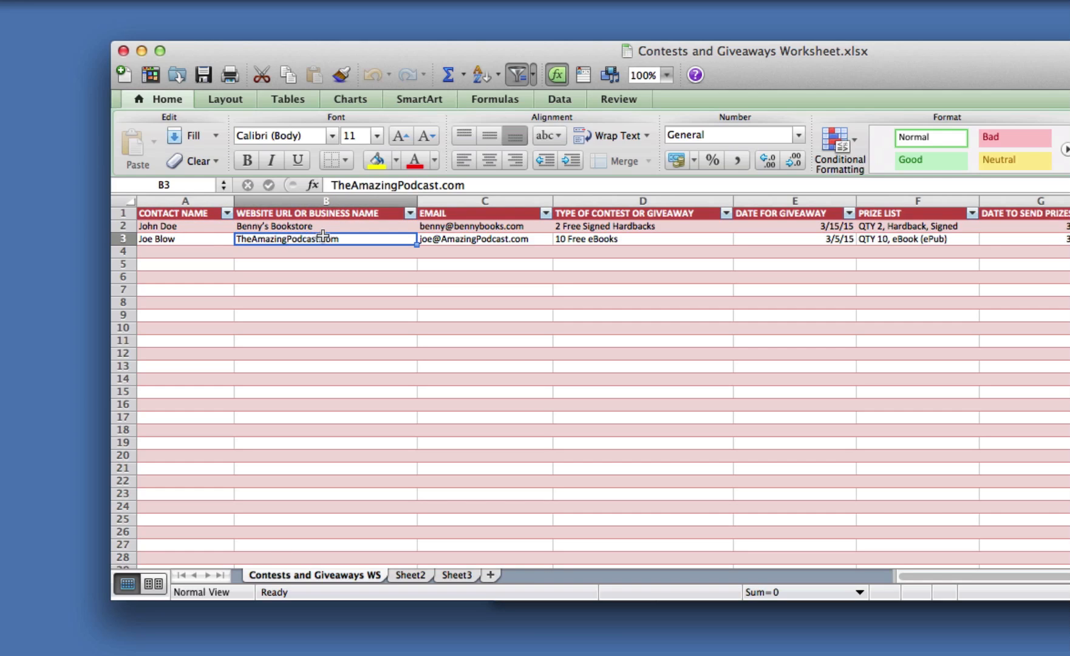
pyautogui.moveTo(200, 229)
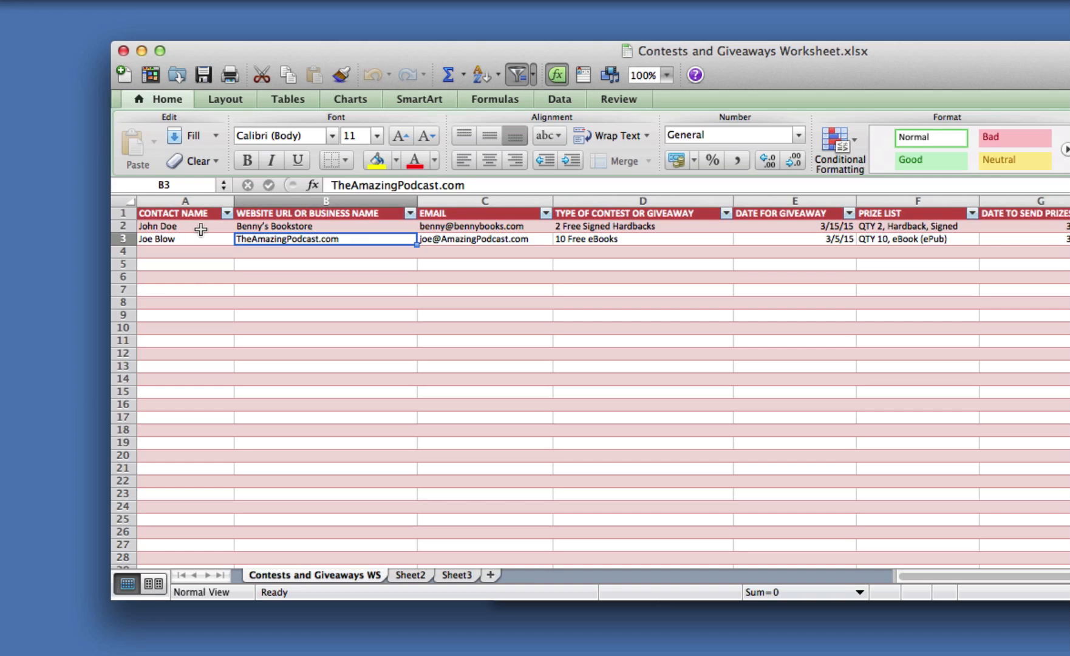
pyautogui.click(184, 226)
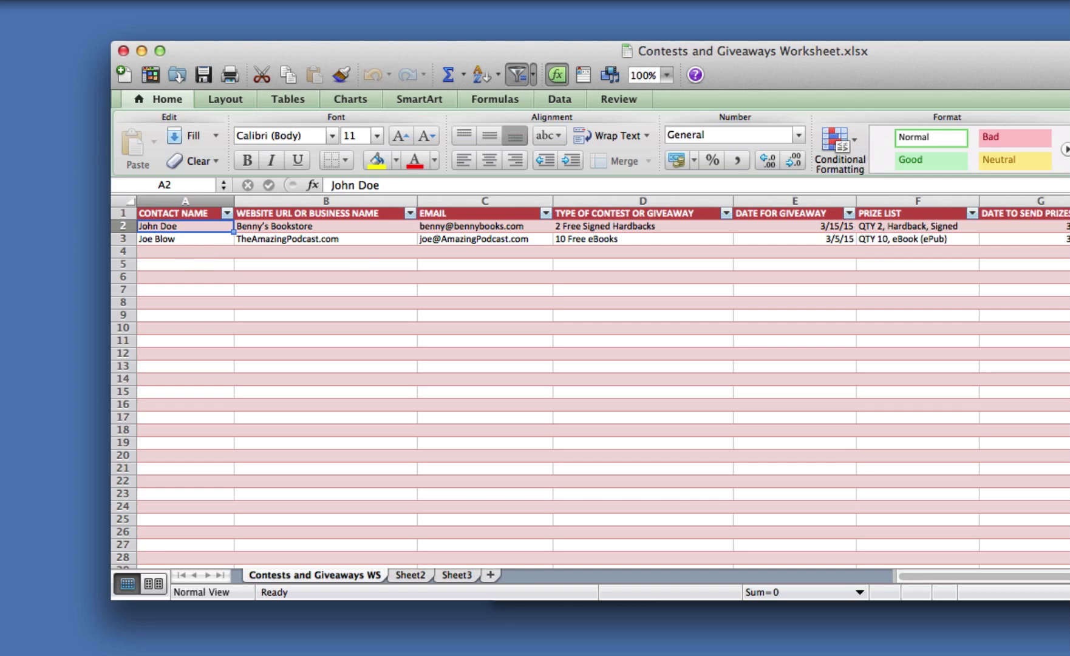
pyautogui.moveTo(990, 274)
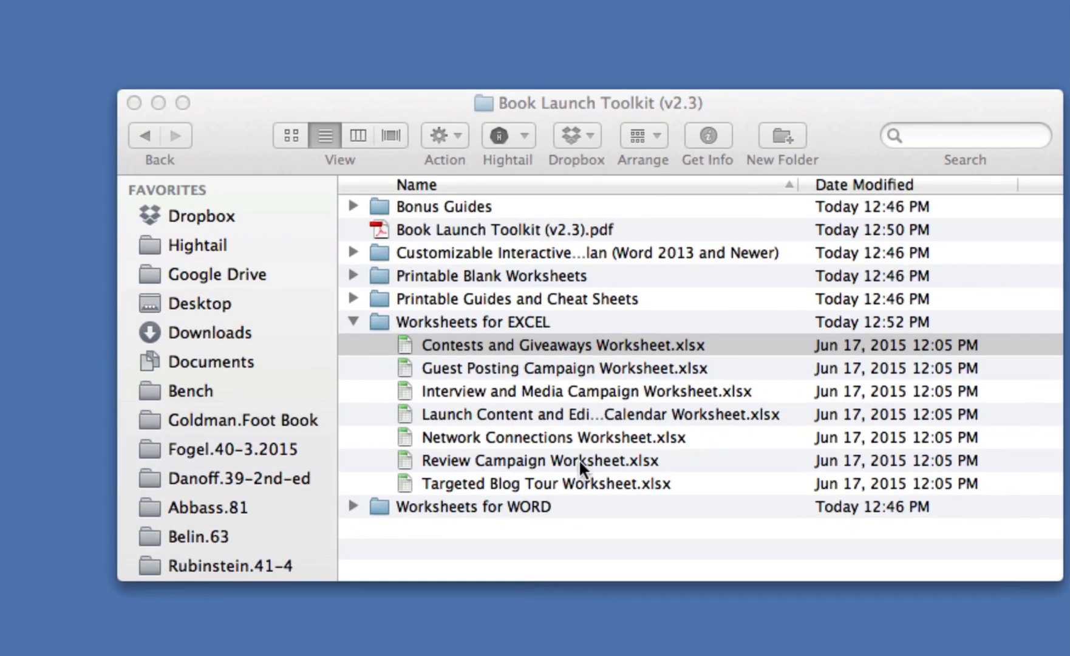
pyautogui.moveTo(459, 489)
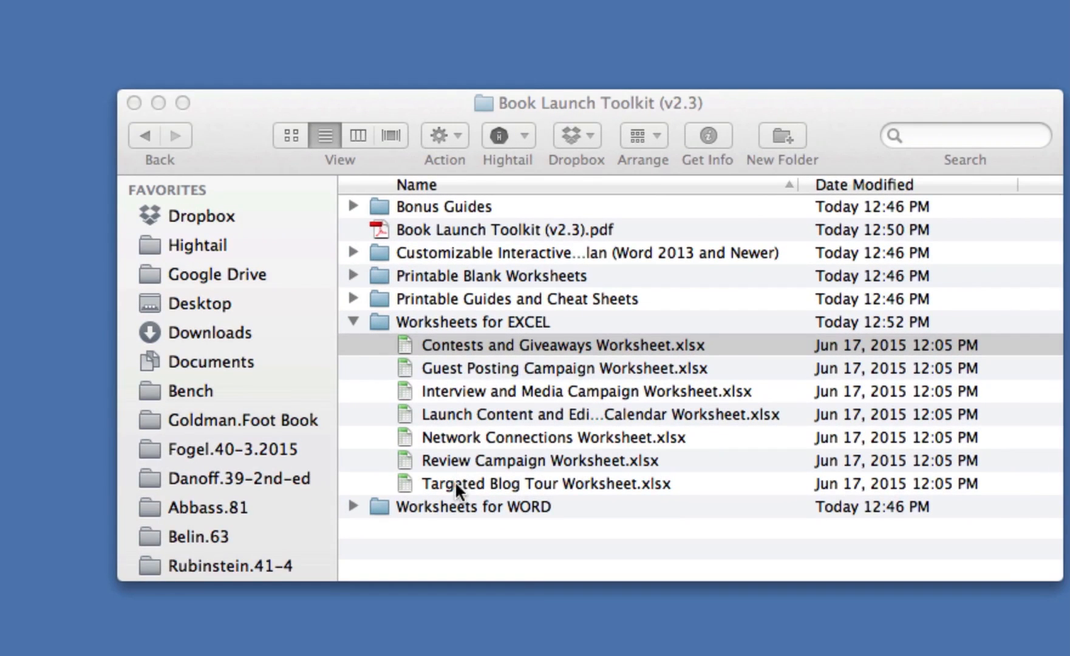
# Collapse the Worksheets for EXCEL folder and expand Worksheets for WORD to list its .doc files.
pyautogui.click(353, 321)
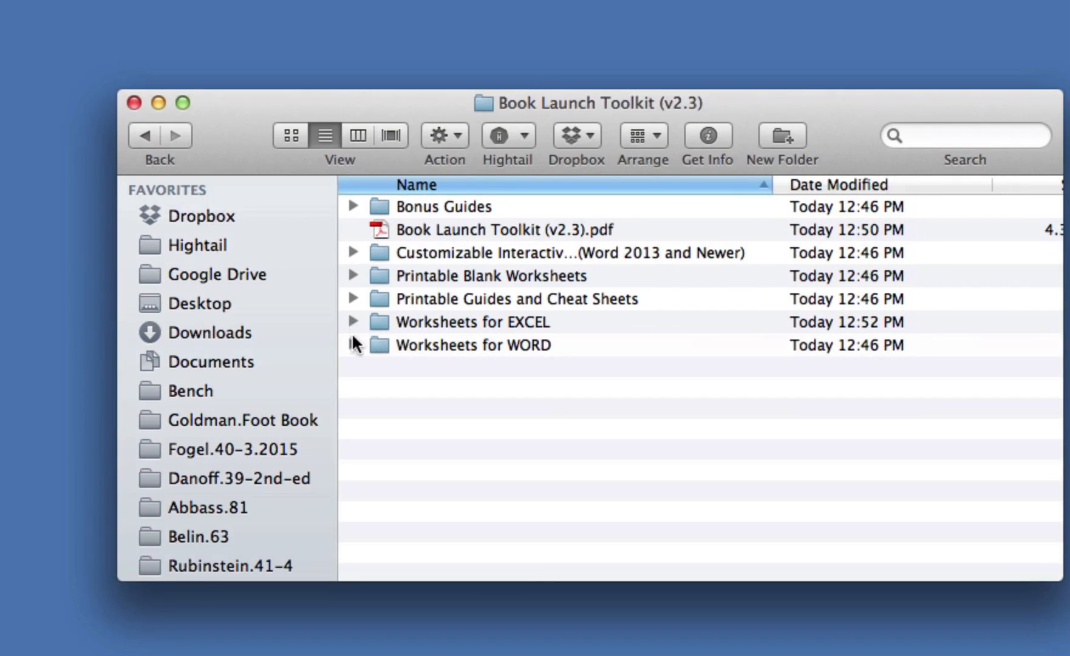
pyautogui.click(353, 345)
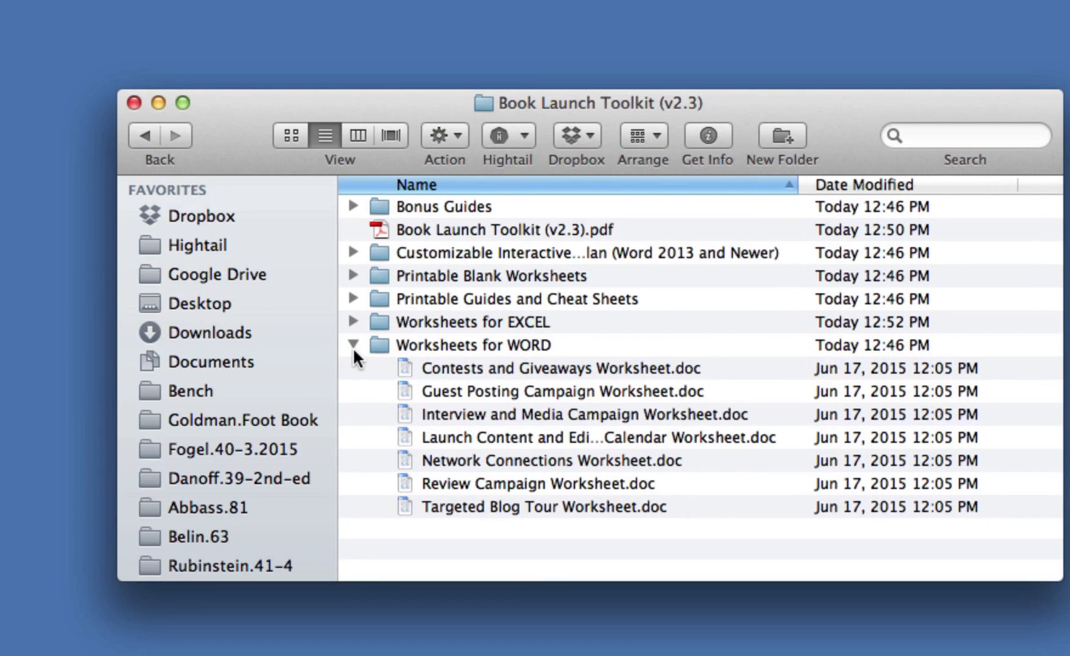
pyautogui.moveTo(515, 375)
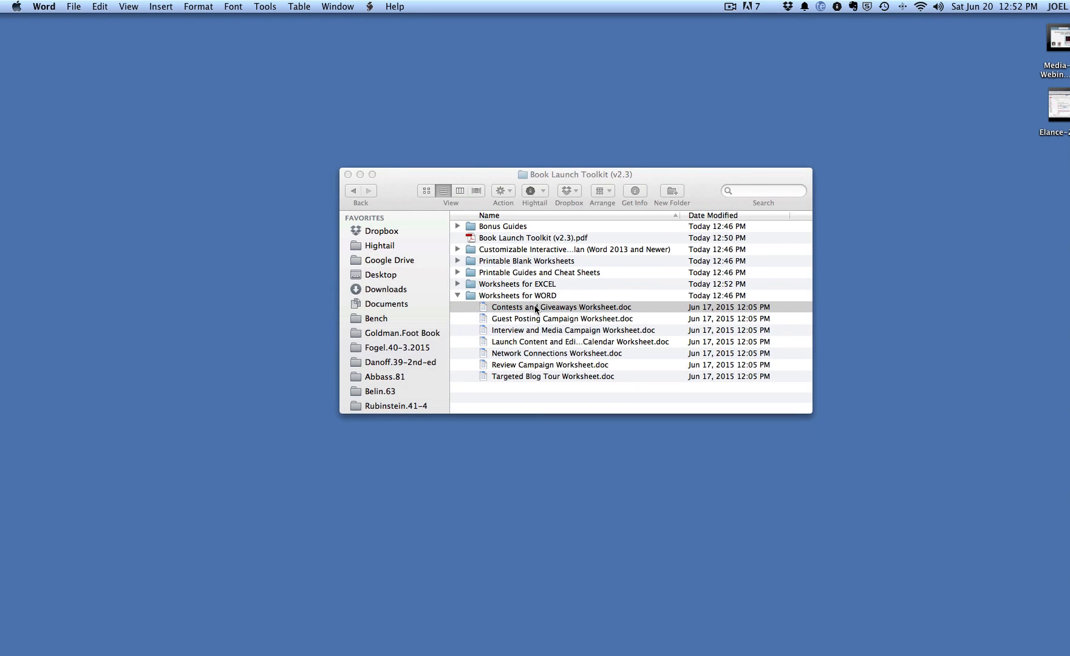
pyautogui.doubleClick(560, 306)
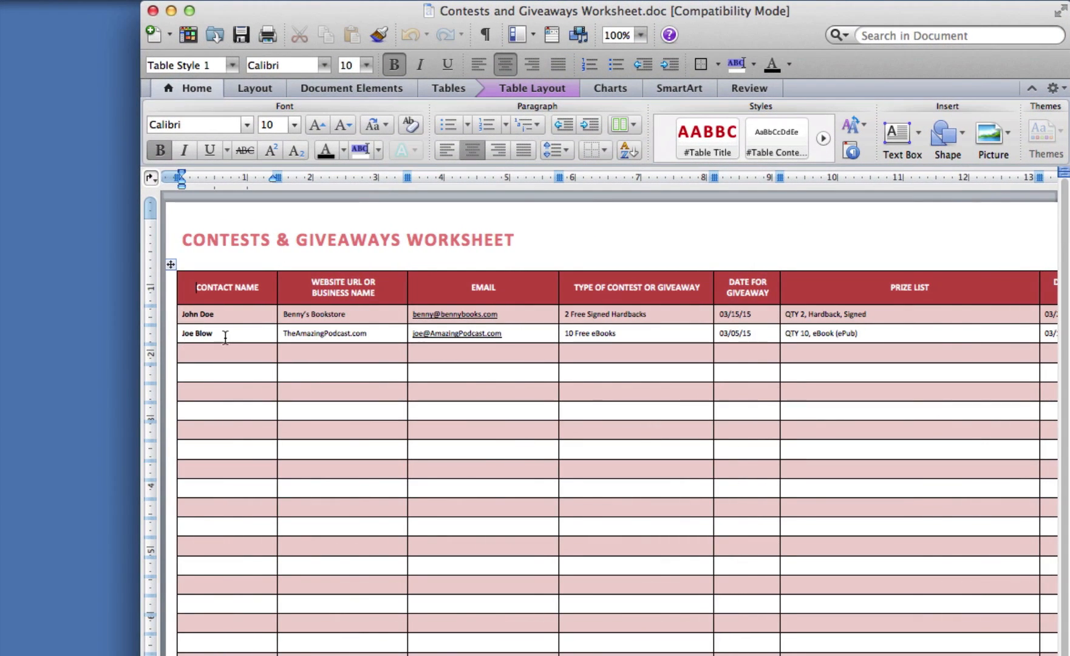
pyautogui.click(225, 352)
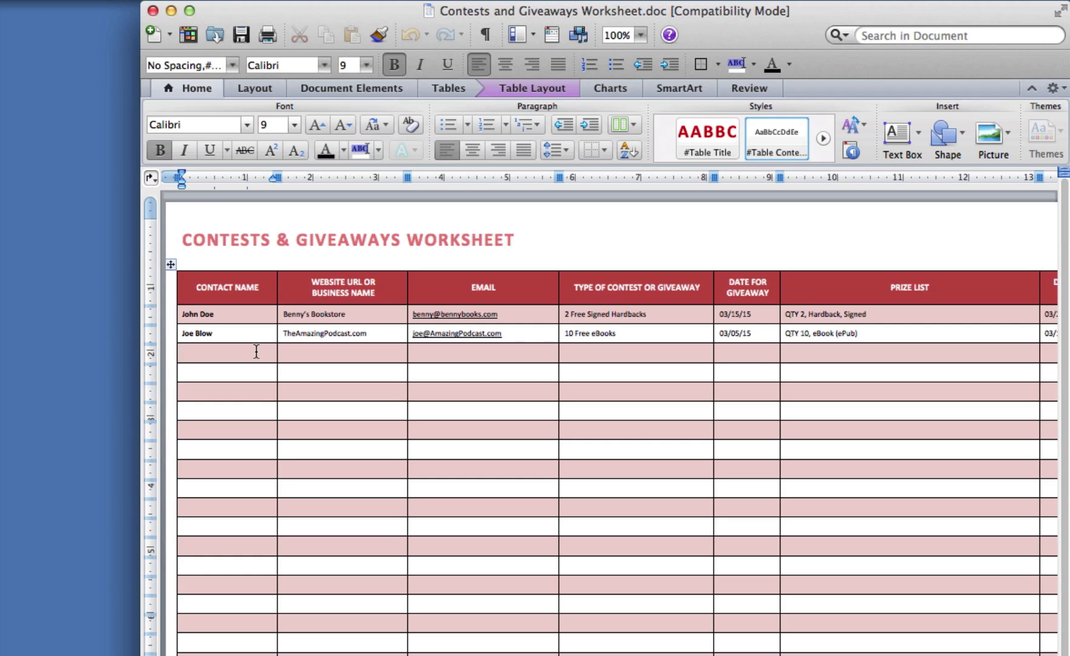
pyautogui.write('Connie Contc')
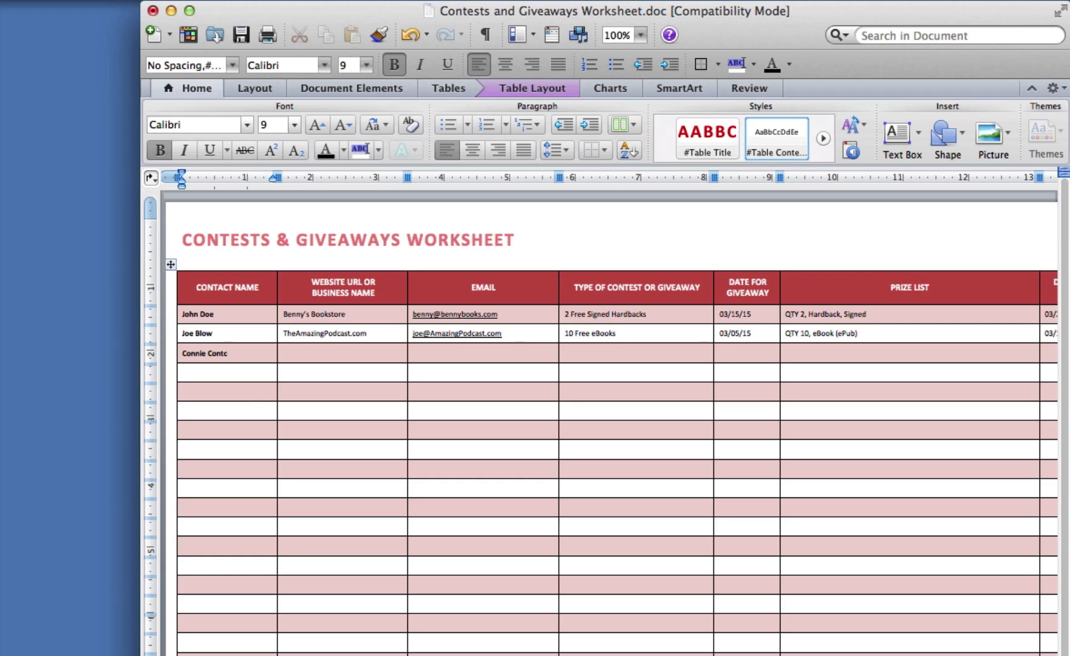
pyautogui.click(334, 353)
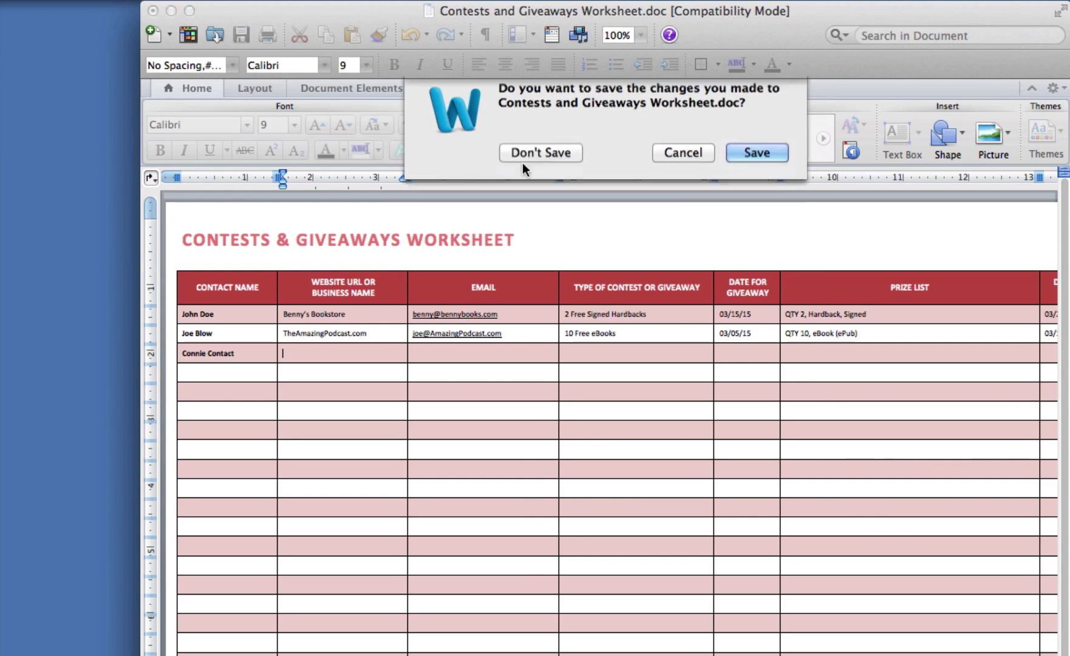
pyautogui.click(539, 152)
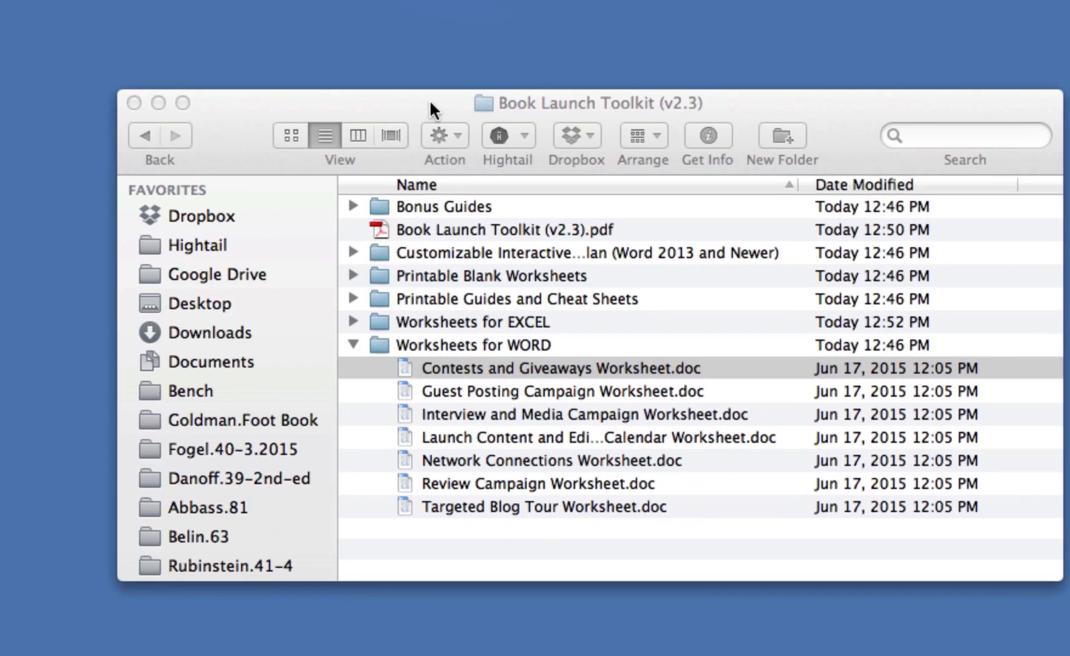
pyautogui.moveTo(354, 305)
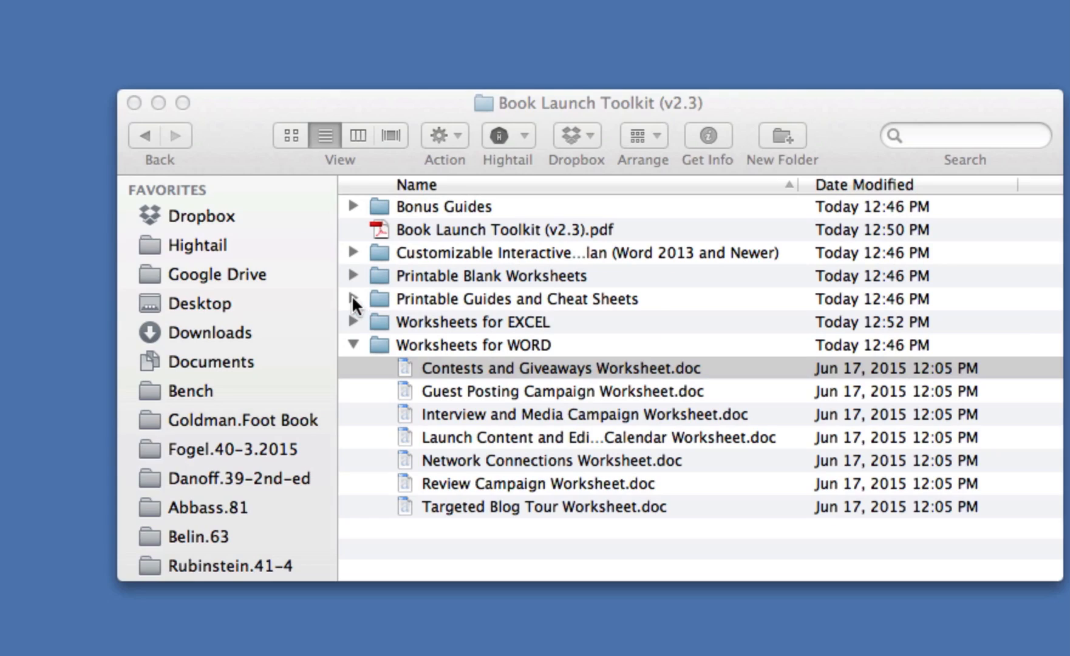
# Collapse the worksheet folders and expand the Customizable Interactive Plan folder to show its .docx.
pyautogui.click(560, 368)
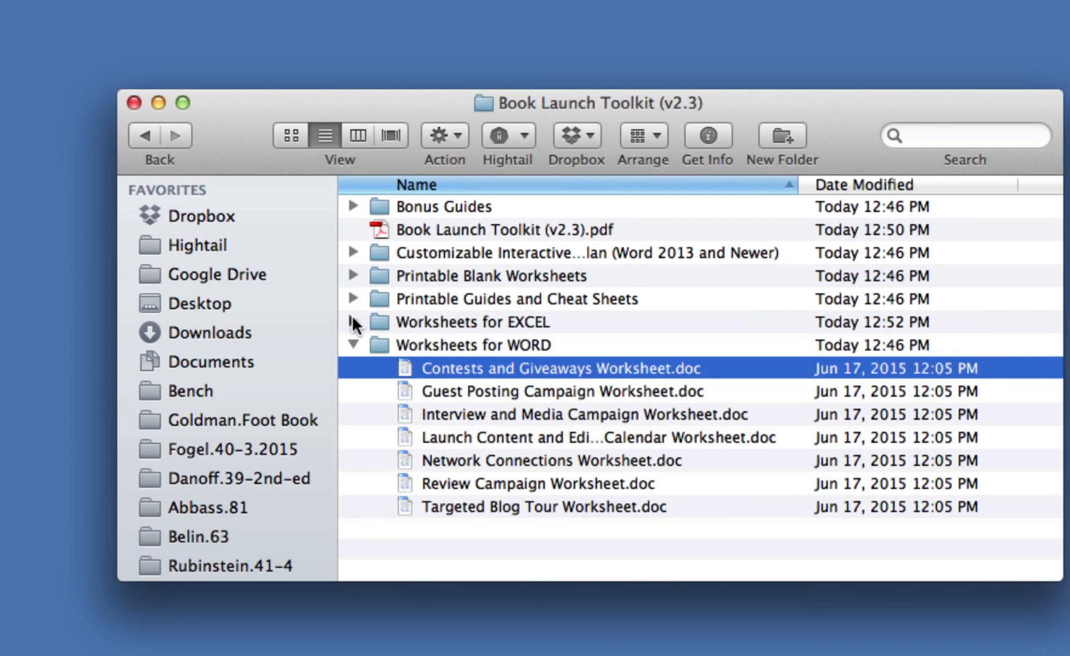
pyautogui.click(355, 321)
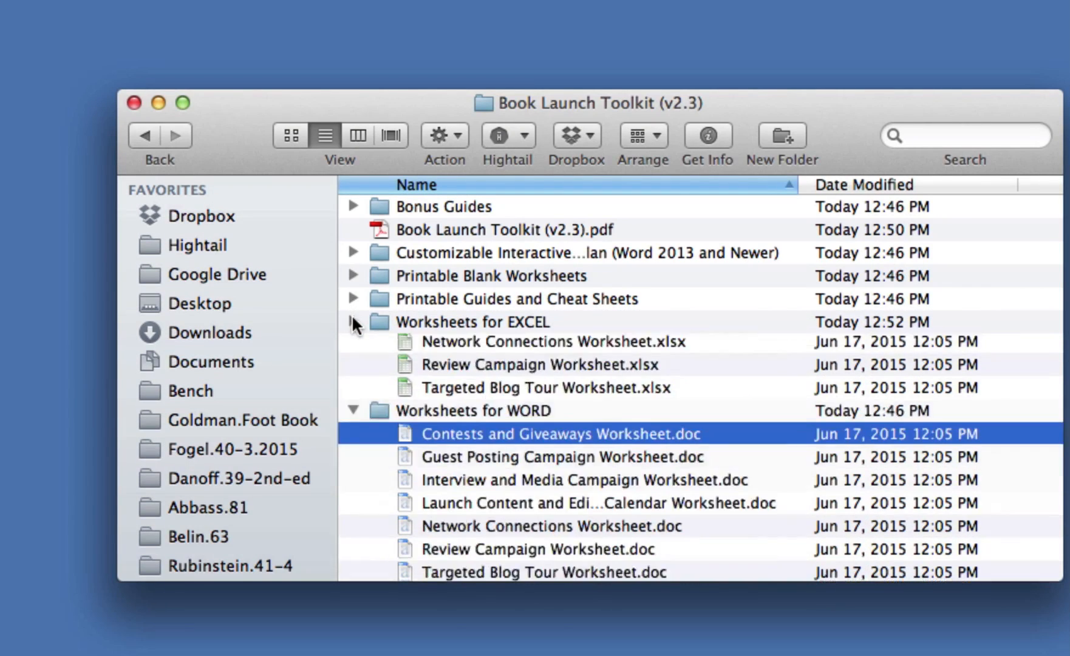
pyautogui.click(354, 321)
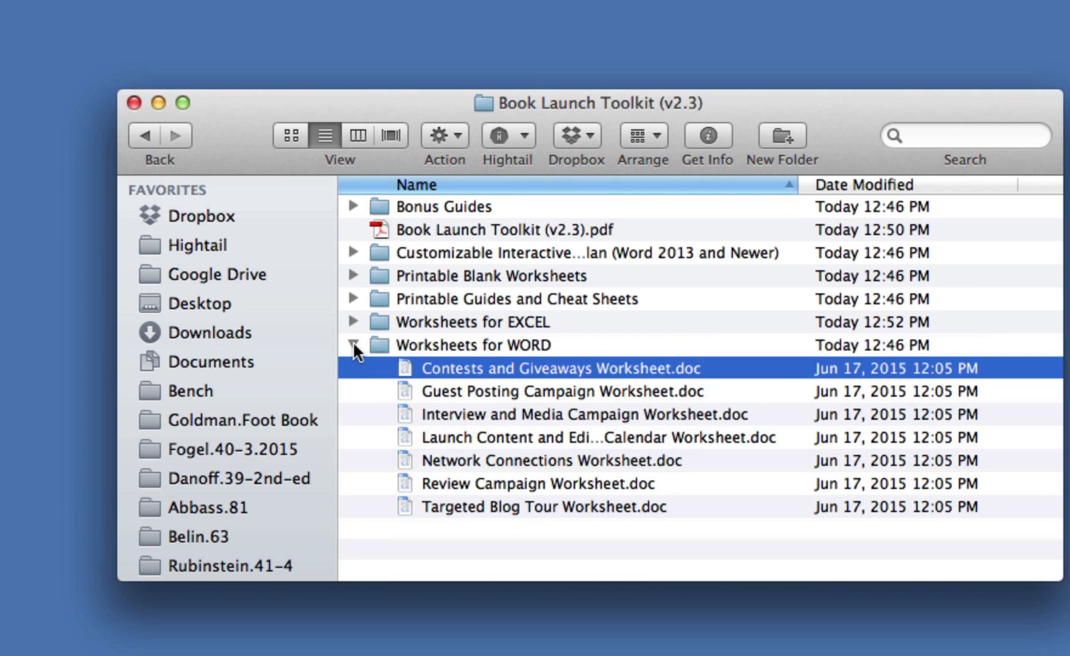
pyautogui.click(353, 345)
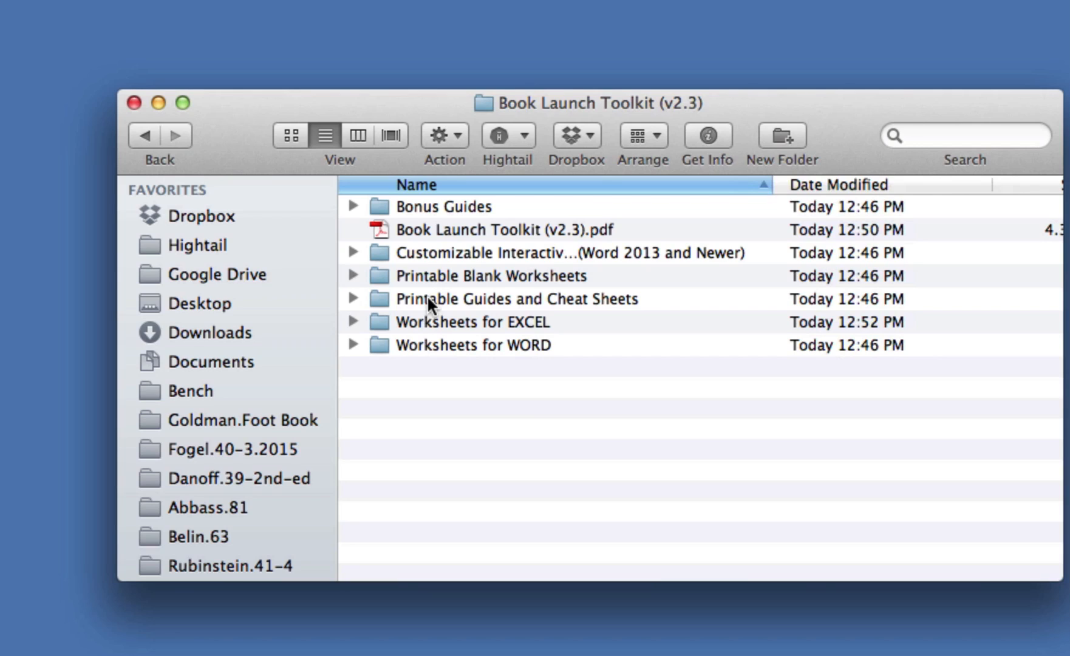
pyautogui.moveTo(419, 279)
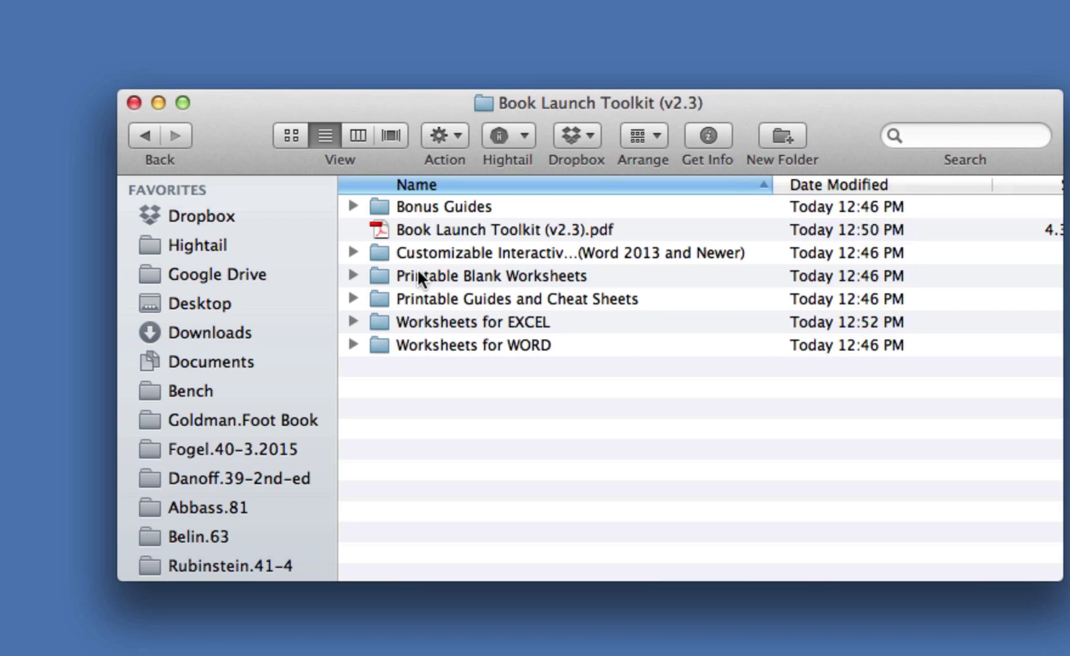
pyautogui.moveTo(352, 258)
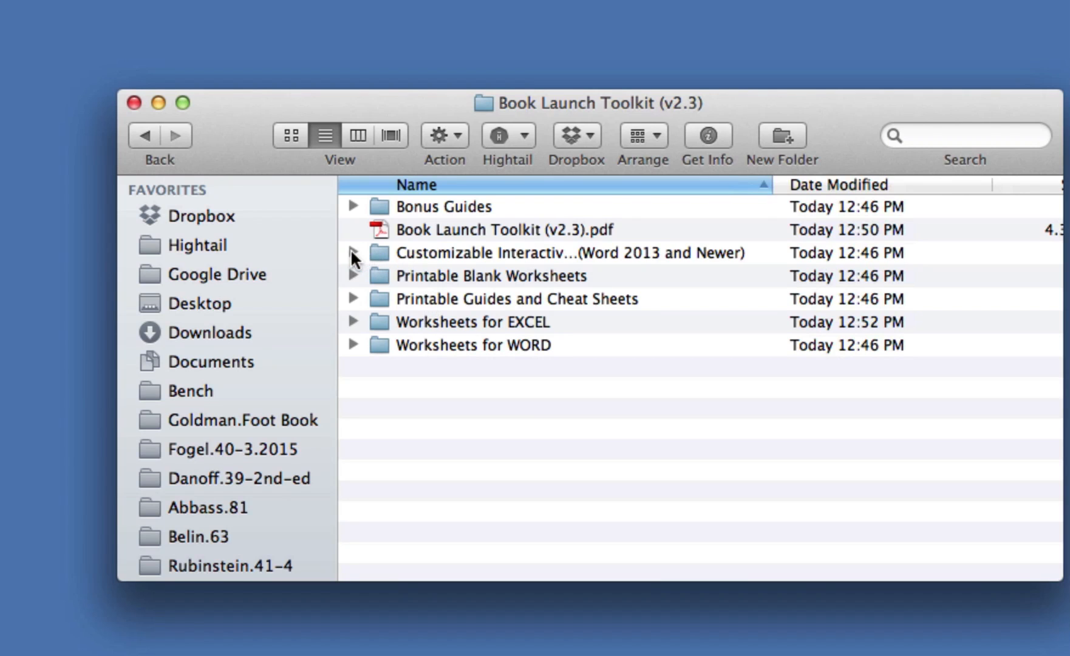
pyautogui.click(355, 252)
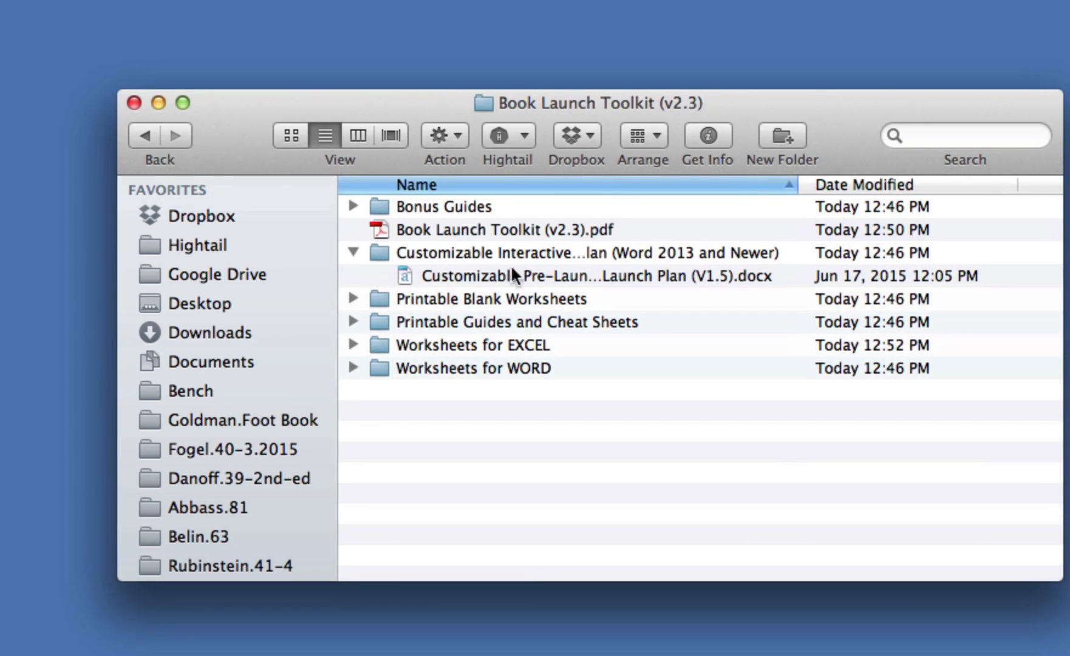
pyautogui.moveTo(533, 279)
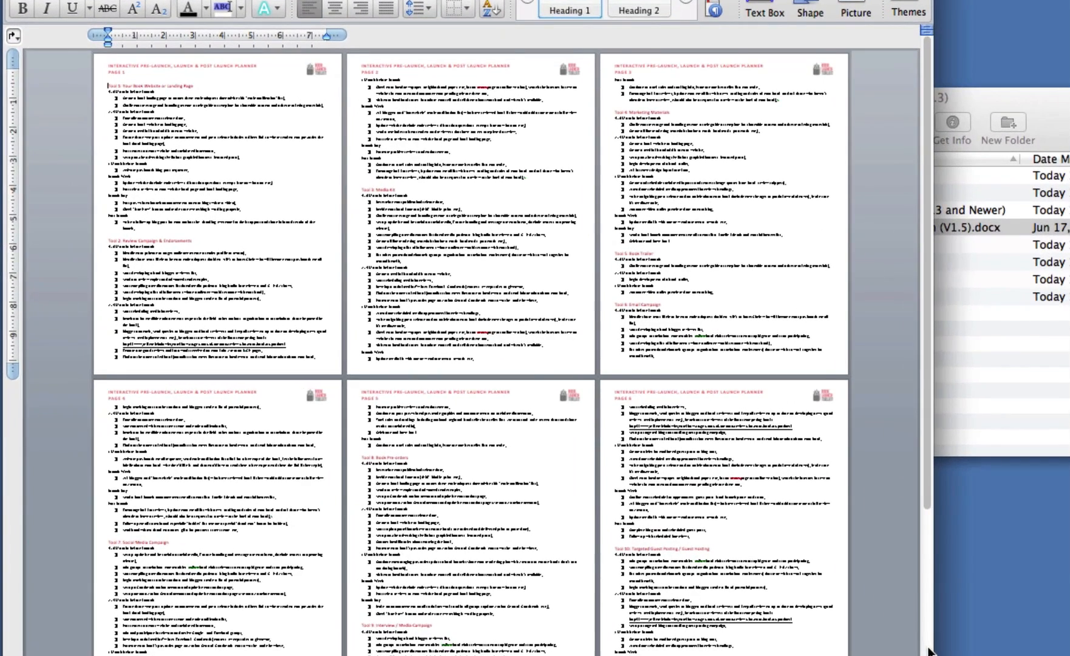
# Scroll through the Customizable Pre-Launch Plan's multi-page view in Word.
pyautogui.scroll(-3)
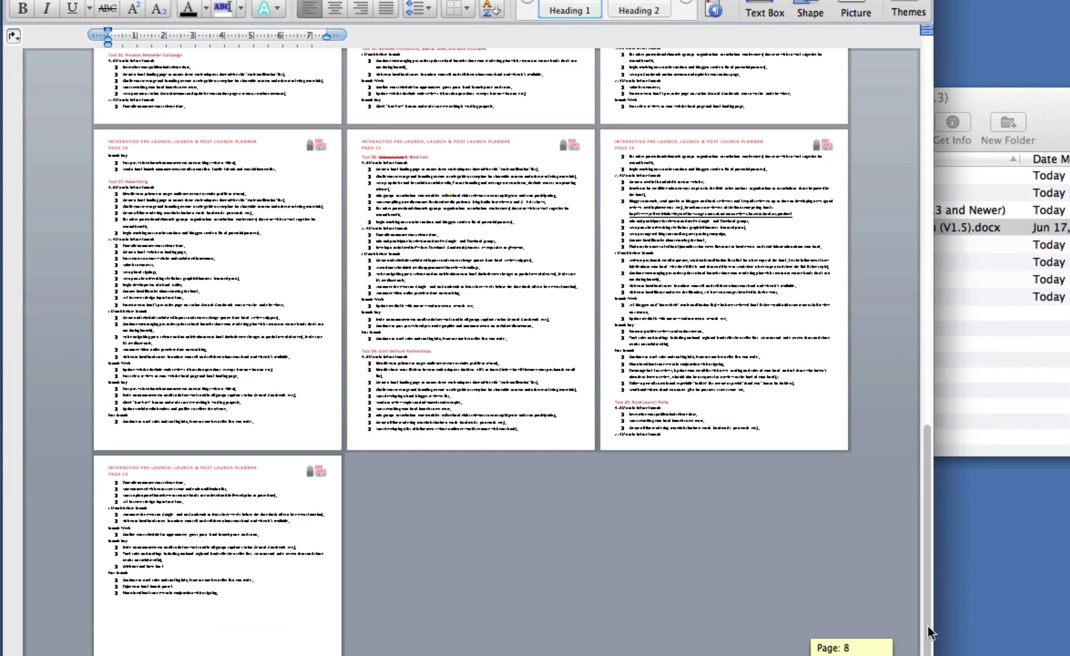
pyautogui.scroll(3)
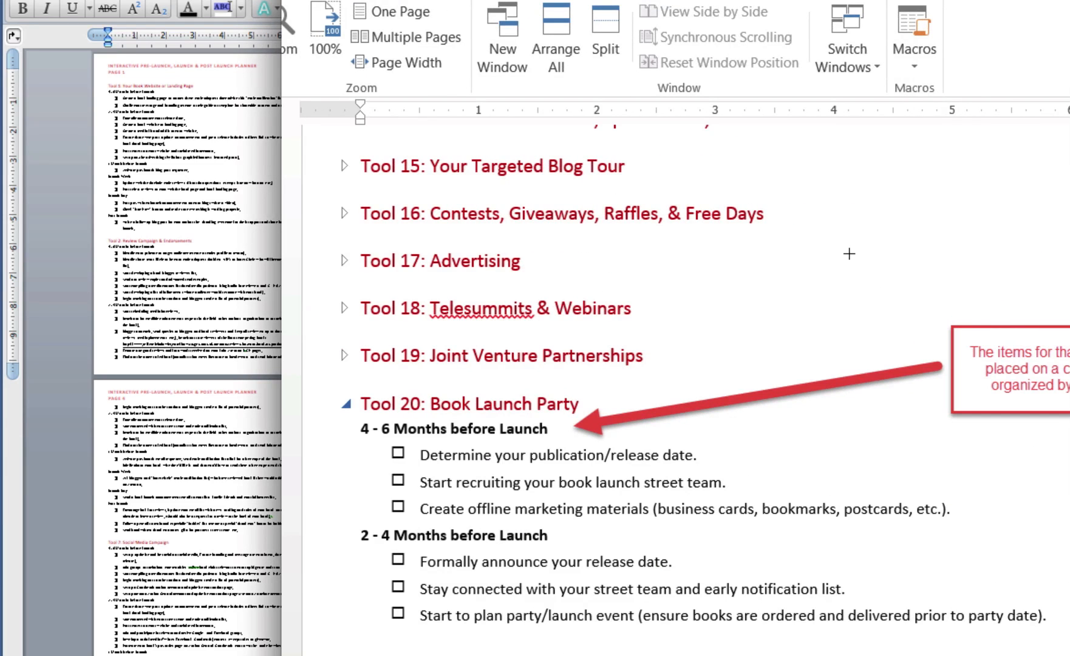
pyautogui.moveTo(564, 229)
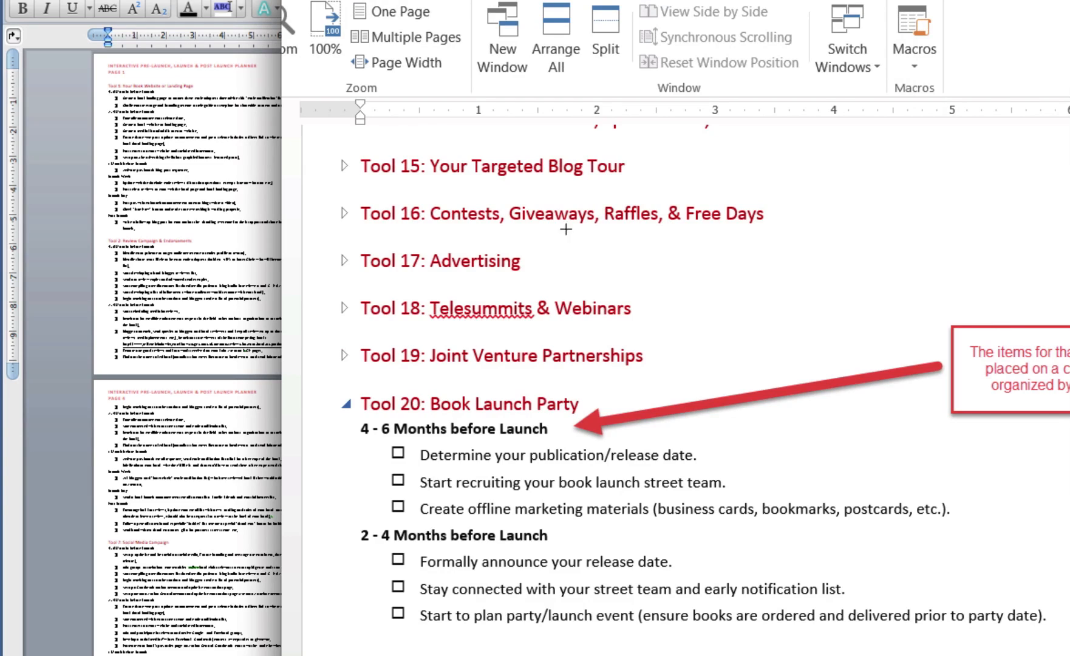
pyautogui.moveTo(416, 385)
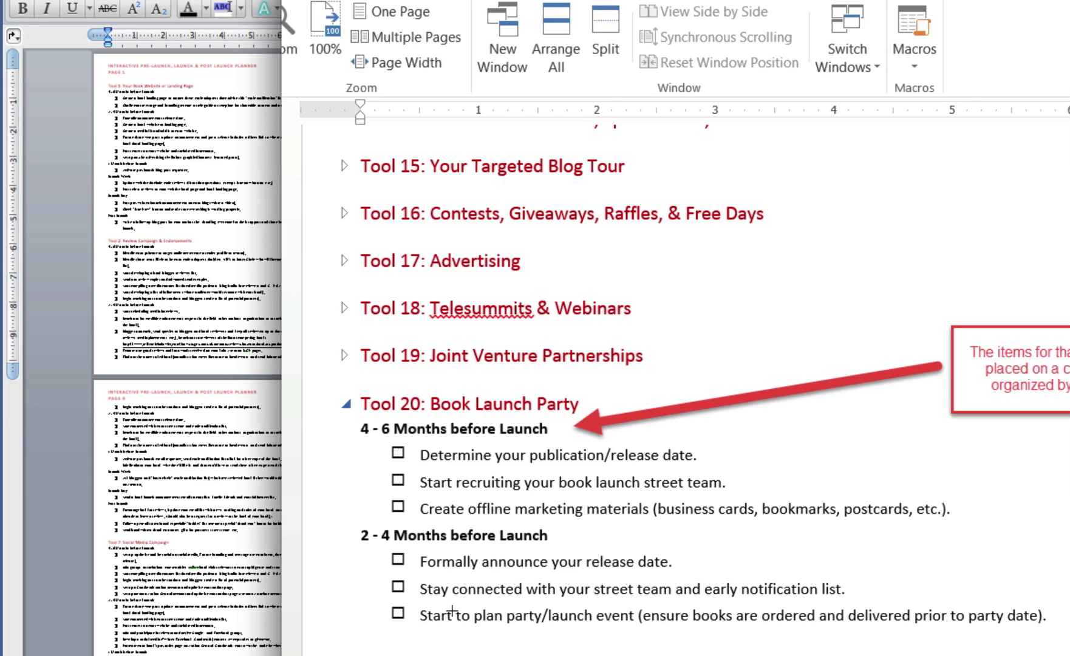
pyautogui.moveTo(453, 422)
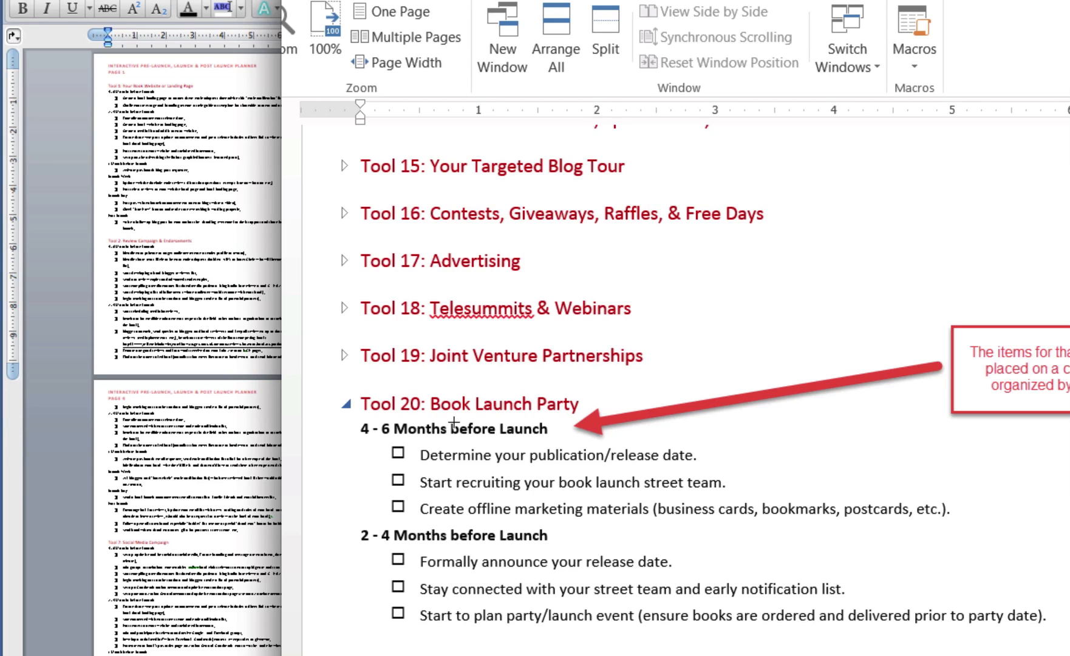
pyautogui.moveTo(450, 310)
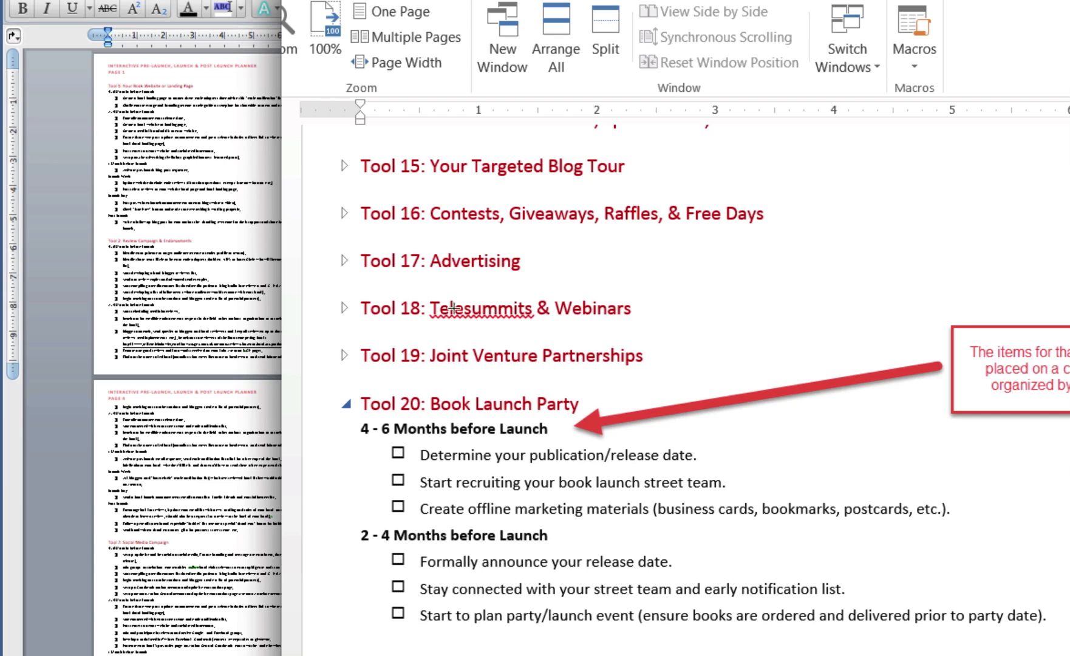
pyautogui.moveTo(435, 388)
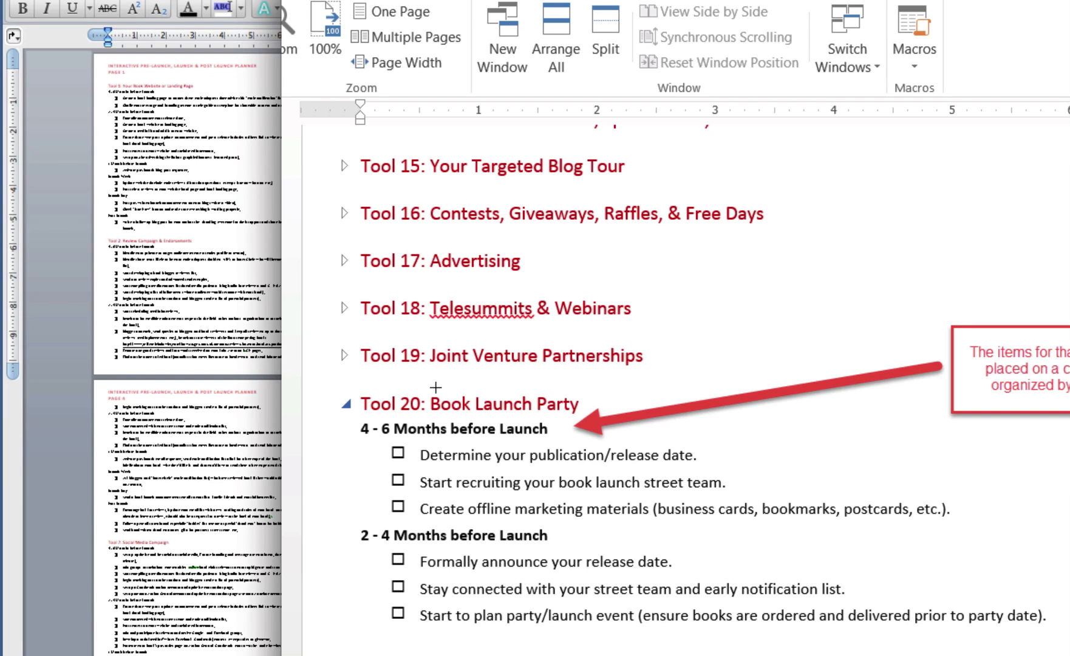
pyautogui.moveTo(458, 411)
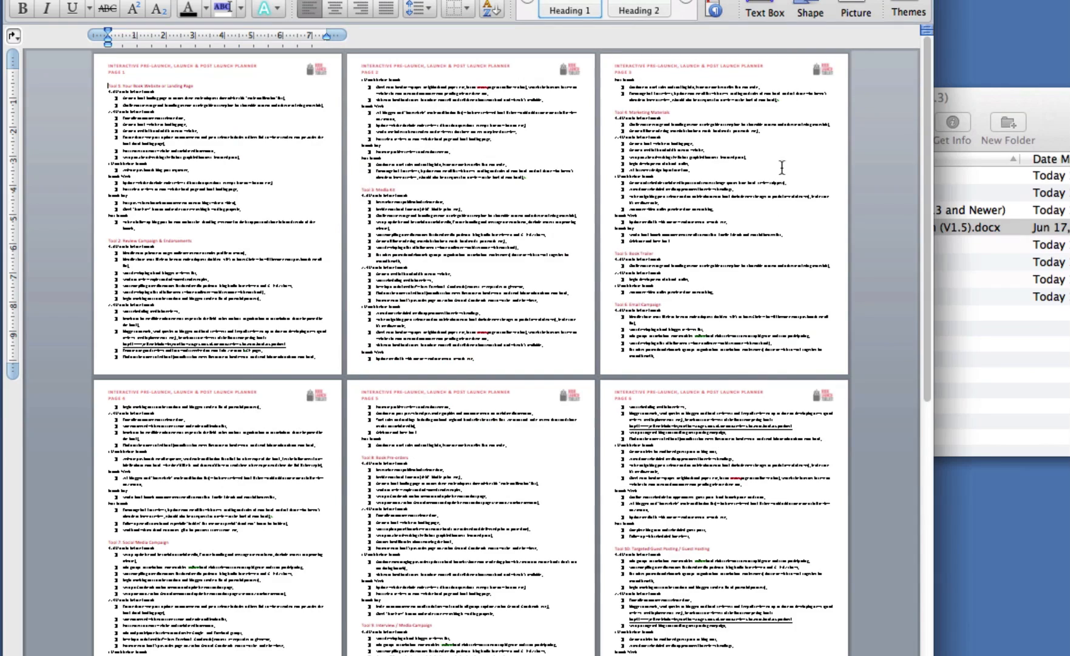
pyautogui.moveTo(929, 465)
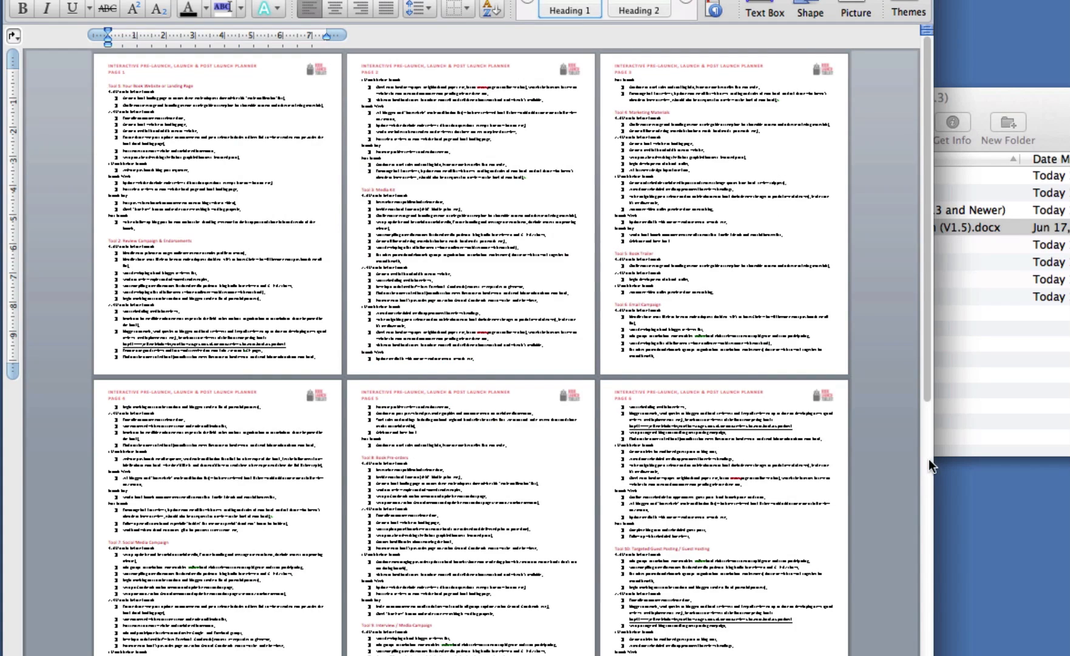
pyautogui.moveTo(932, 640)
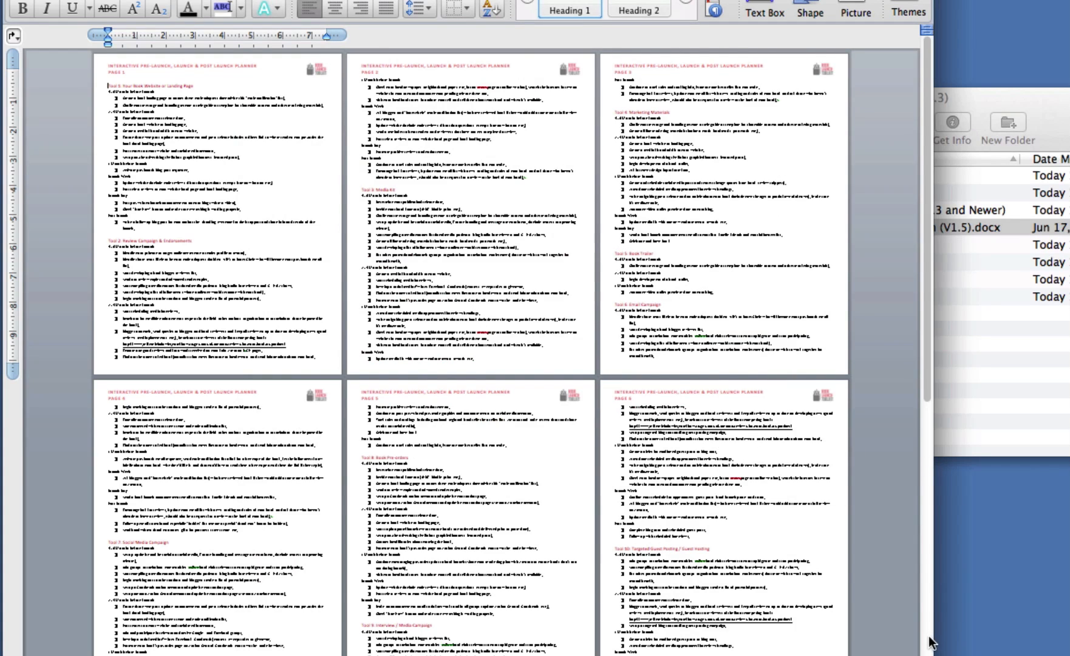
# Return to page 1 and set the zoom to Page Width so Tool 1's checklist is readable.
pyautogui.scroll(-3)
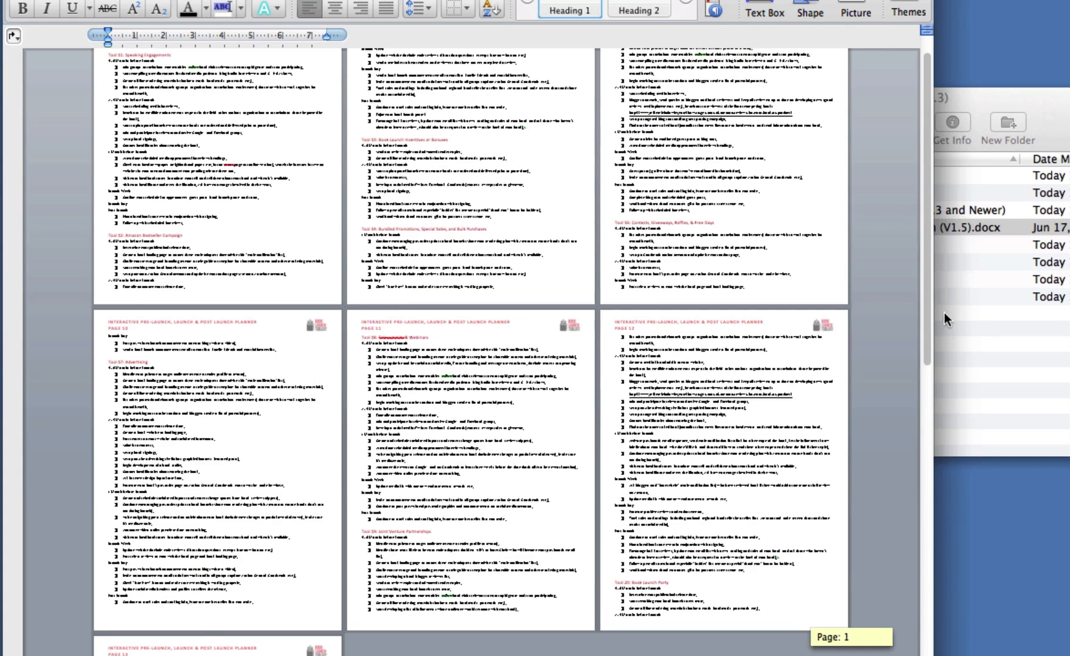
pyautogui.scroll(3)
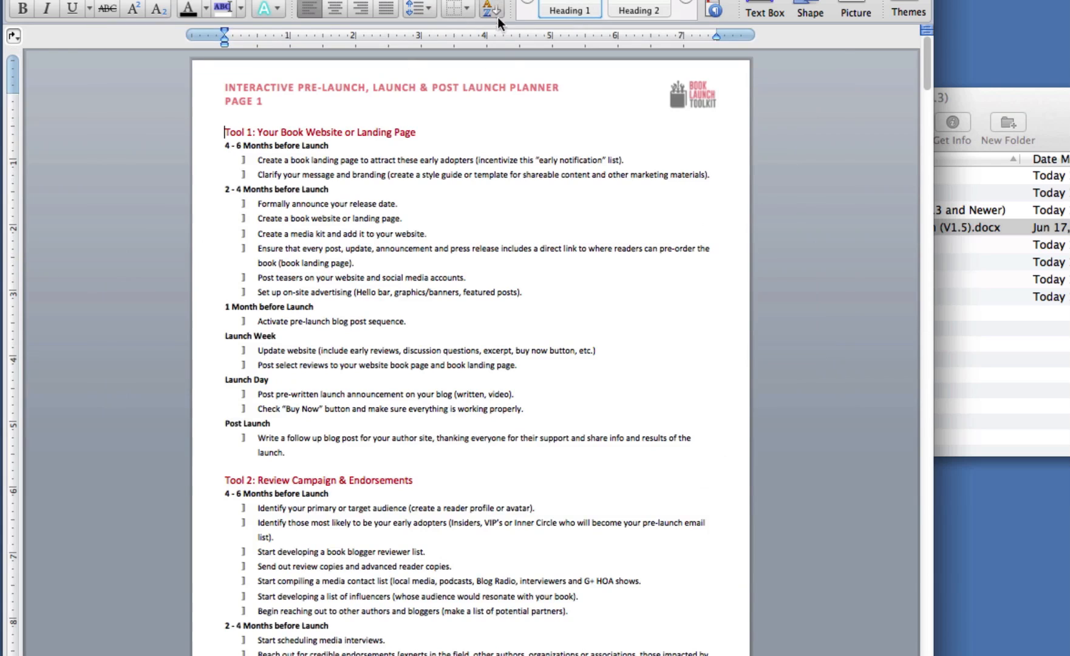
pyautogui.click(526, 13)
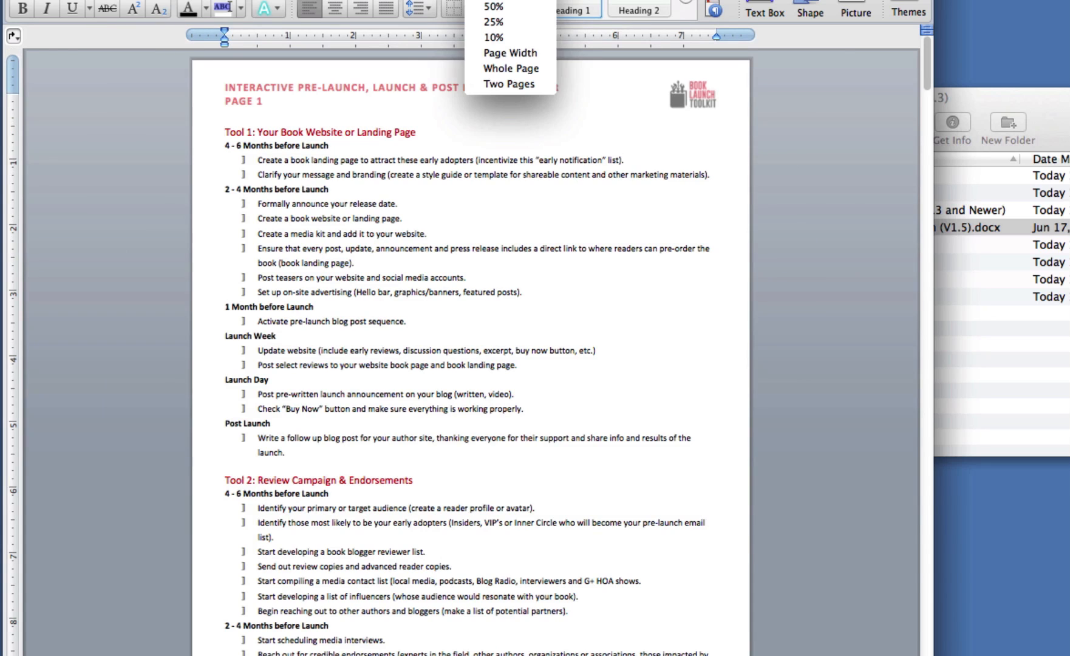
pyautogui.click(510, 53)
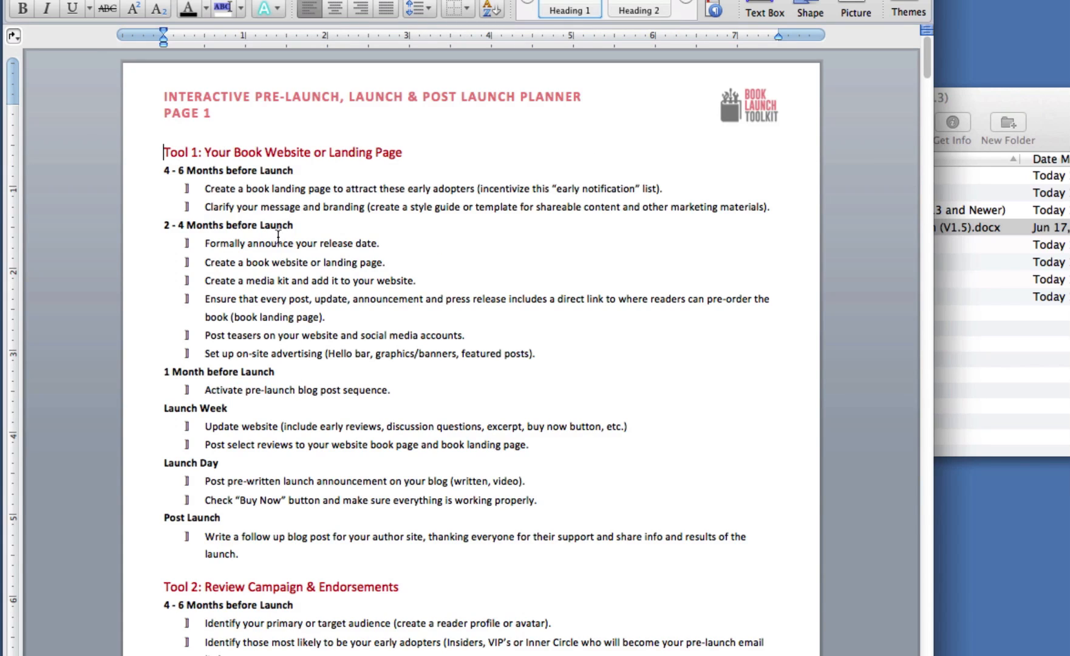
pyautogui.moveTo(254, 361)
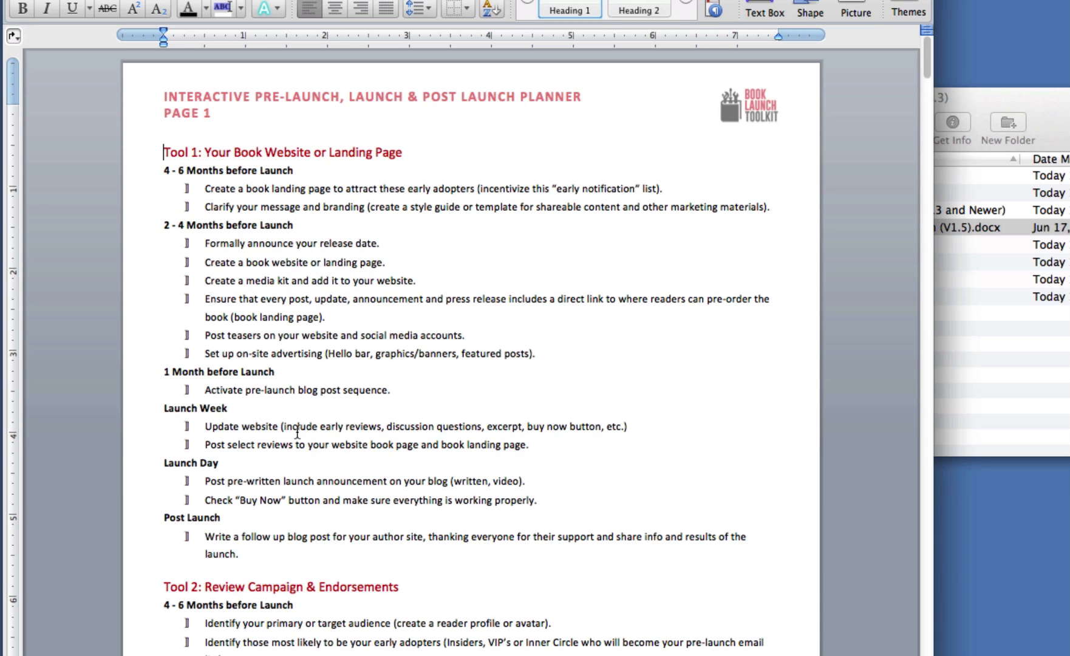
# Scroll through Tools 3 to 6 onto page 2 and back up to Tool 3: Media Kit.
pyautogui.scroll(-3)
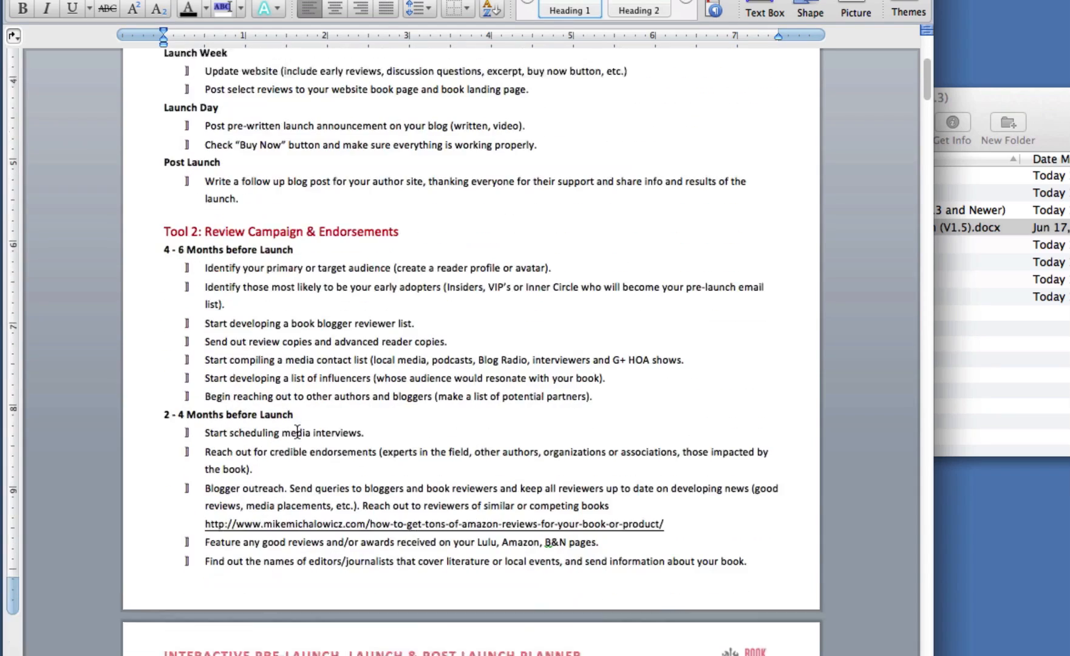
pyautogui.scroll(-3)
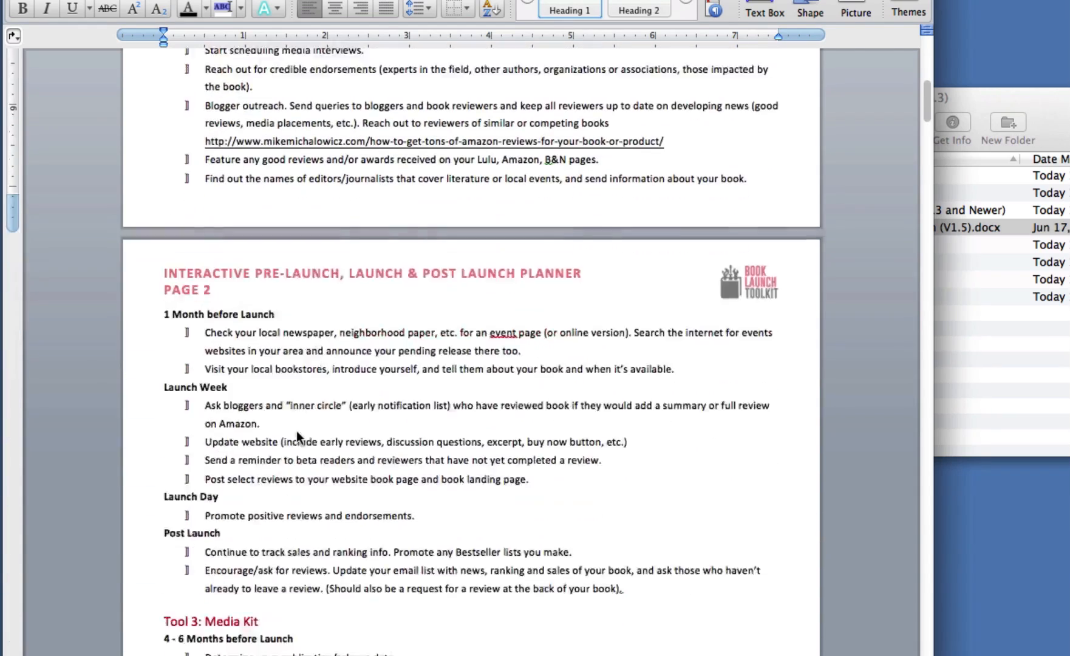
pyautogui.scroll(-3)
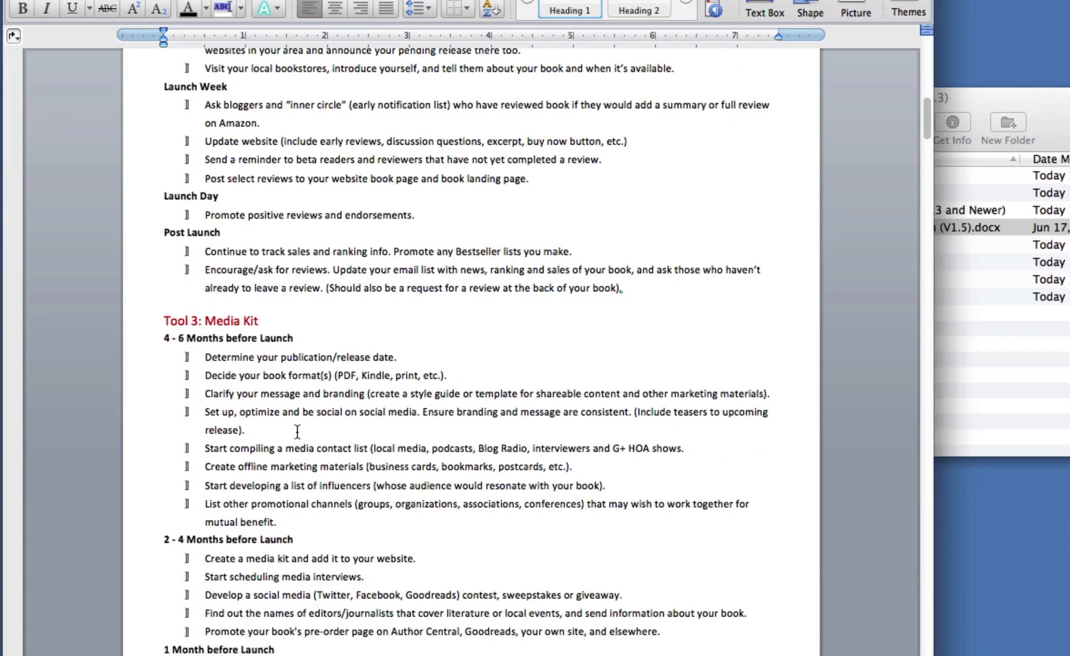
pyautogui.scroll(-3)
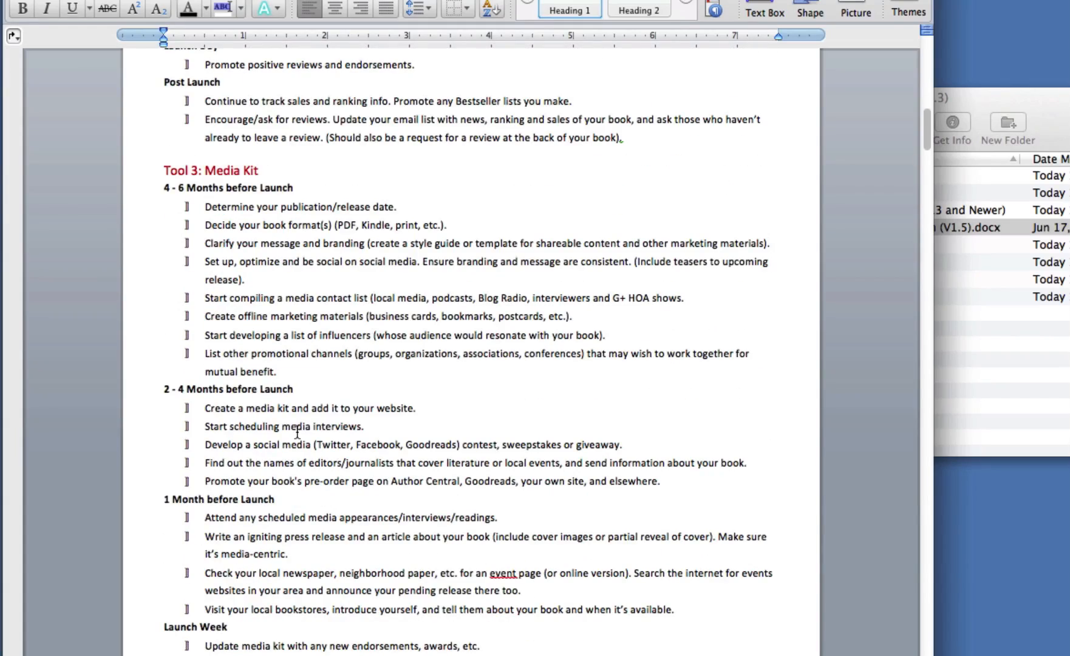
pyautogui.scroll(3)
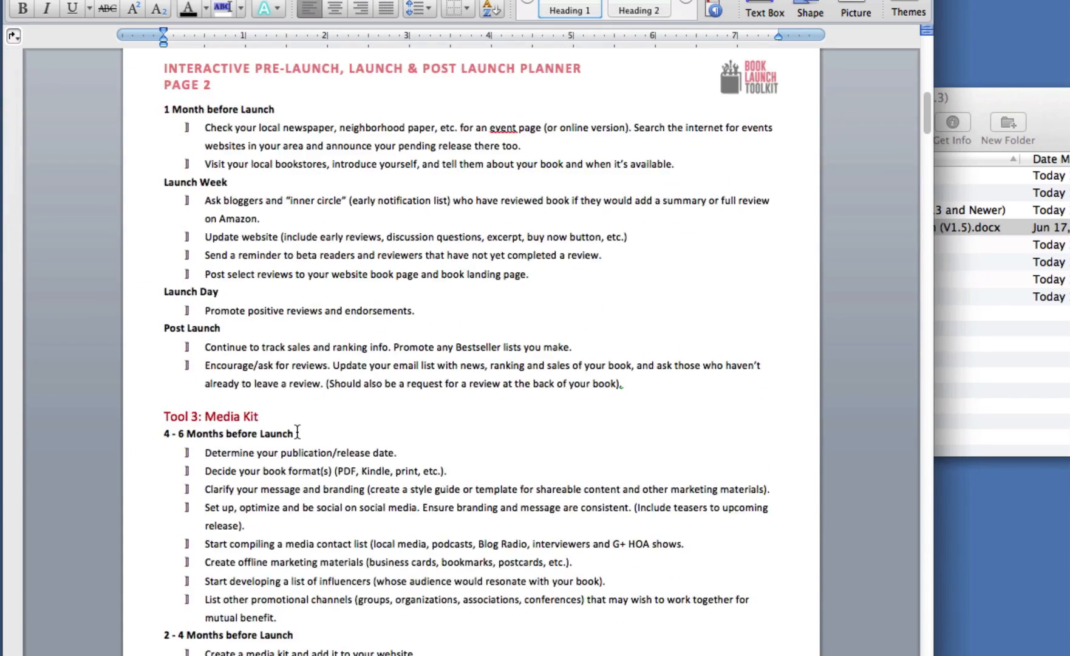
pyautogui.scroll(-3)
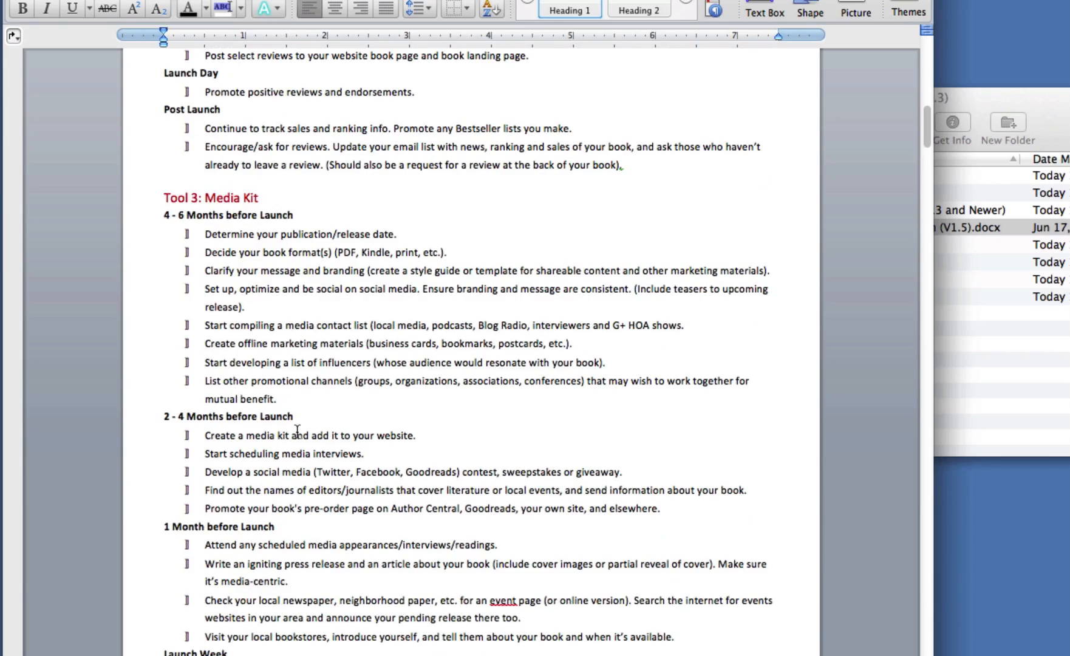
pyautogui.scroll(3)
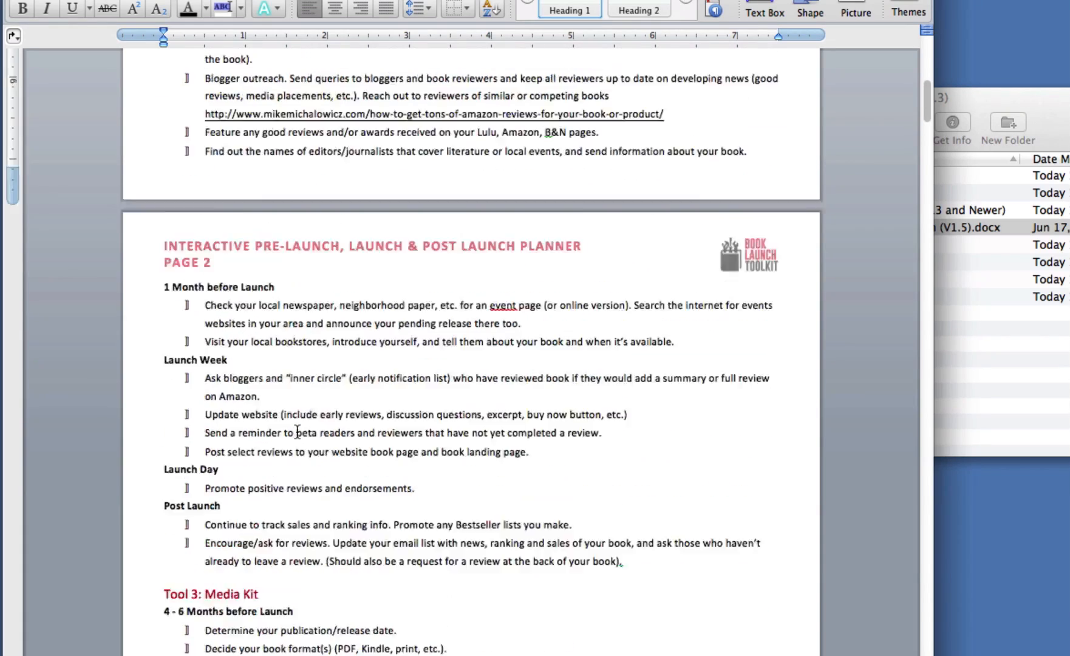
pyautogui.scroll(3)
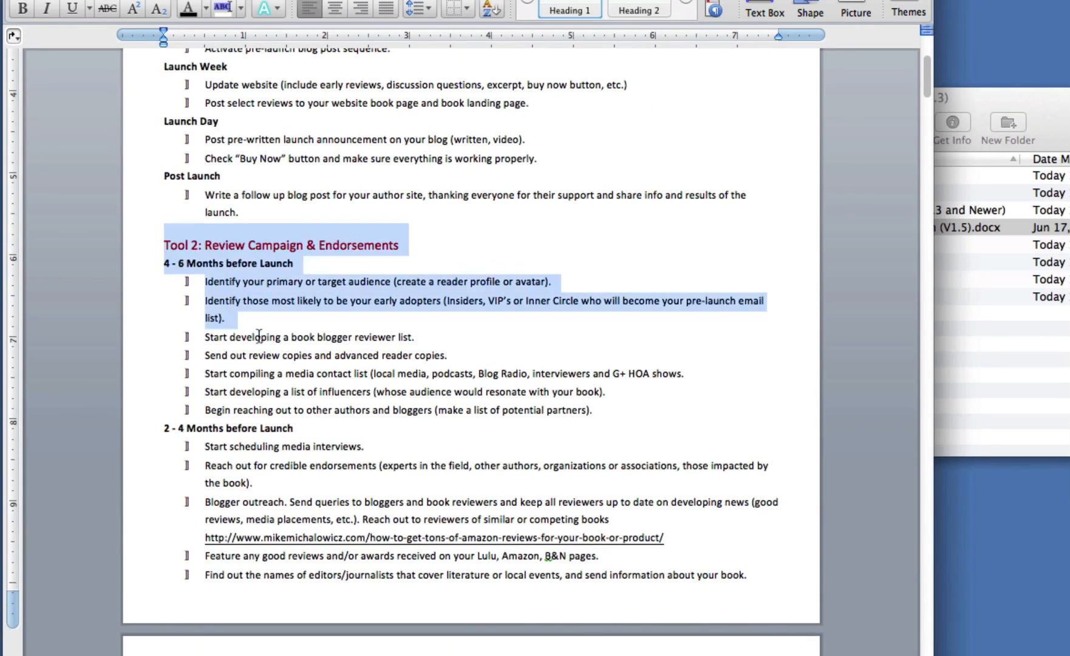
pyautogui.scroll(-3)
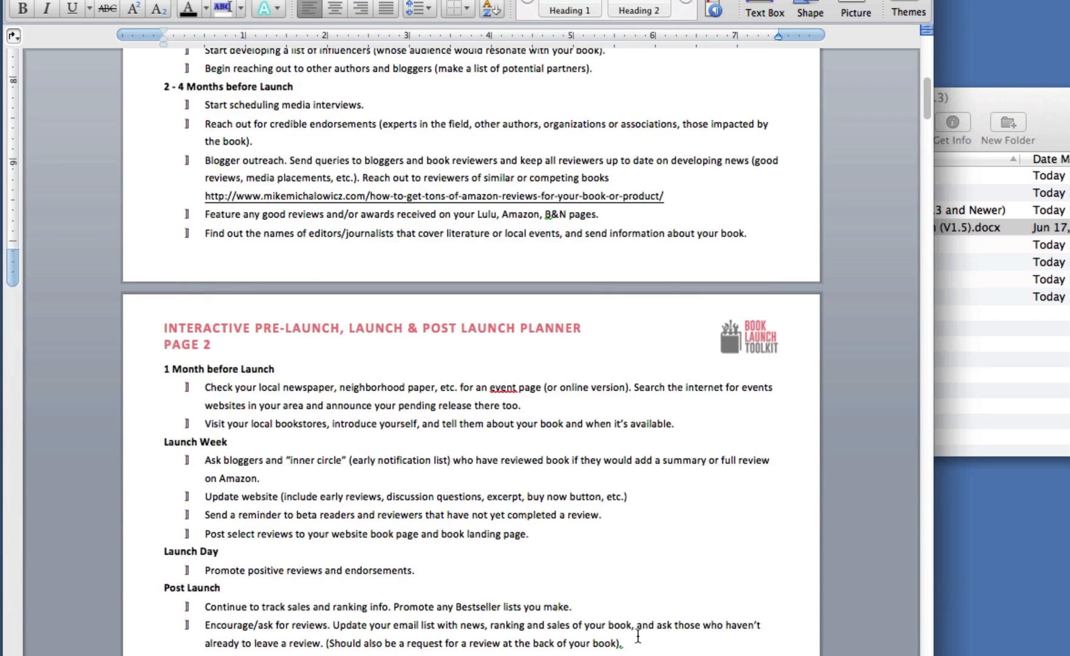
pyautogui.scroll(3)
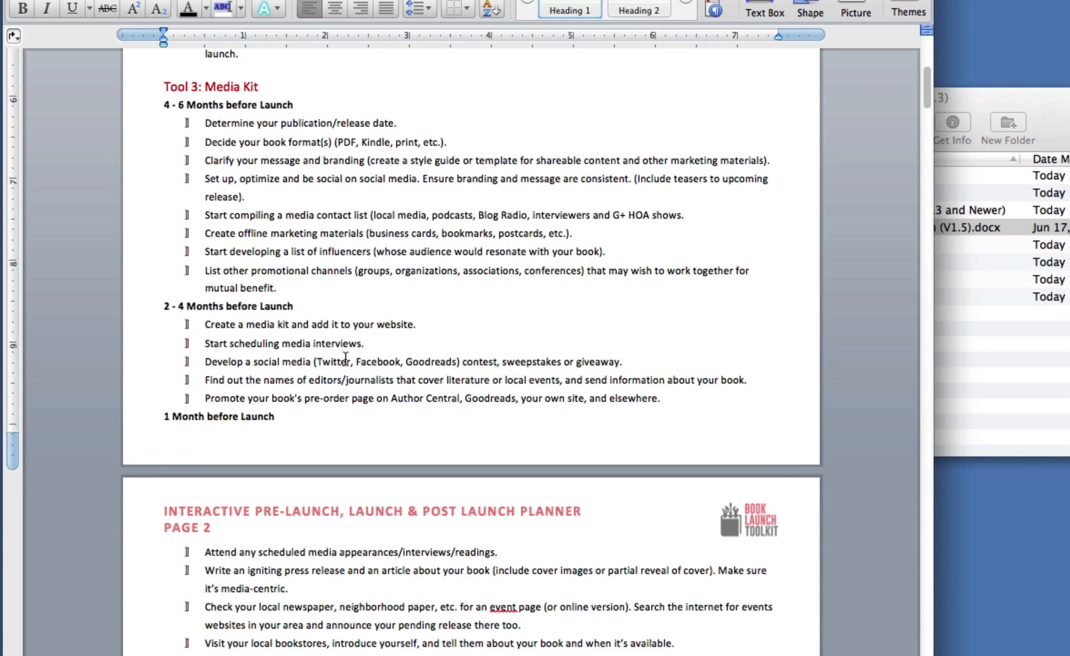
pyautogui.scroll(3)
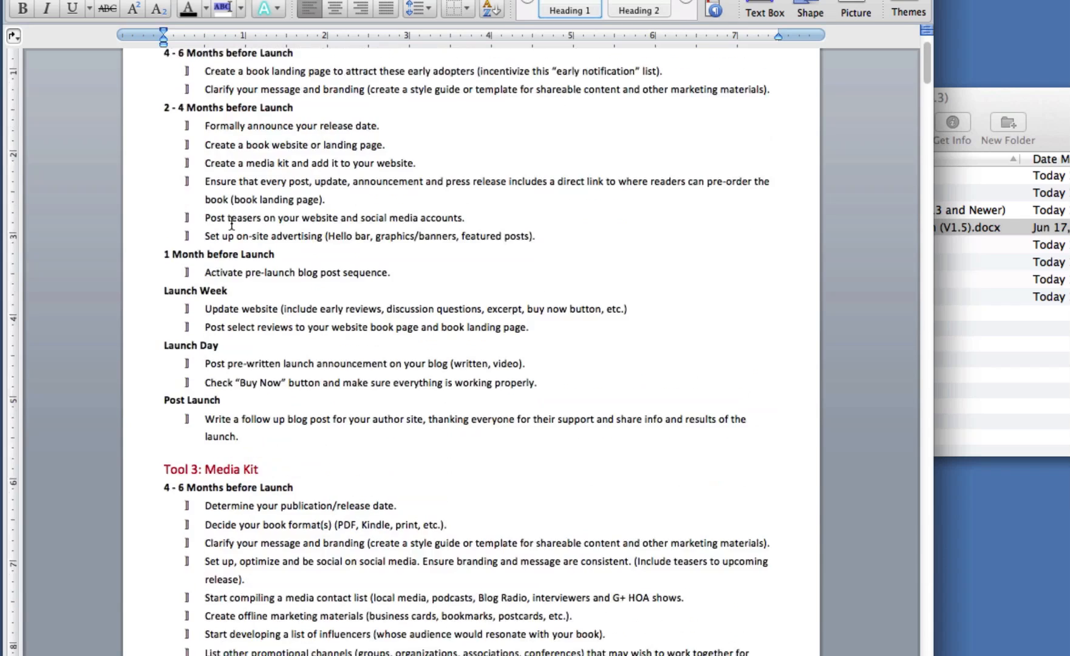
pyautogui.scroll(-3)
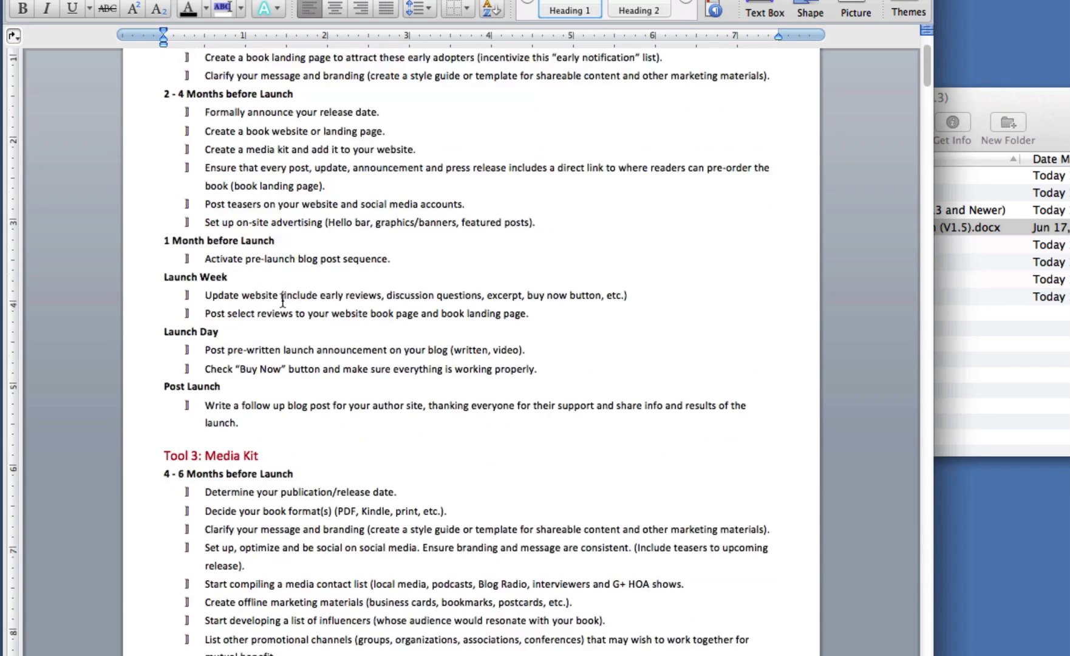
pyautogui.scroll(-3)
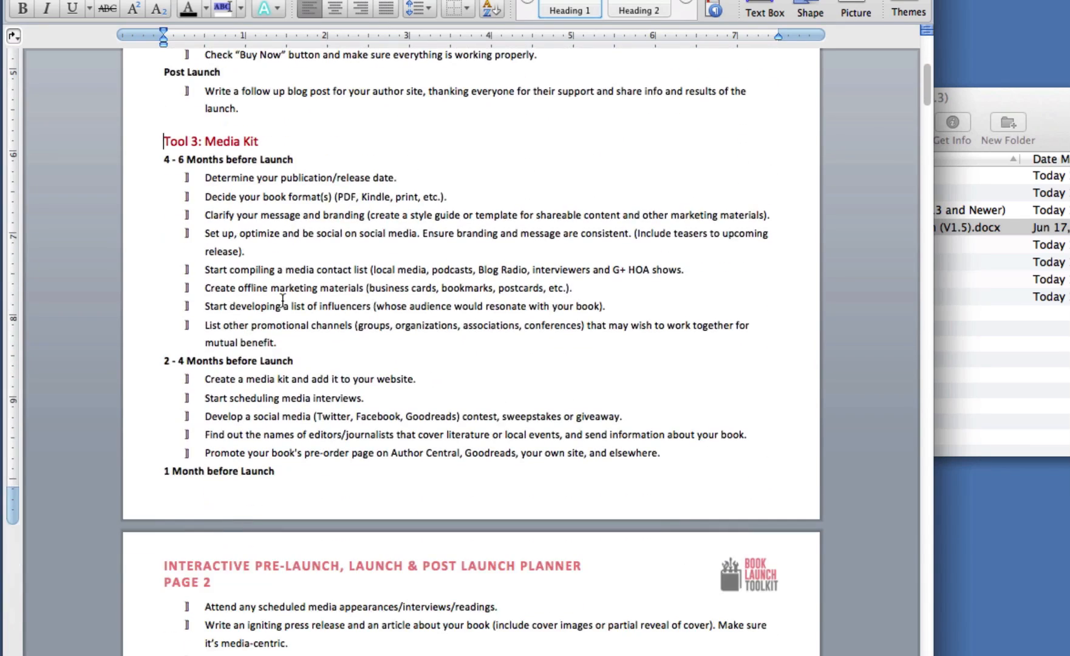
pyautogui.scroll(-3)
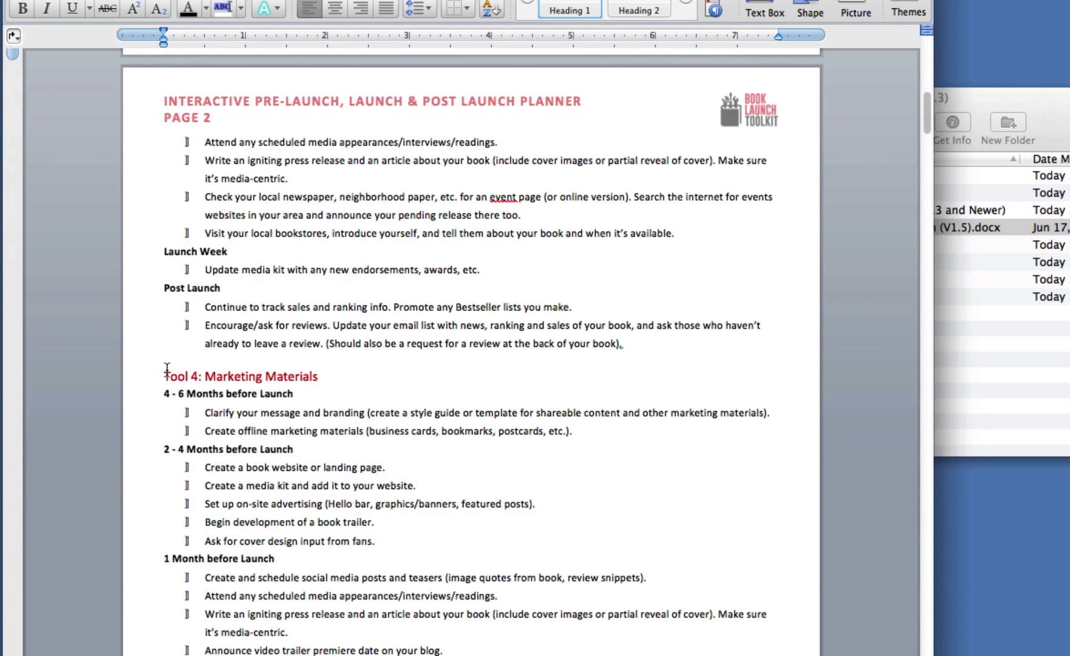
pyautogui.scroll(-3)
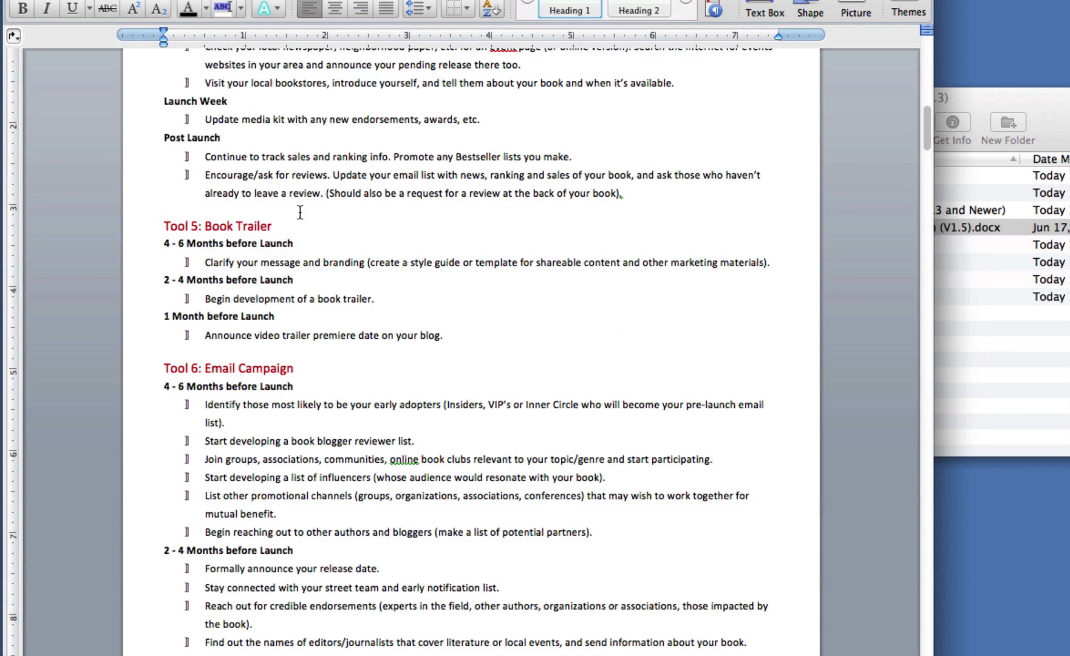
pyautogui.scroll(3)
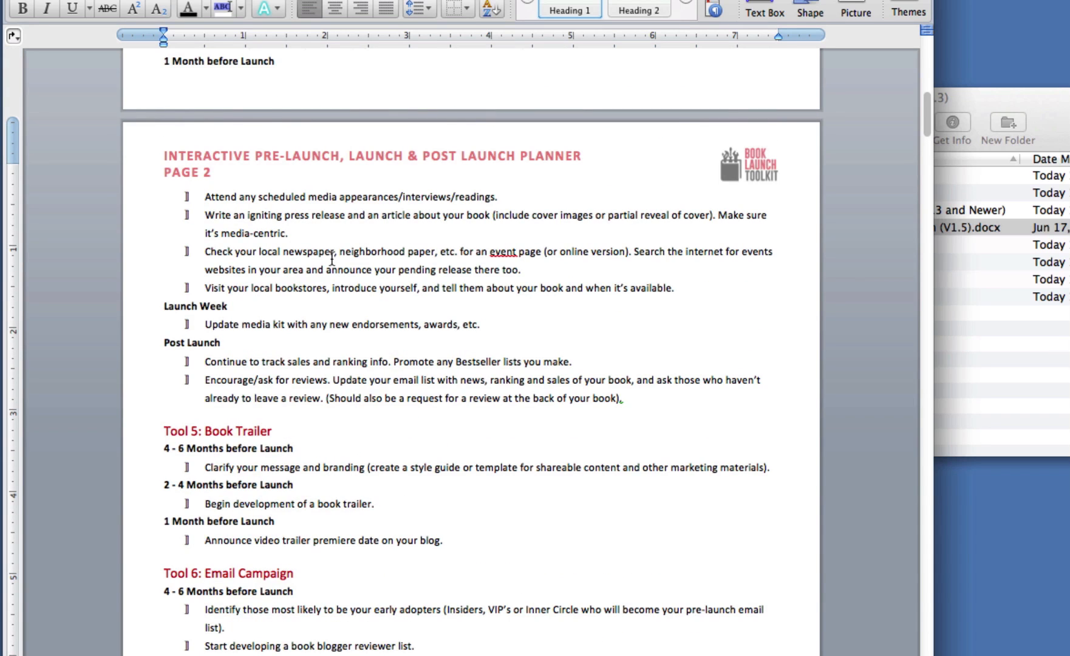
pyautogui.scroll(-3)
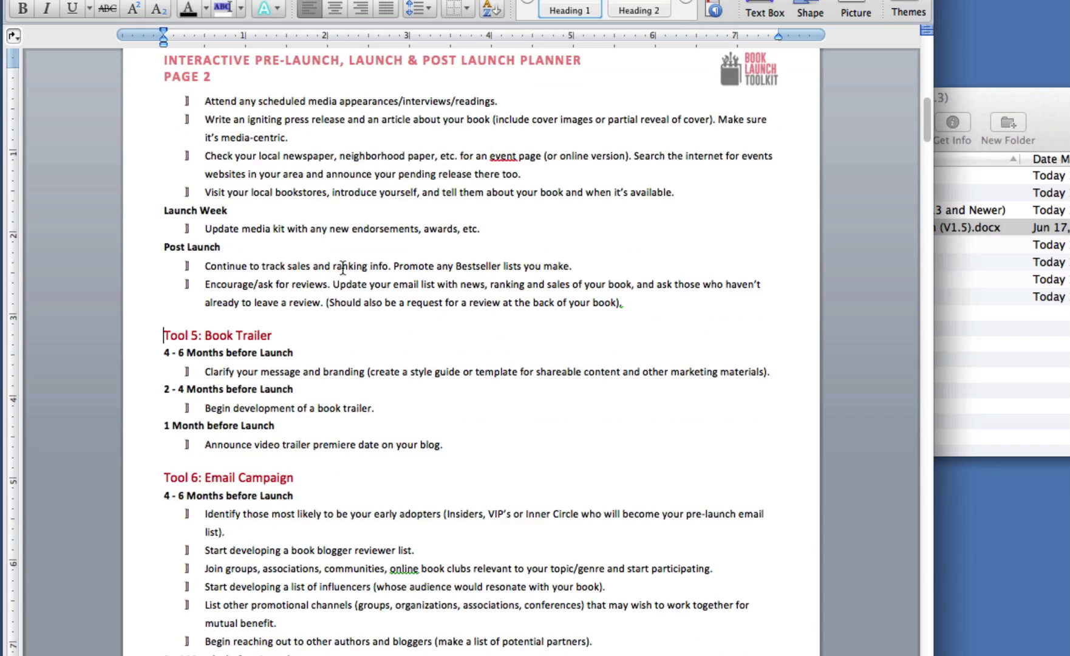
pyautogui.scroll(3)
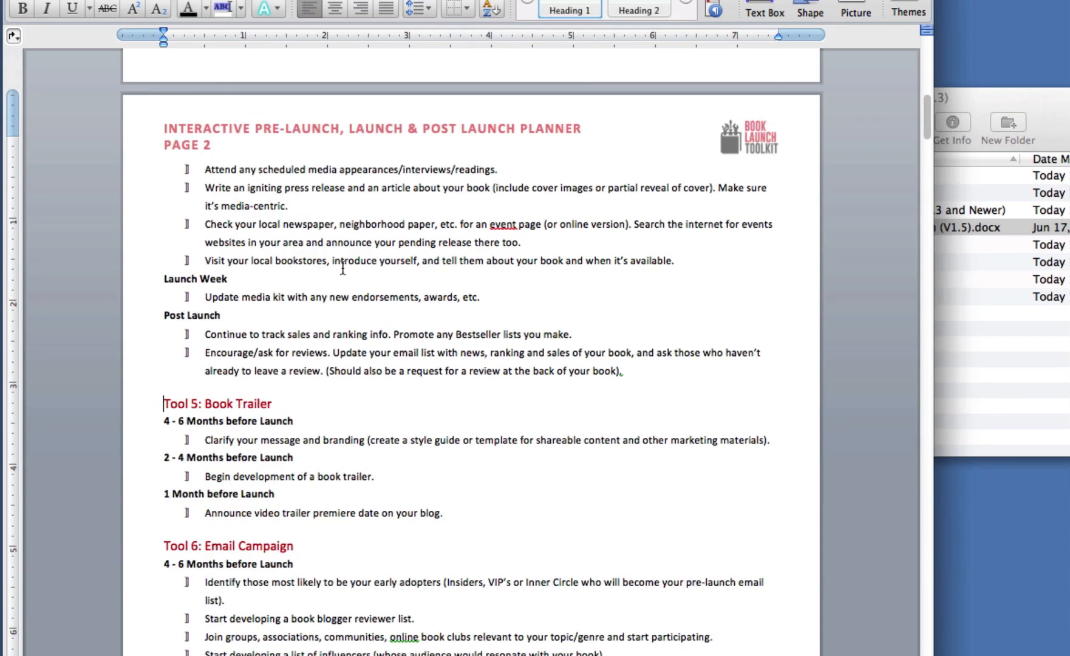
pyautogui.scroll(3)
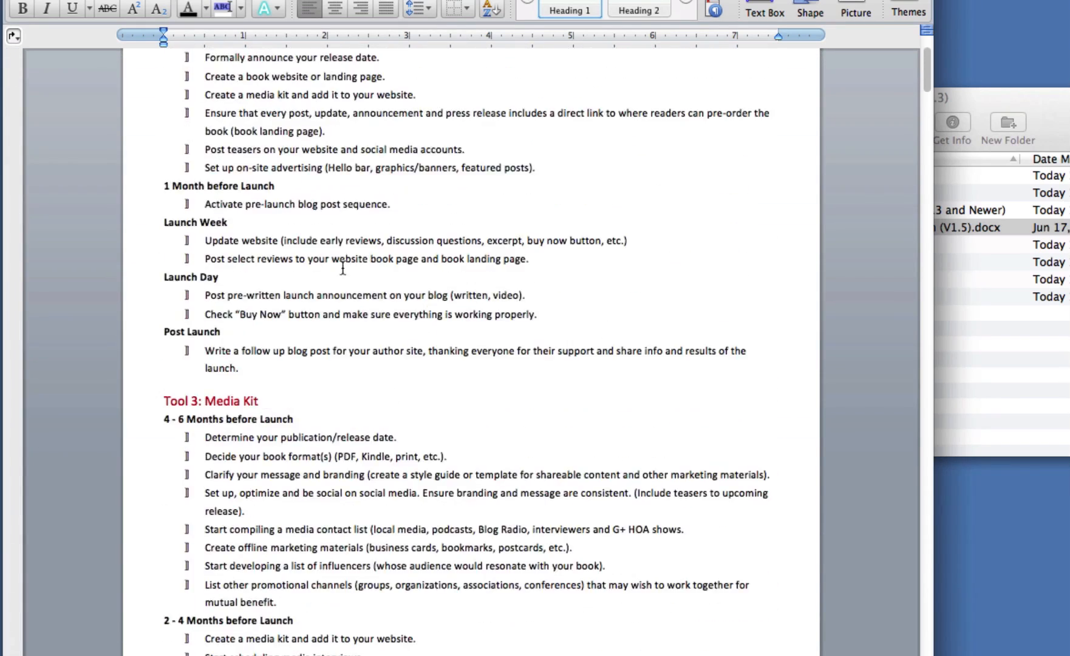
pyautogui.moveTo(974, 102)
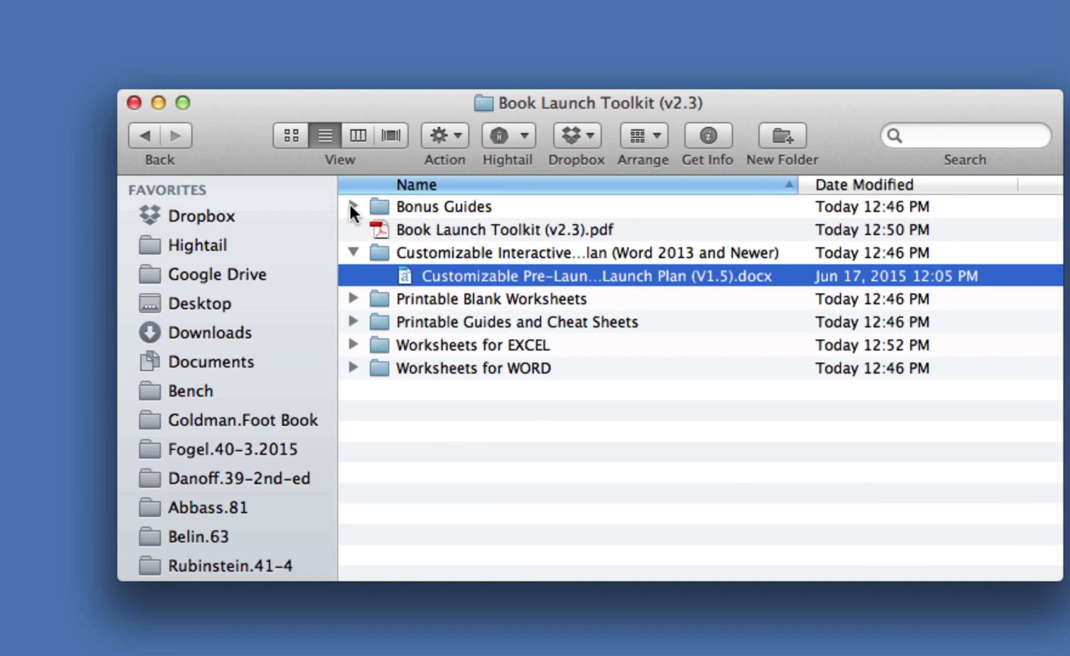
# Expand Bonus Guides, open Email List Building for Writers v2.1.pdf, page through it, then close it.
pyautogui.click(353, 207)
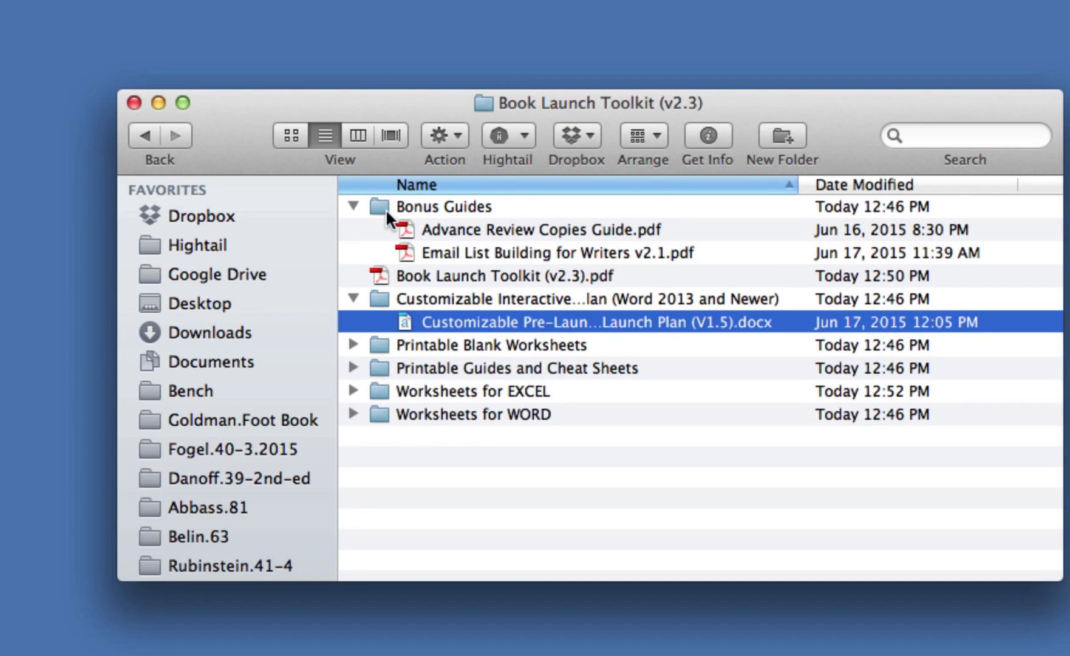
pyautogui.moveTo(511, 237)
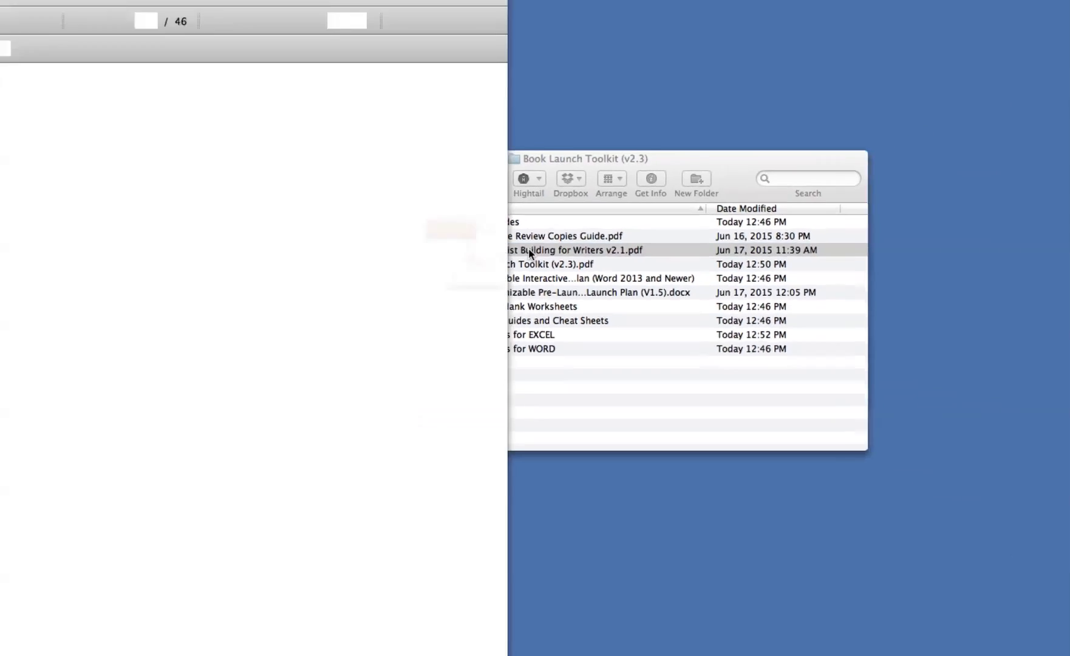
pyautogui.doubleClick(572, 249)
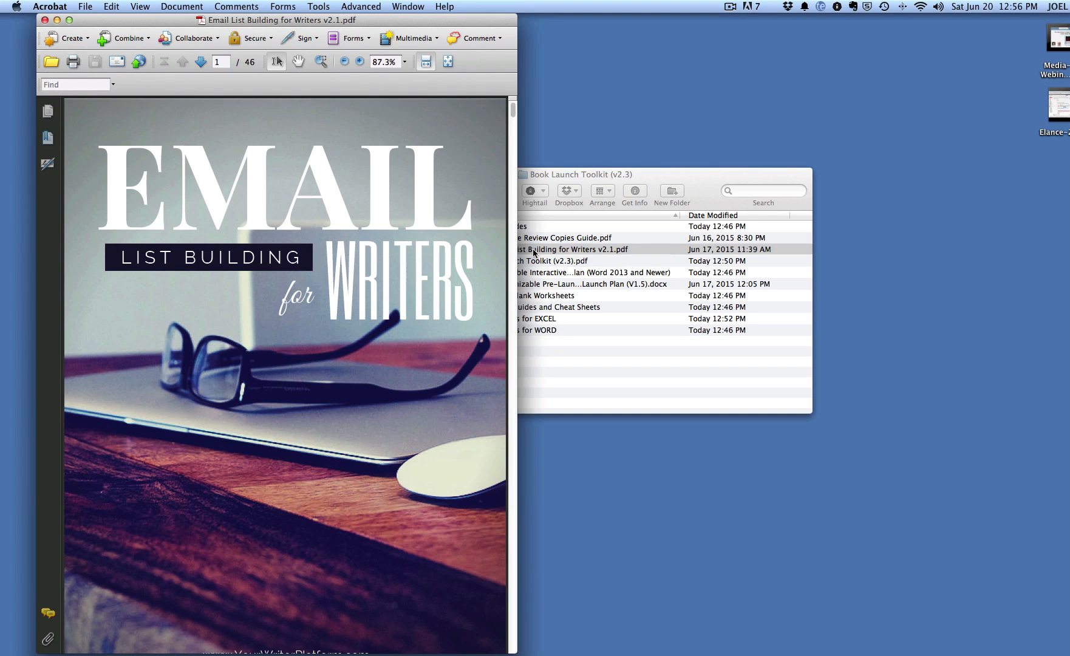
pyautogui.scroll(-3)
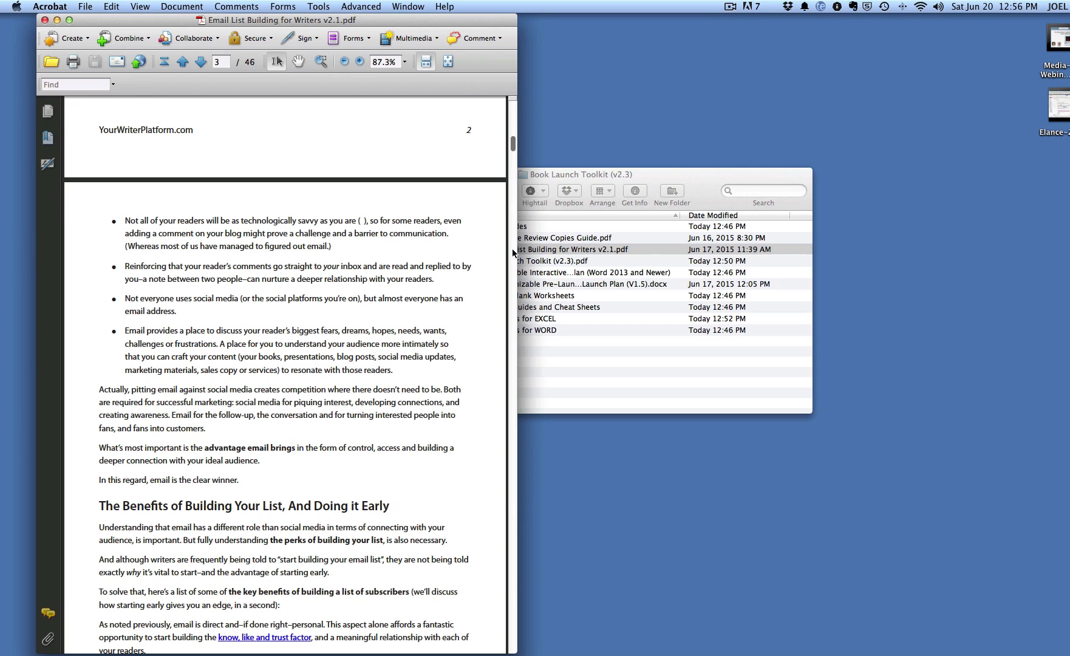
pyautogui.click(200, 62)
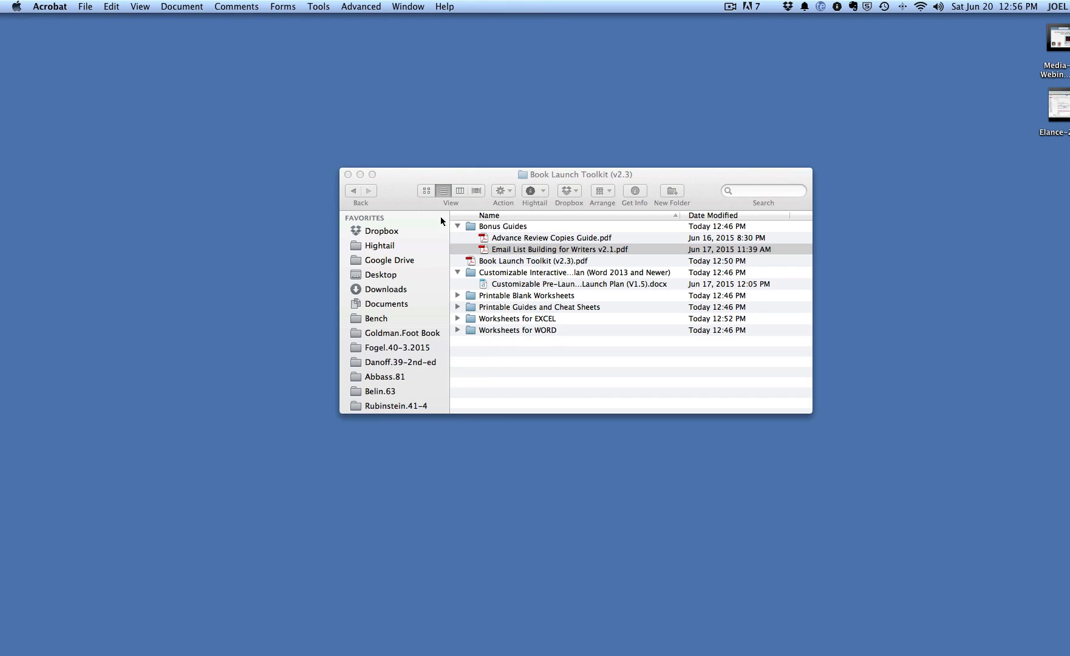
# Open Advance Review Copies Guide.pdf from the Bonus Guides and view its cover.
pyautogui.click(560, 249)
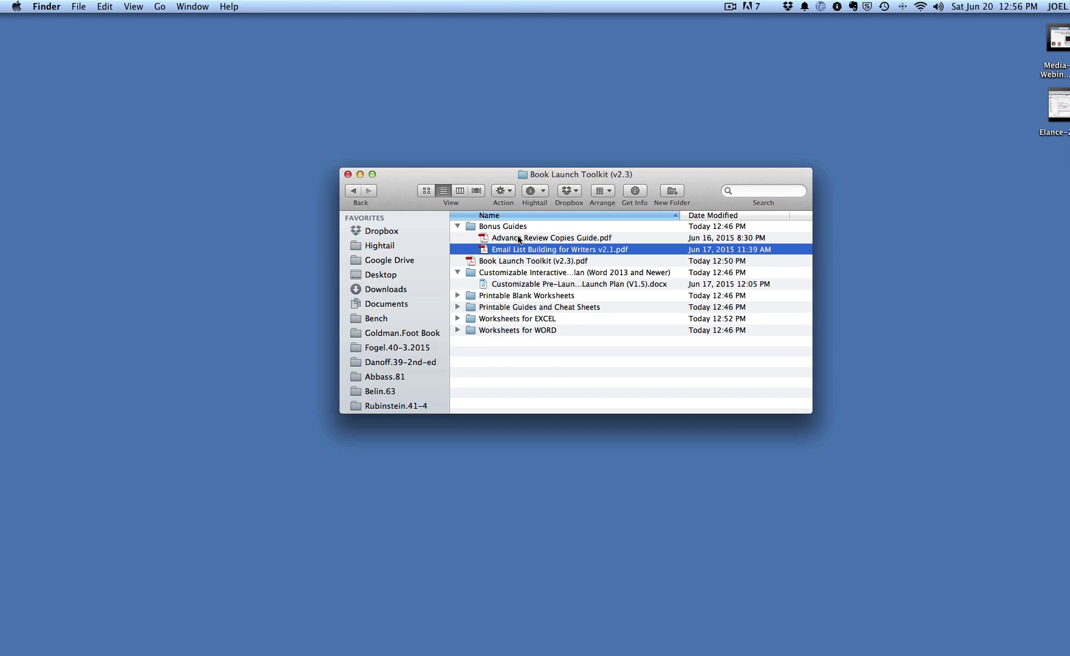
pyautogui.doubleClick(552, 238)
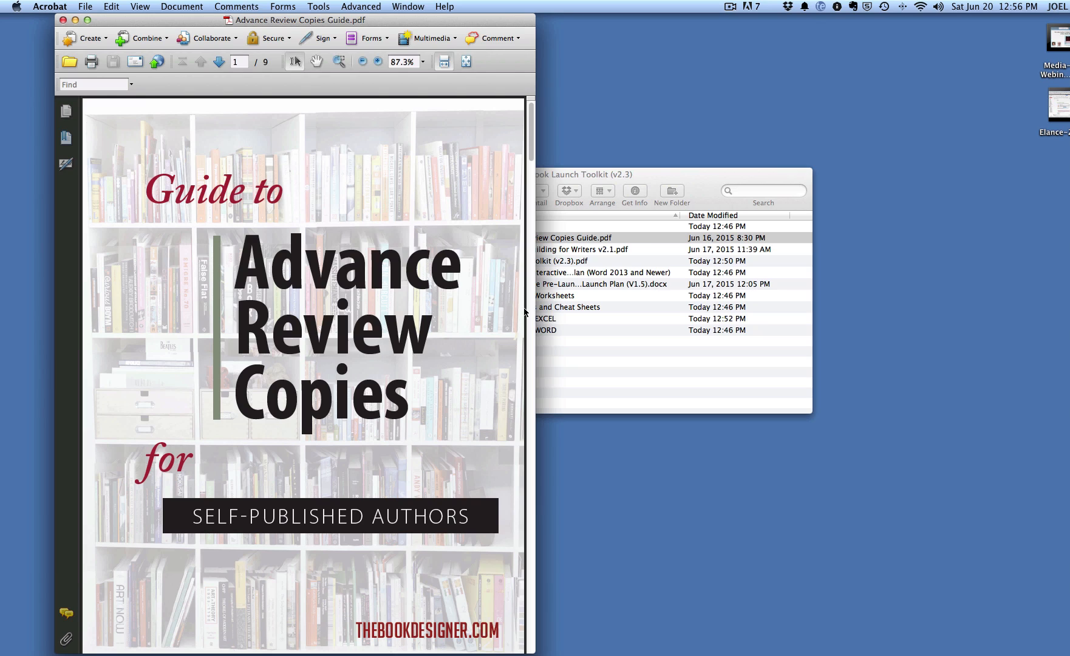
pyautogui.moveTo(532, 332)
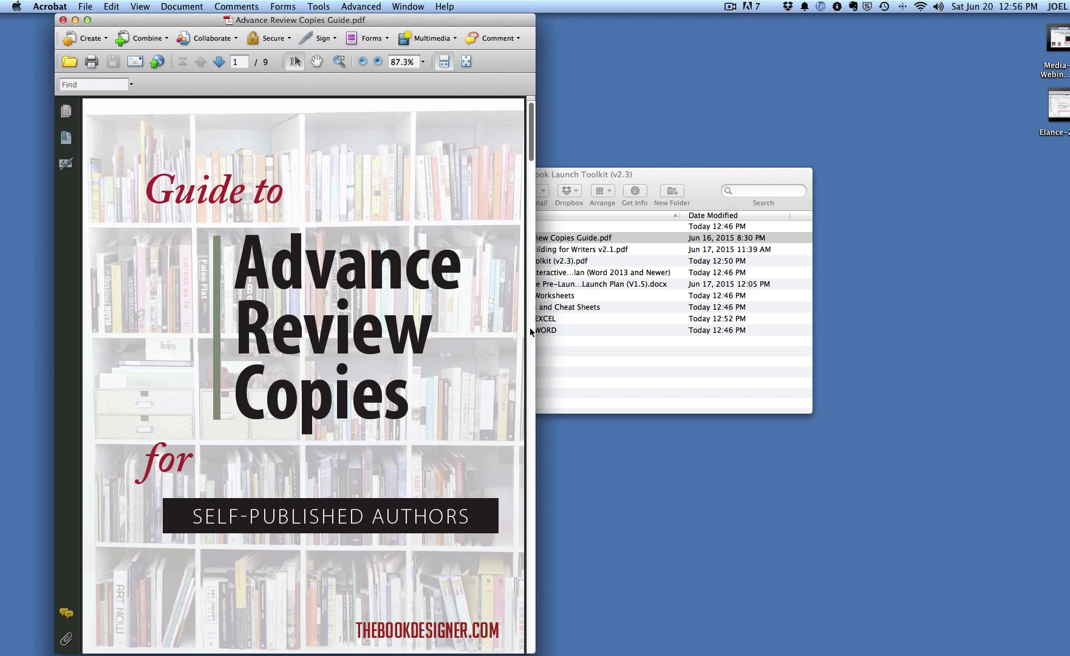
pyautogui.scroll(-3)
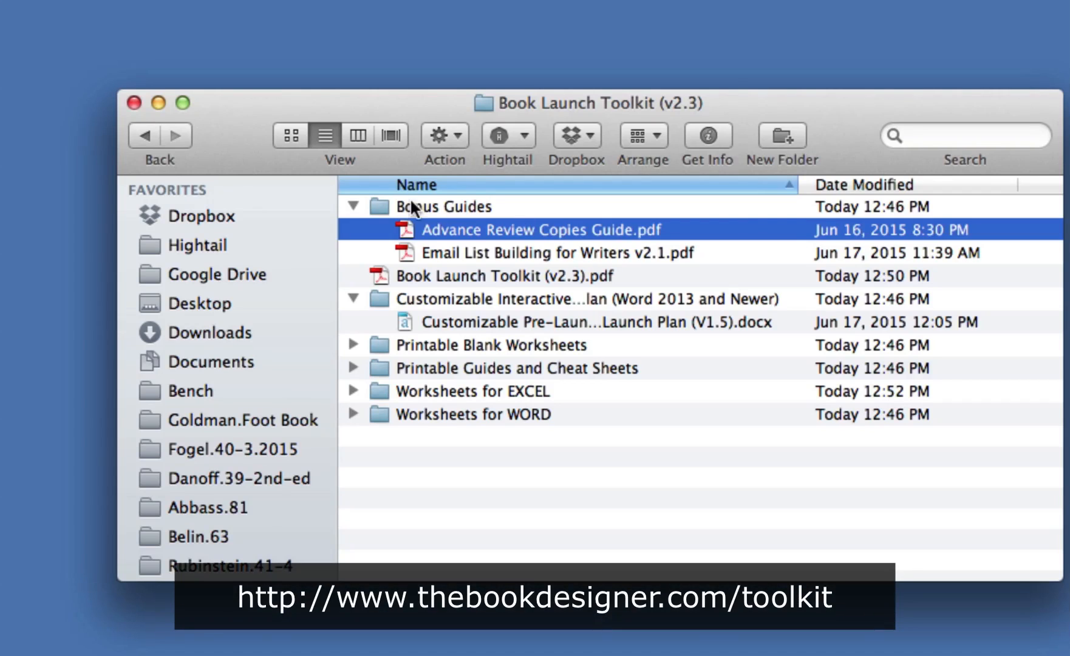
# Collapse Bonus Guides and the planner folder, then open Book Launch Toolkit (v2.3).pdf's cover.
pyautogui.click(355, 205)
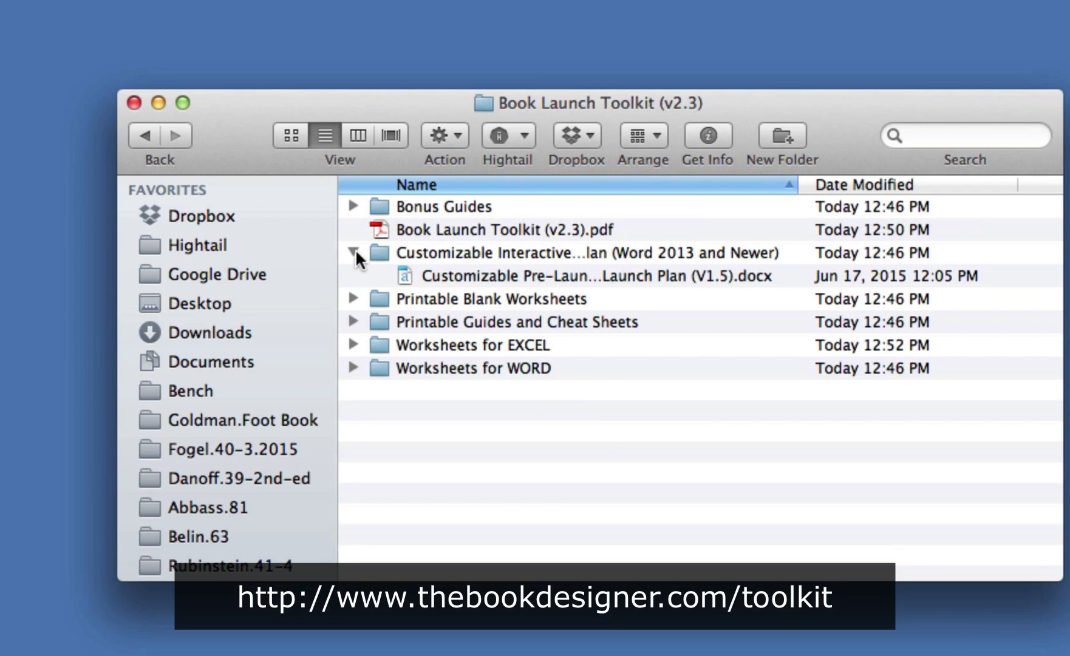
pyautogui.click(353, 253)
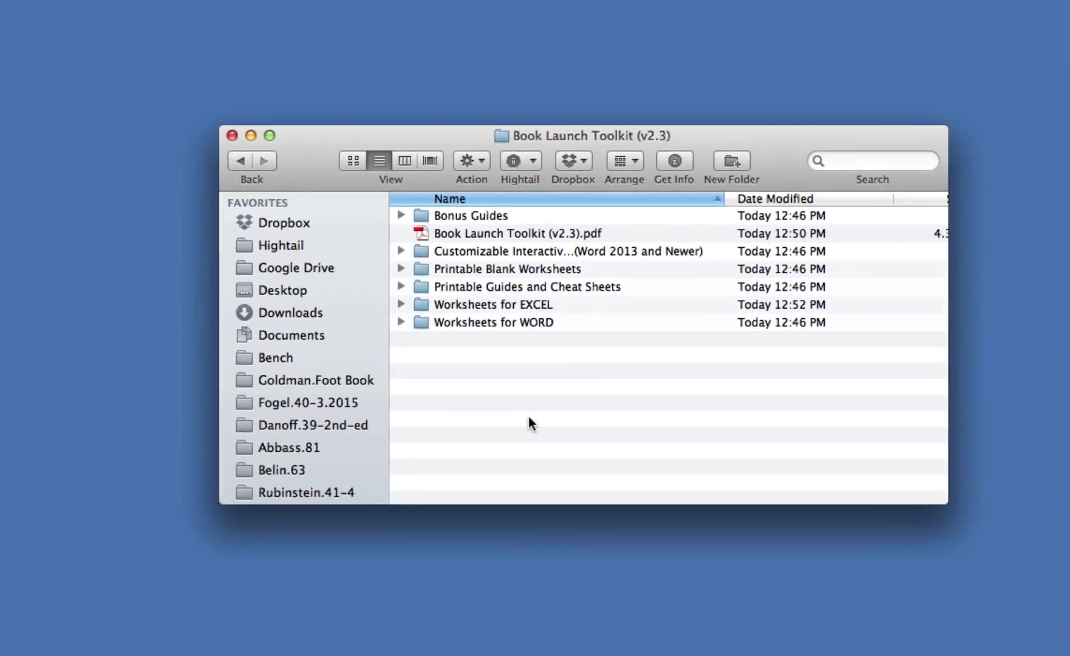
pyautogui.doubleClick(509, 233)
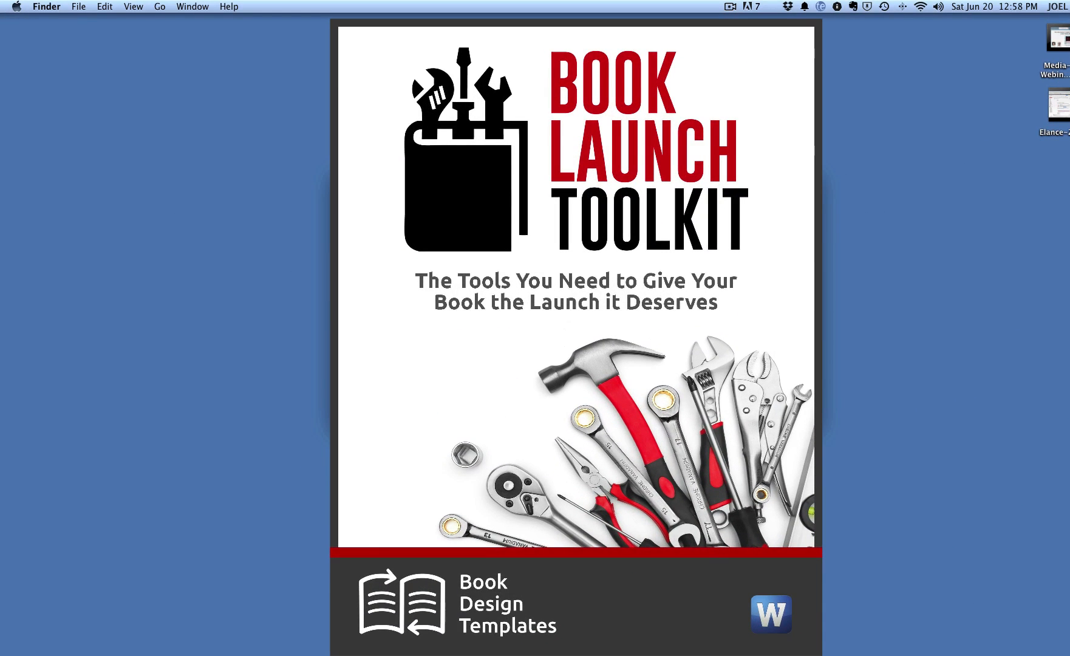